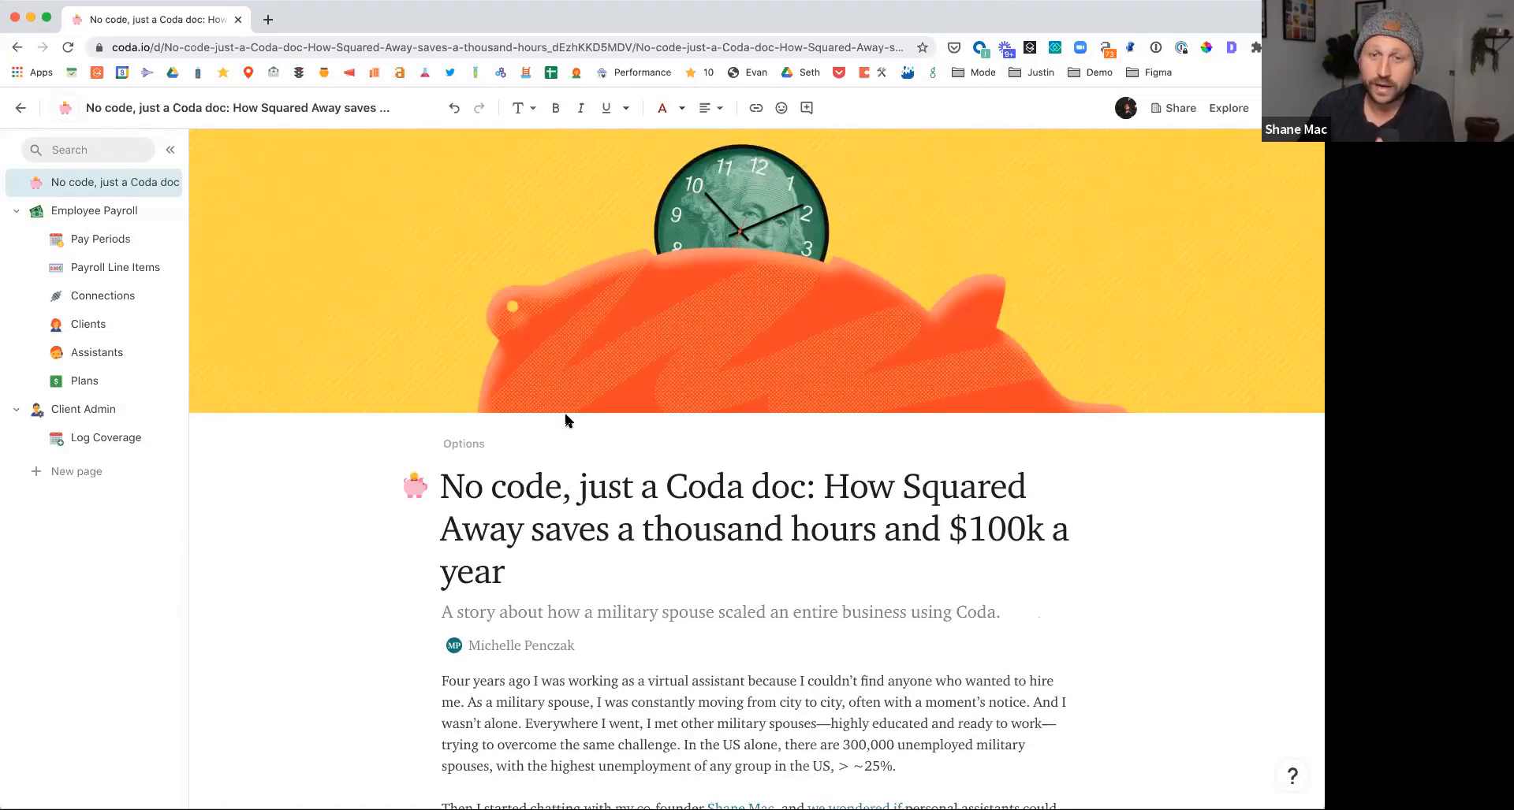
mouse_move(561, 424)
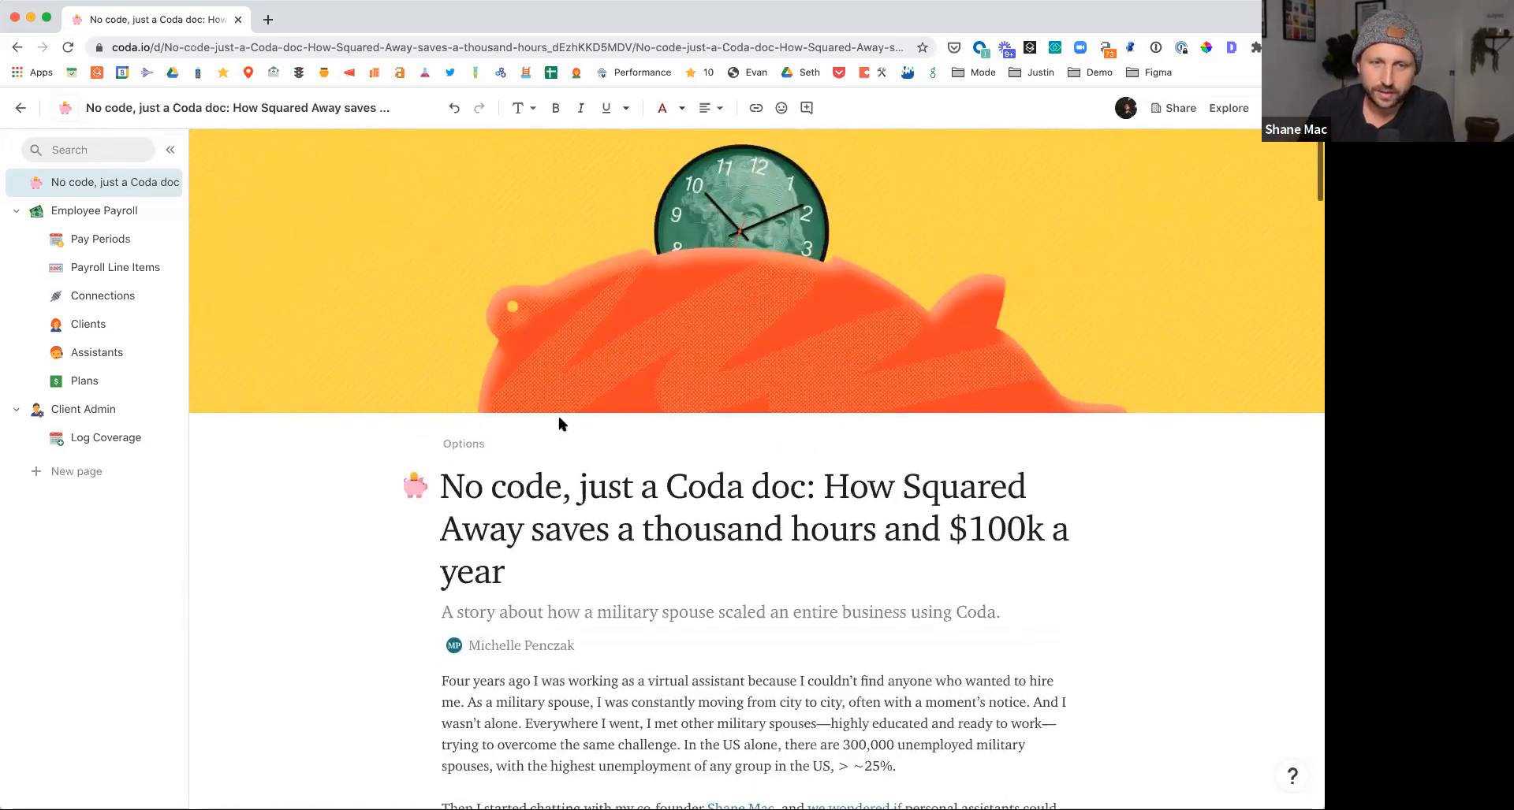
mouse_move(568, 421)
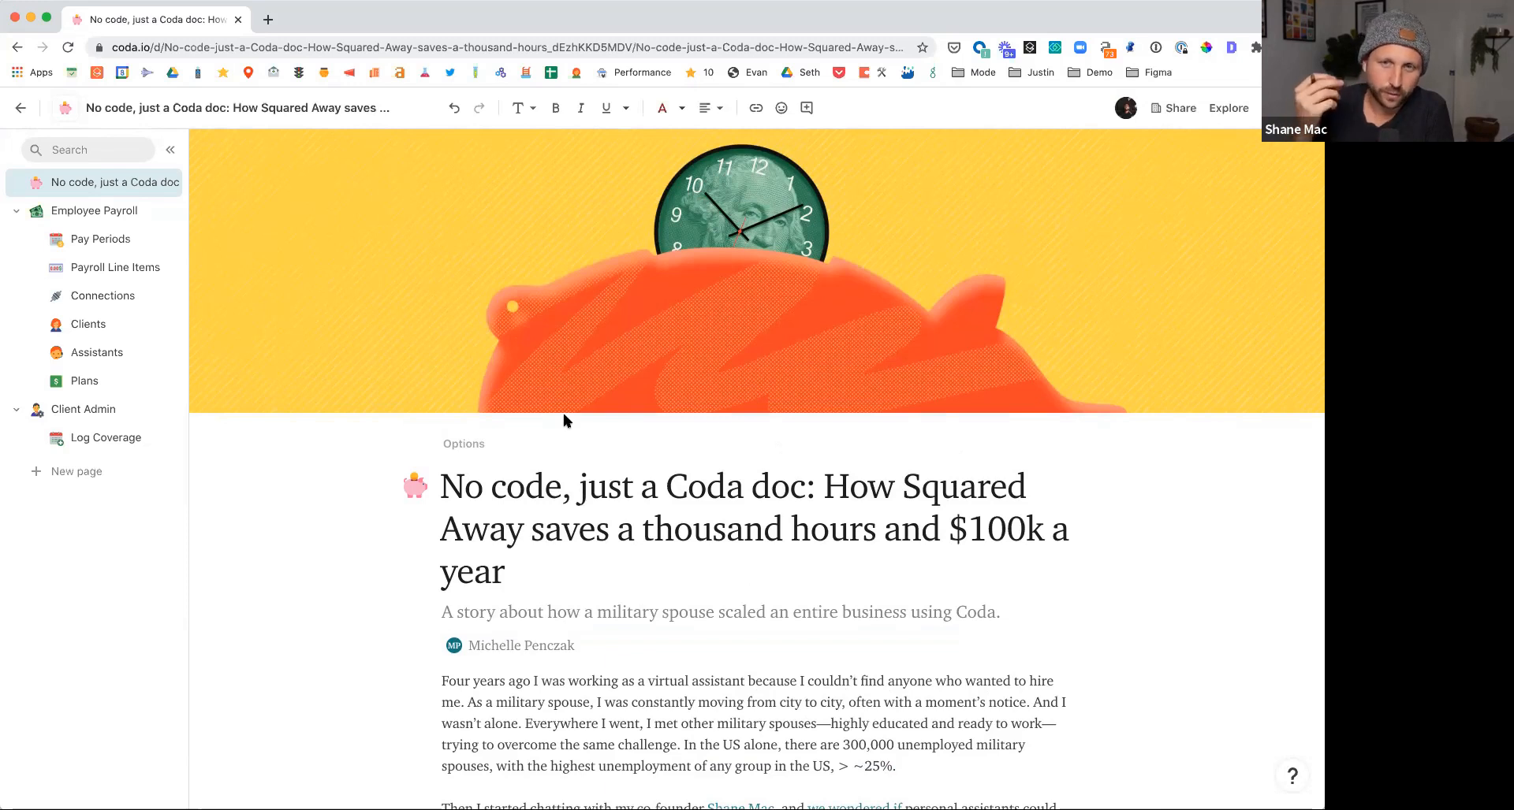
mouse_move(593, 435)
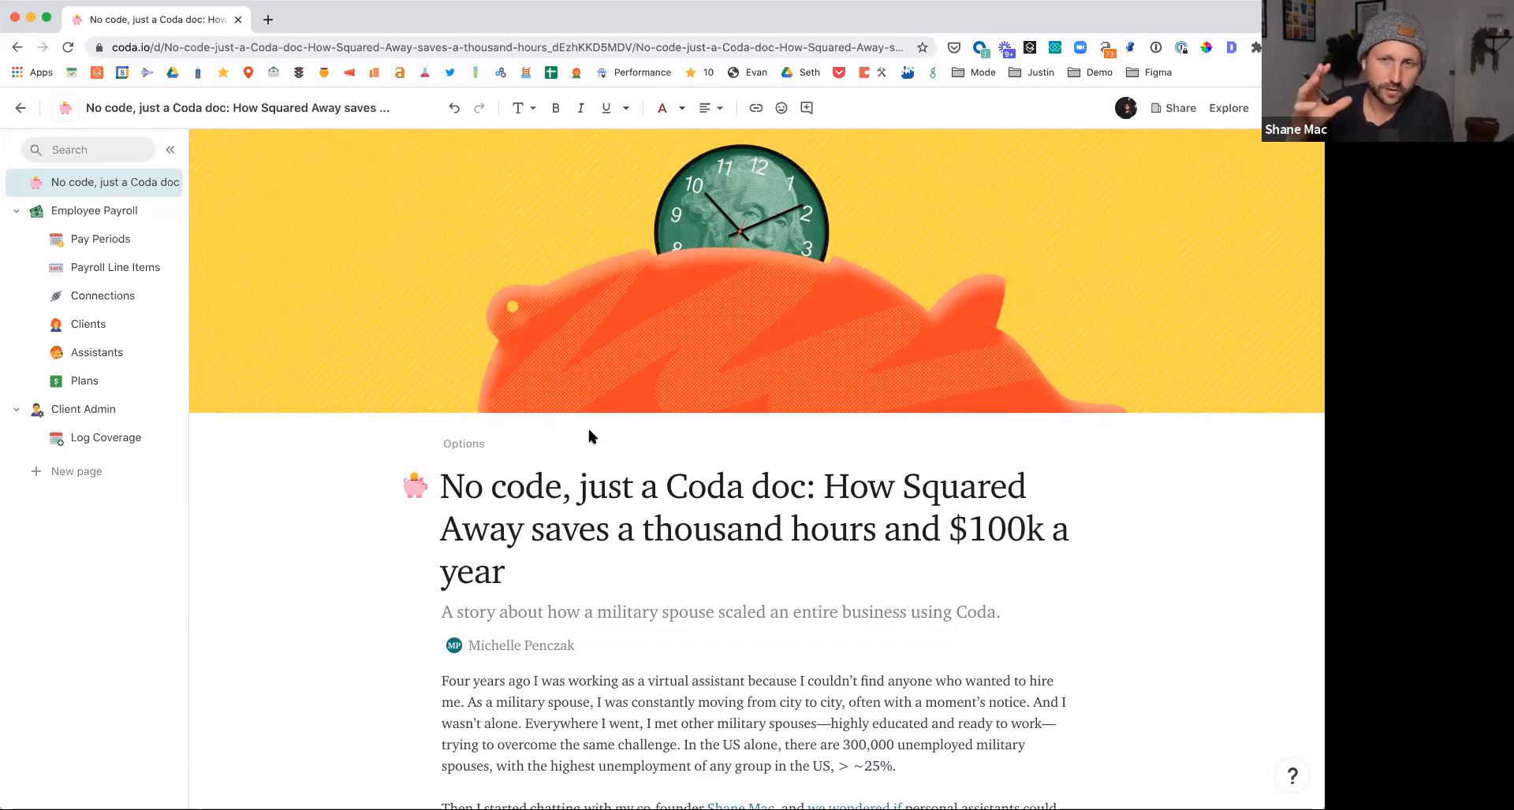
- Go to the Connections page pairing clients with assistants by plan, rate and status
scroll("down", 3)
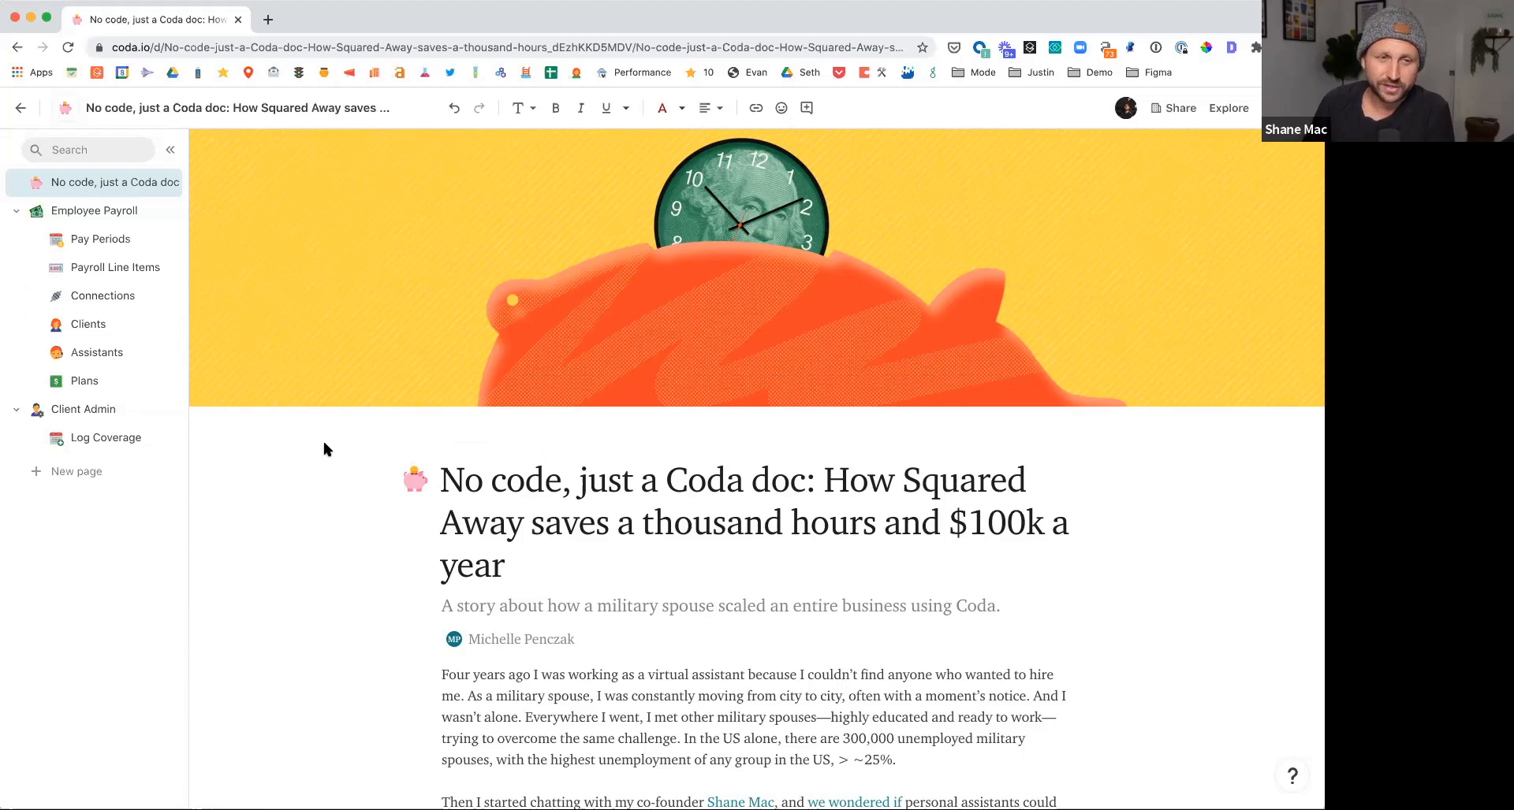
scroll("down", 3)
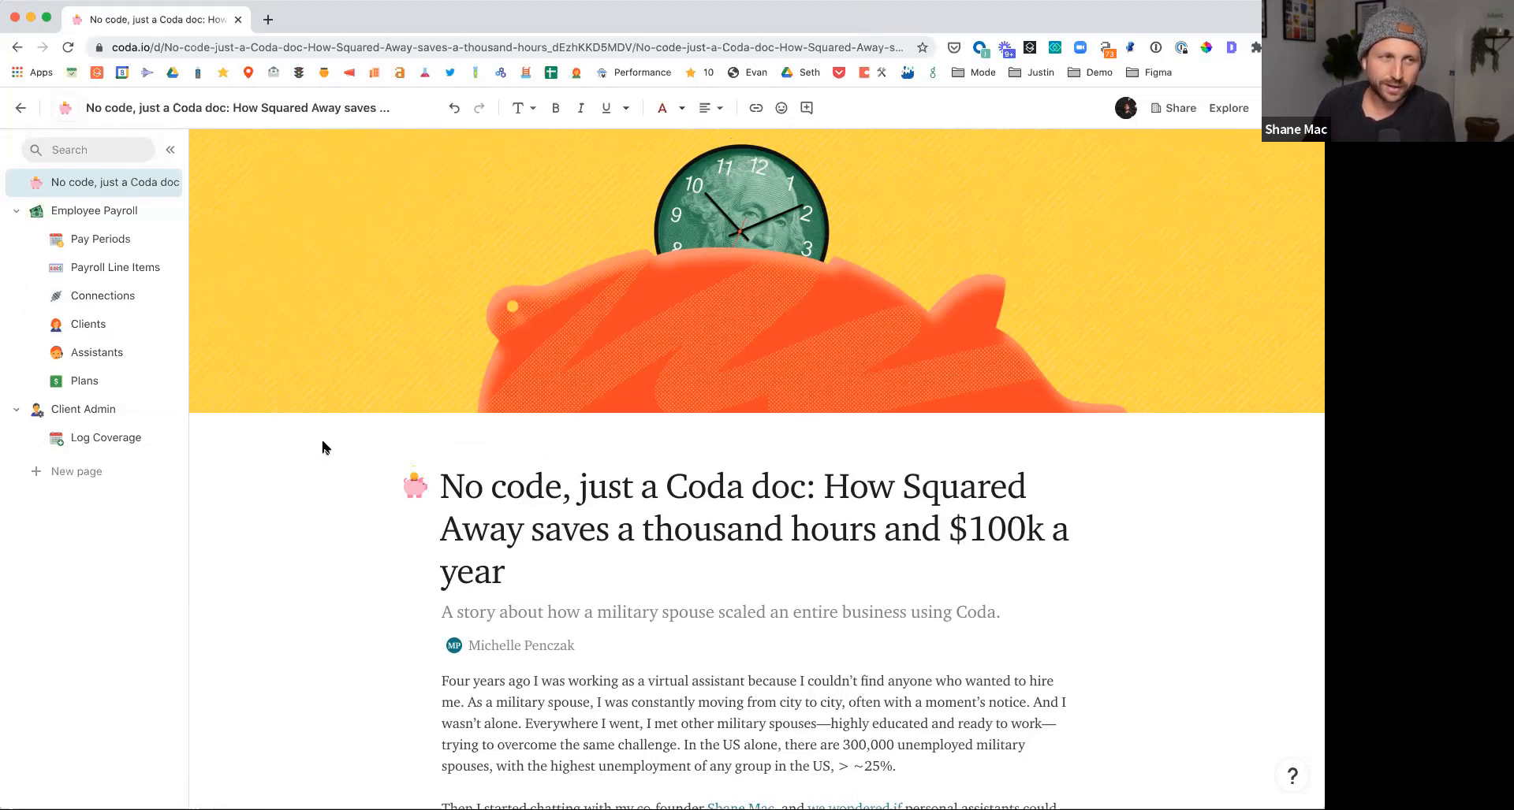
mouse_move(306, 423)
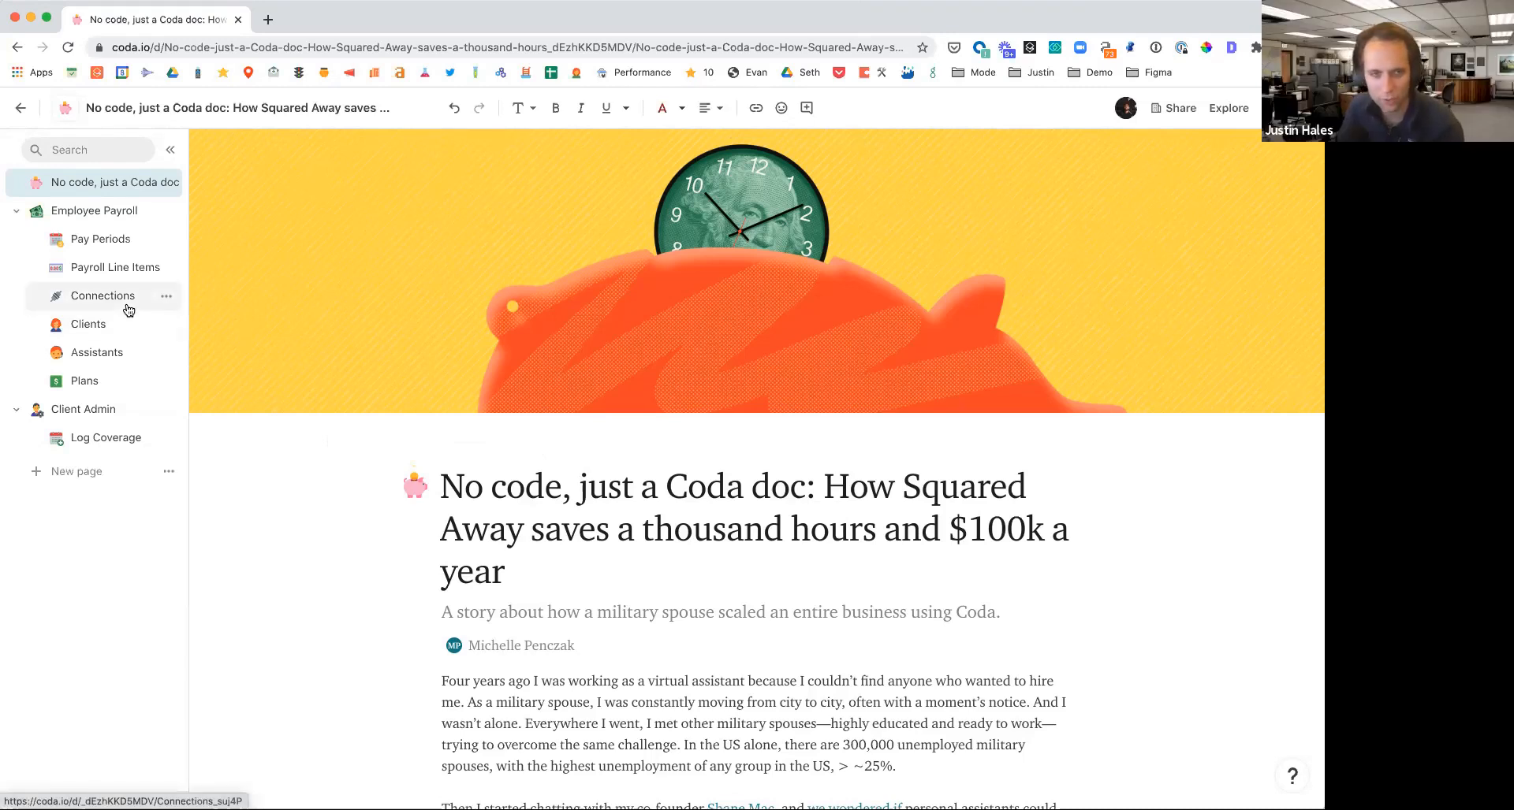
left_click(102, 295)
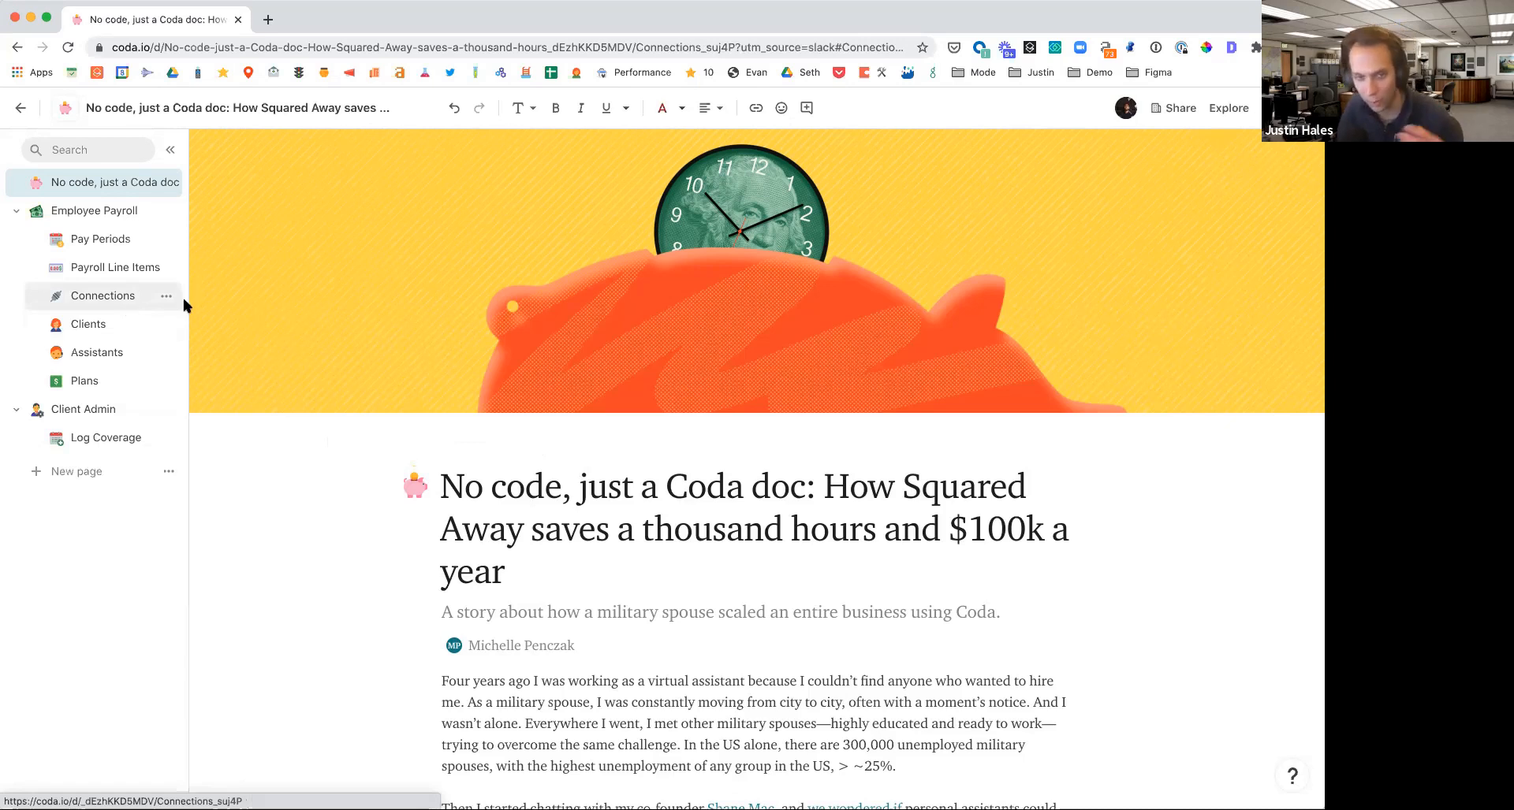
left_click(103, 295)
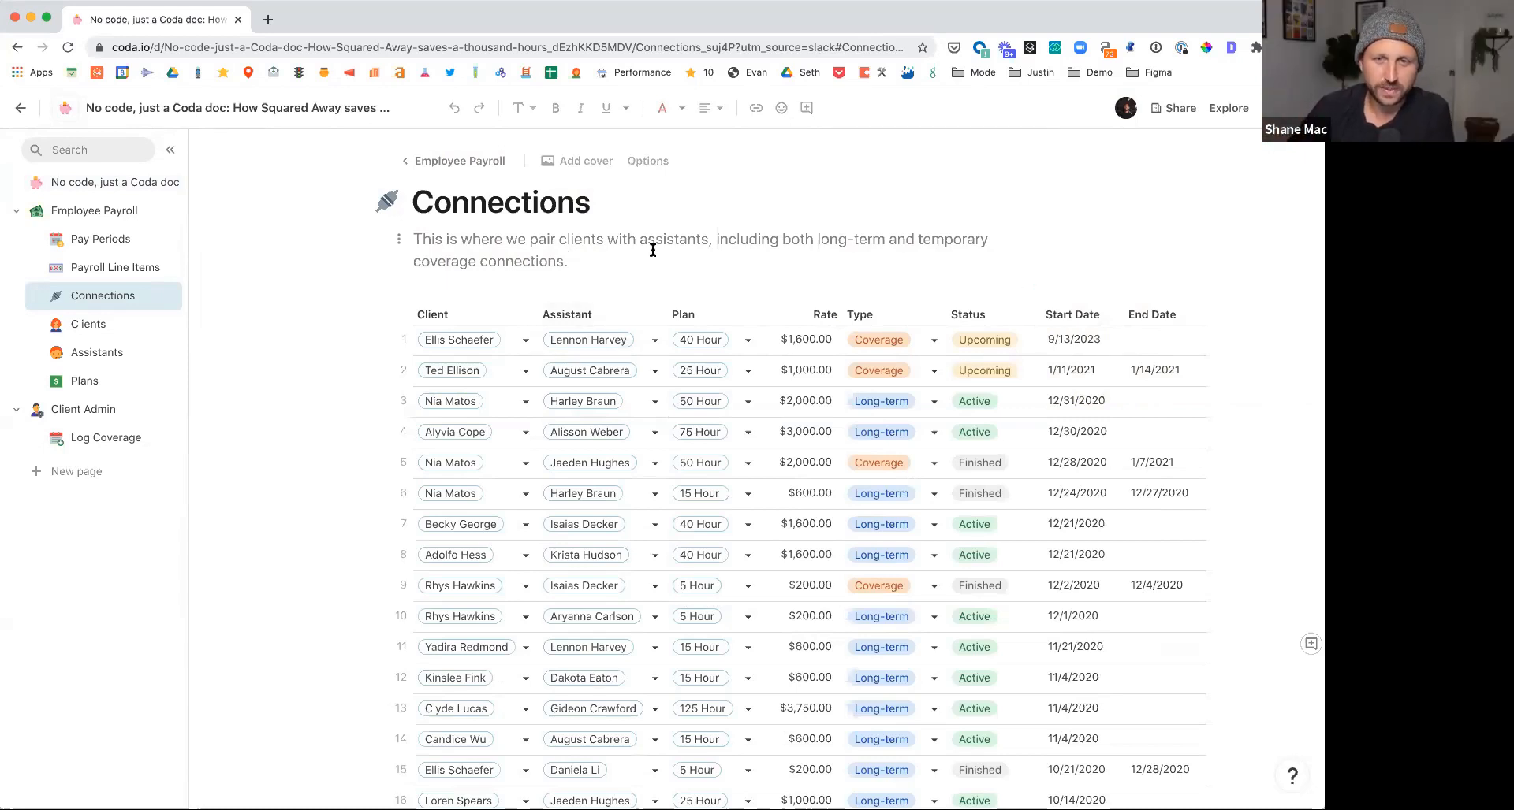
left_click(566, 260)
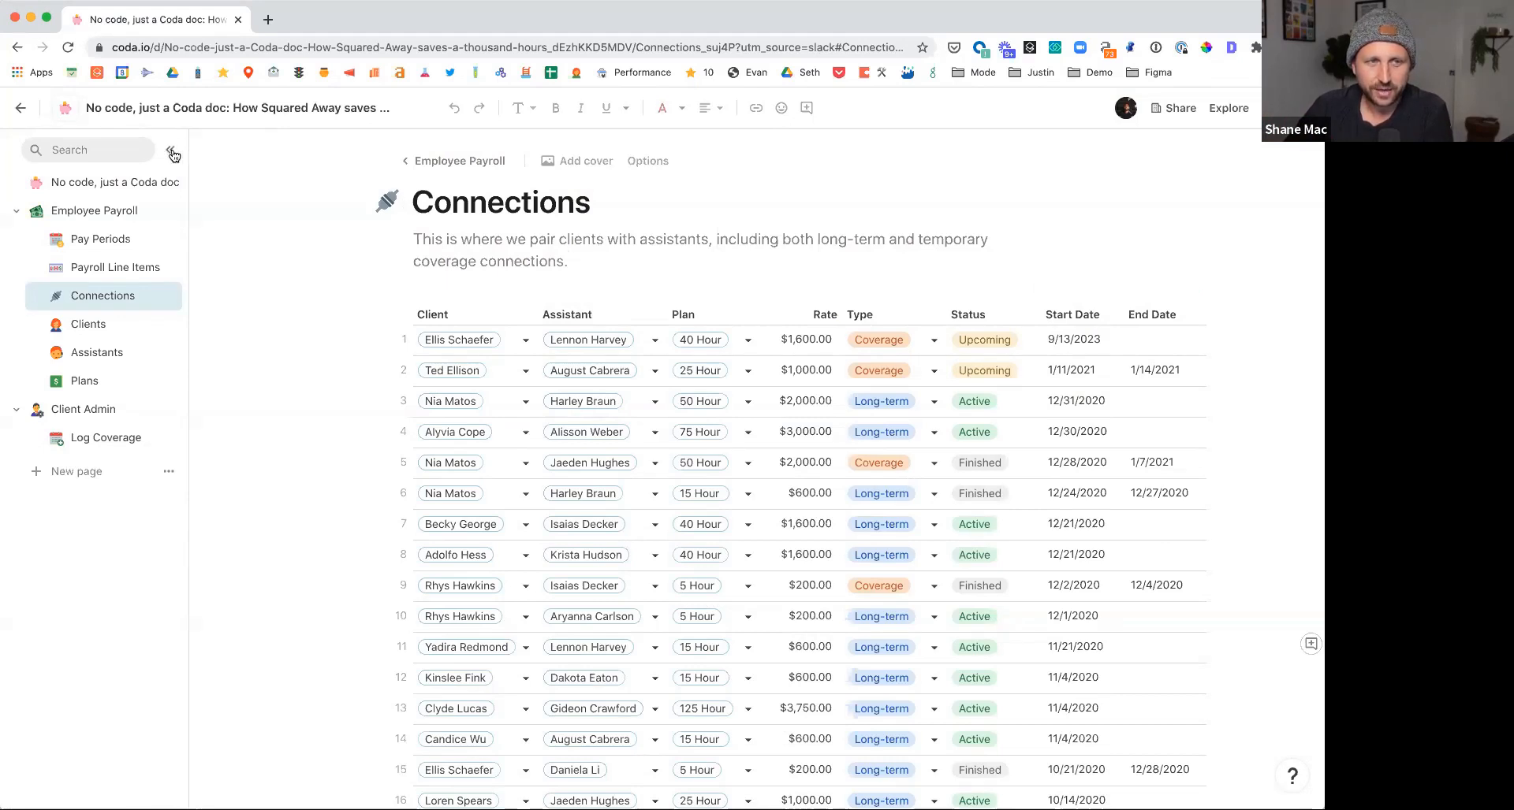
- Review the Connections table with the sidebar collapsed, then restore the sidebar
left_click(172, 153)
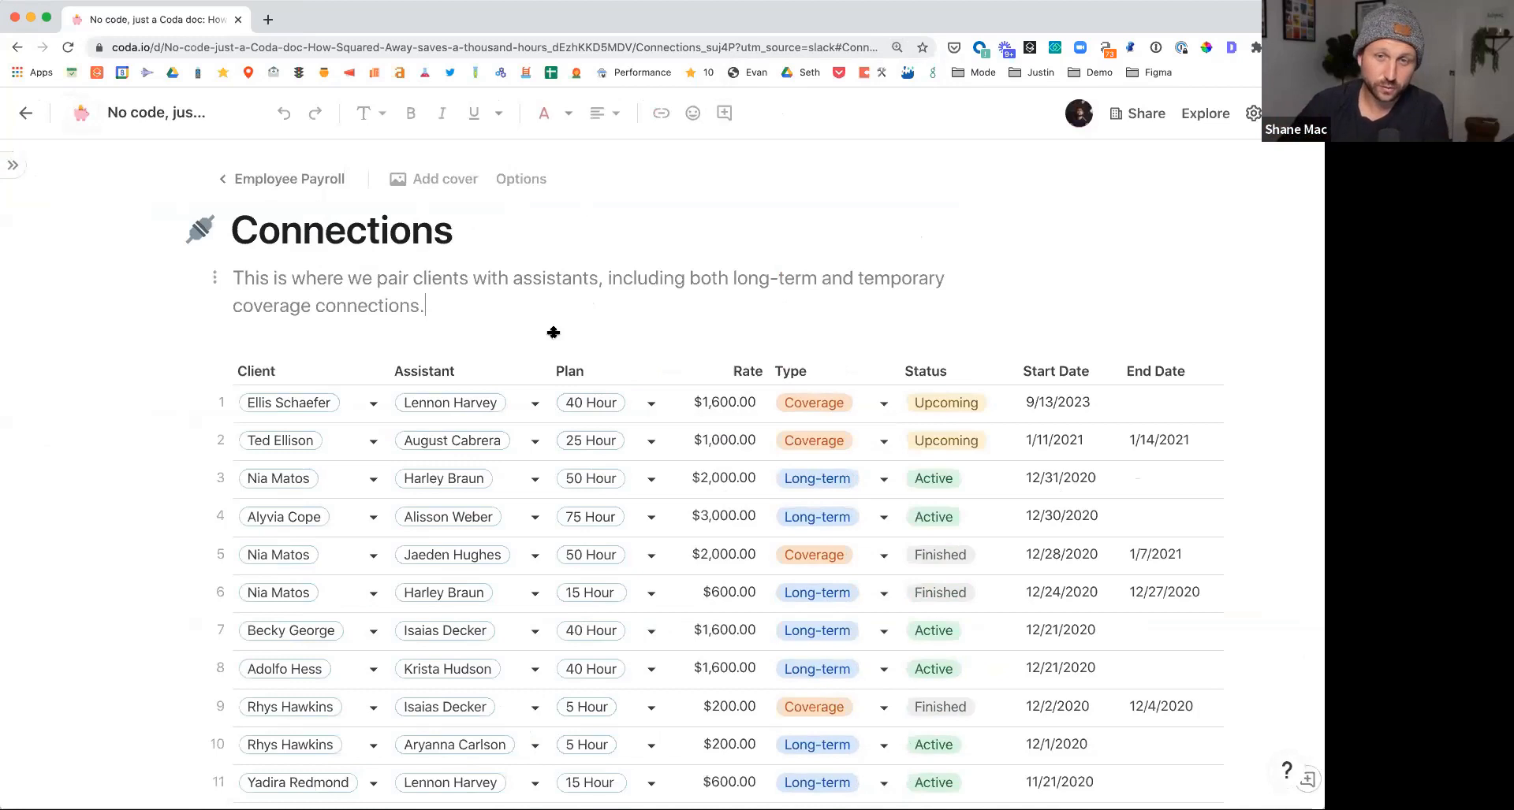
mouse_move(683, 317)
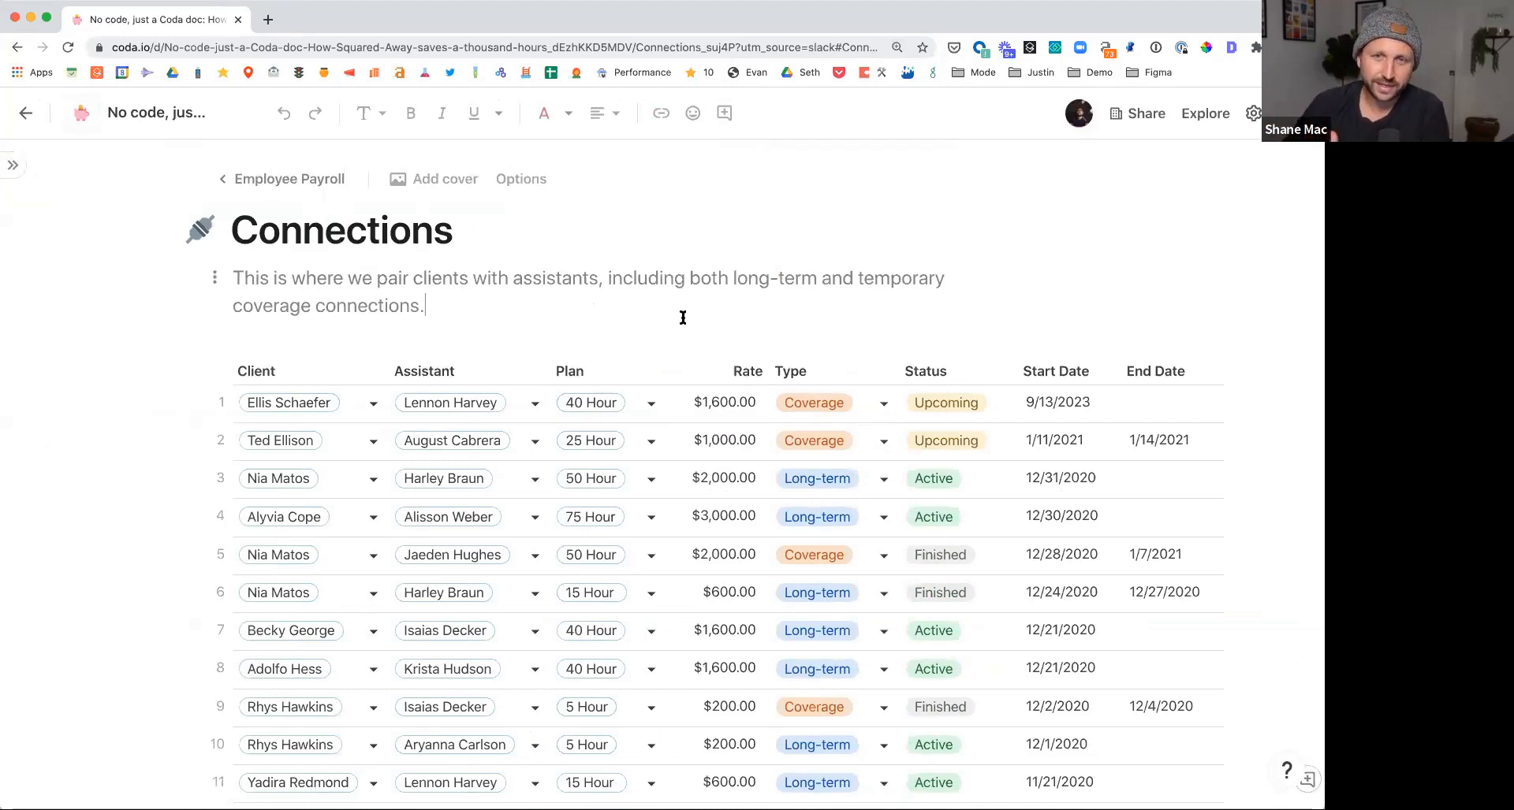
scroll("down", 3)
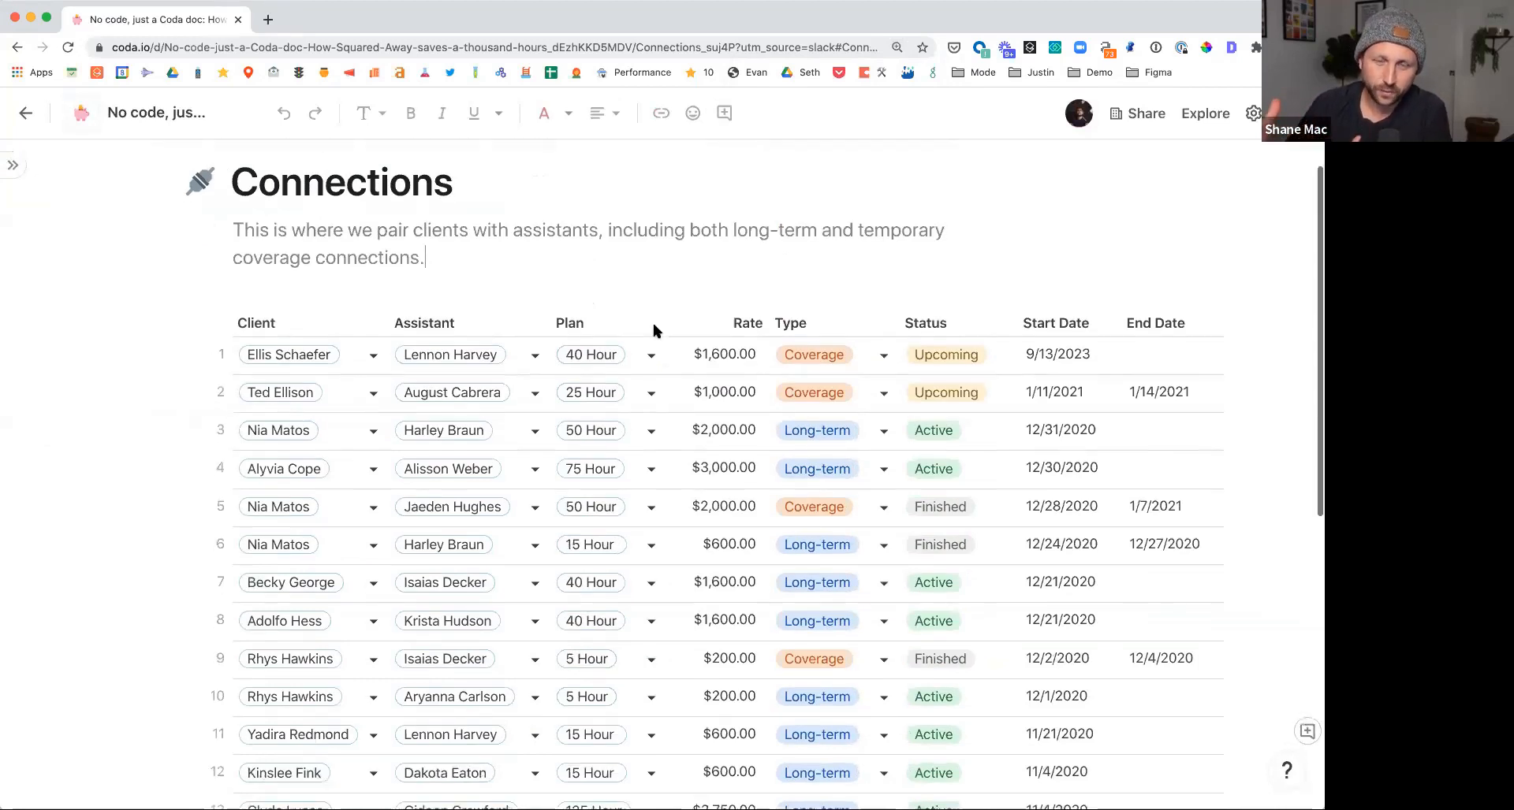
mouse_move(655, 328)
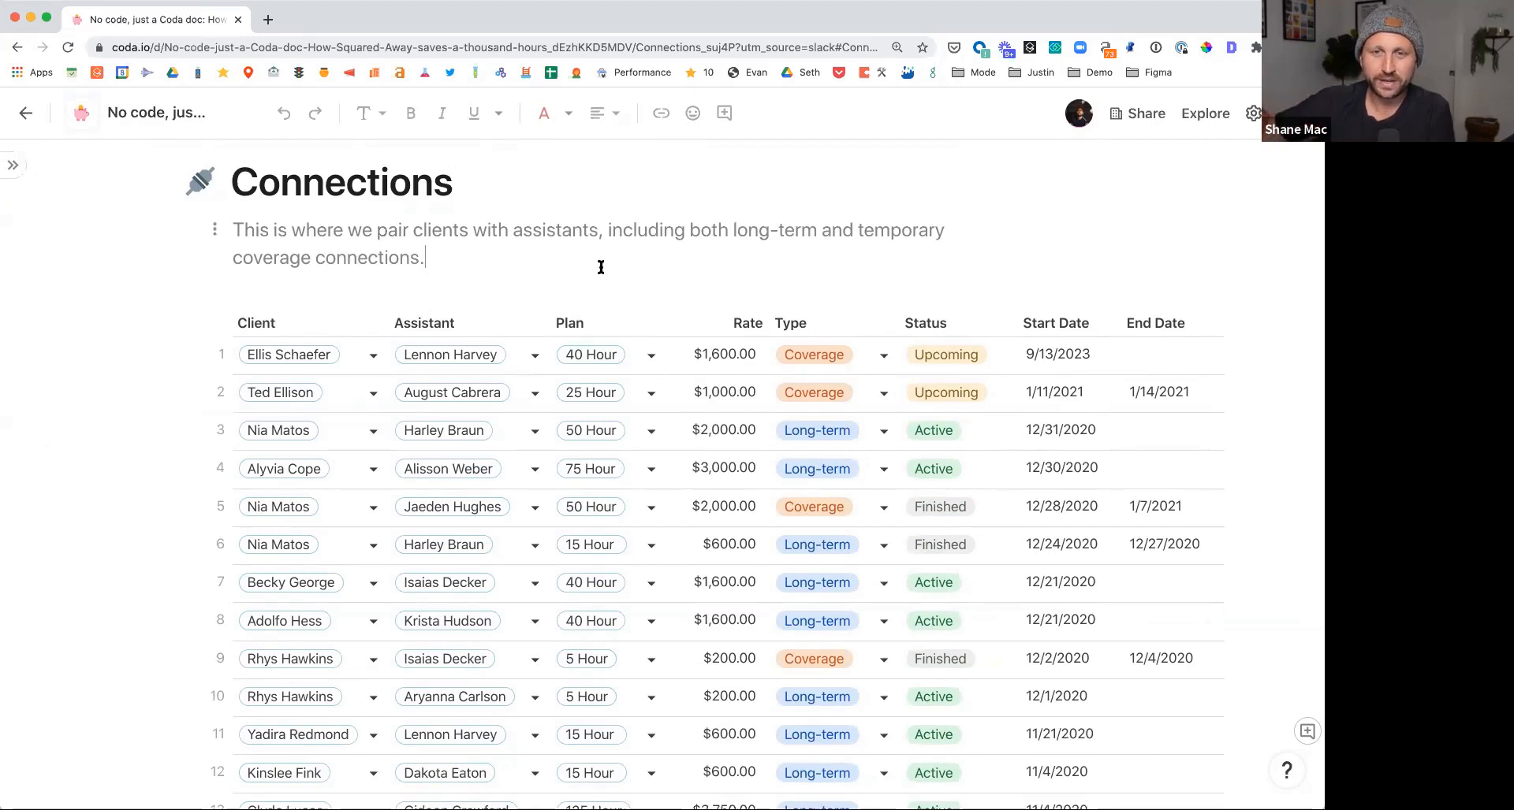
mouse_move(574, 263)
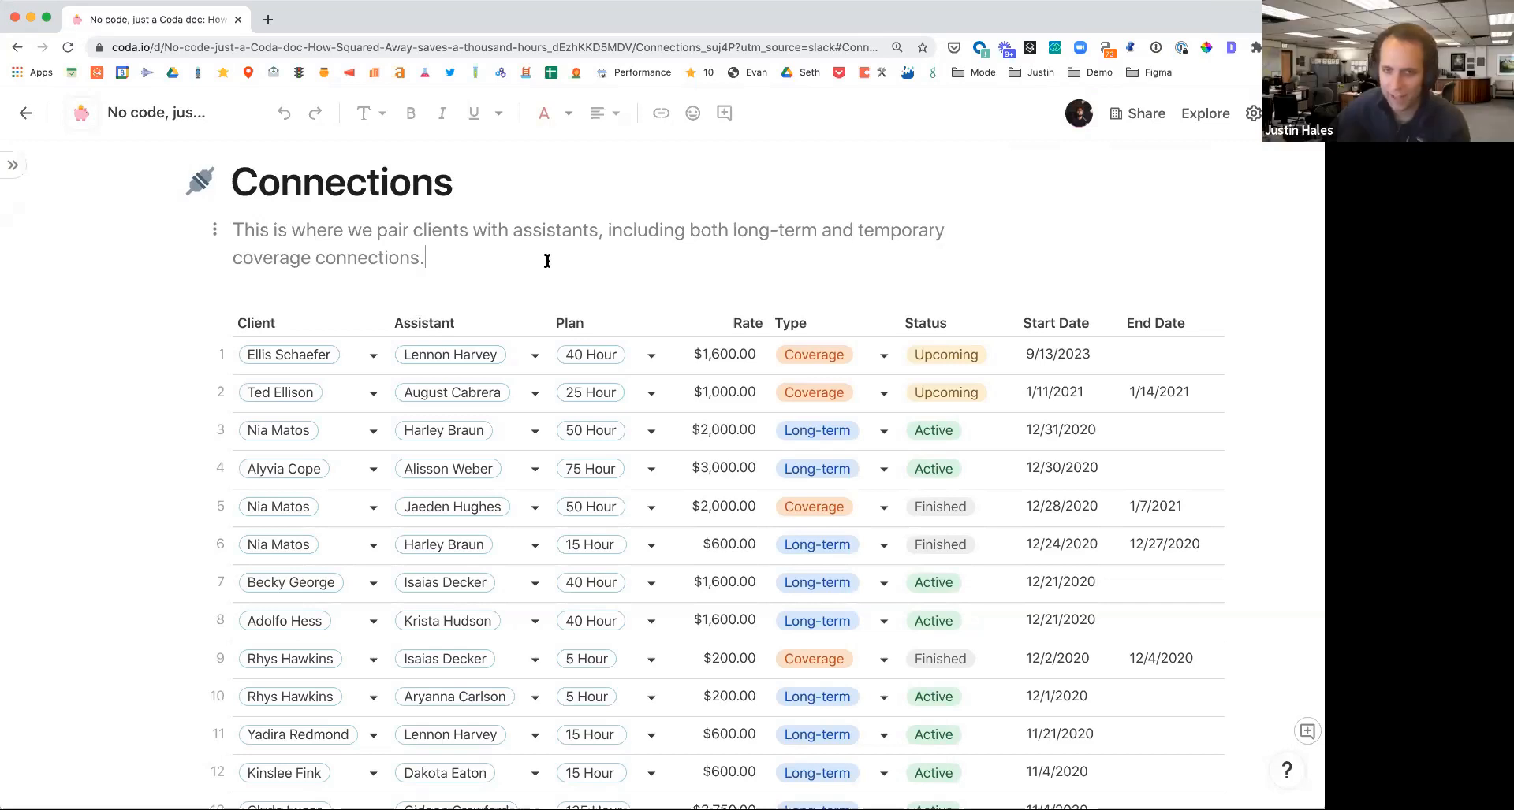
mouse_move(475, 260)
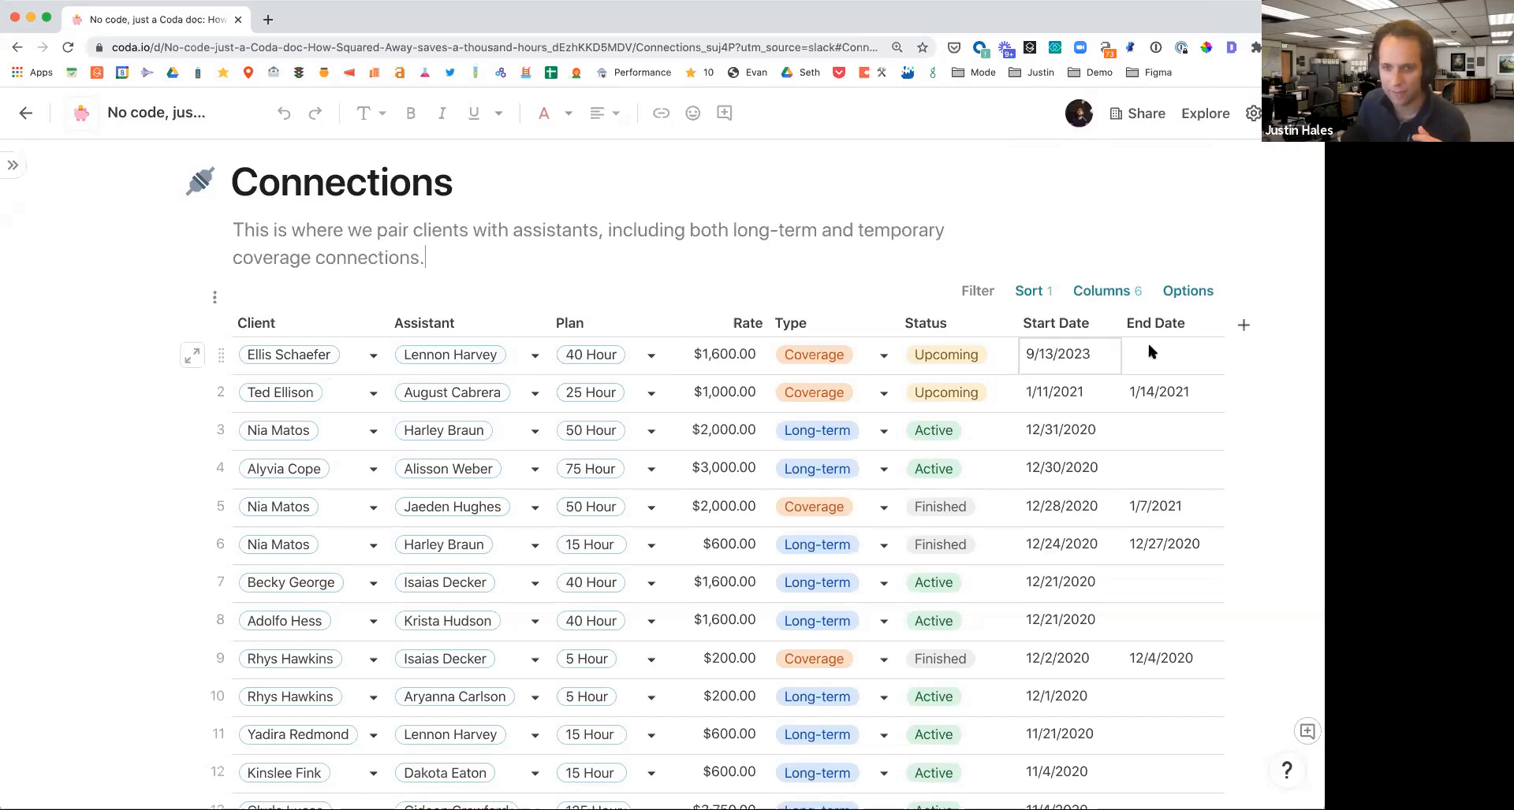
left_click(1173, 355)
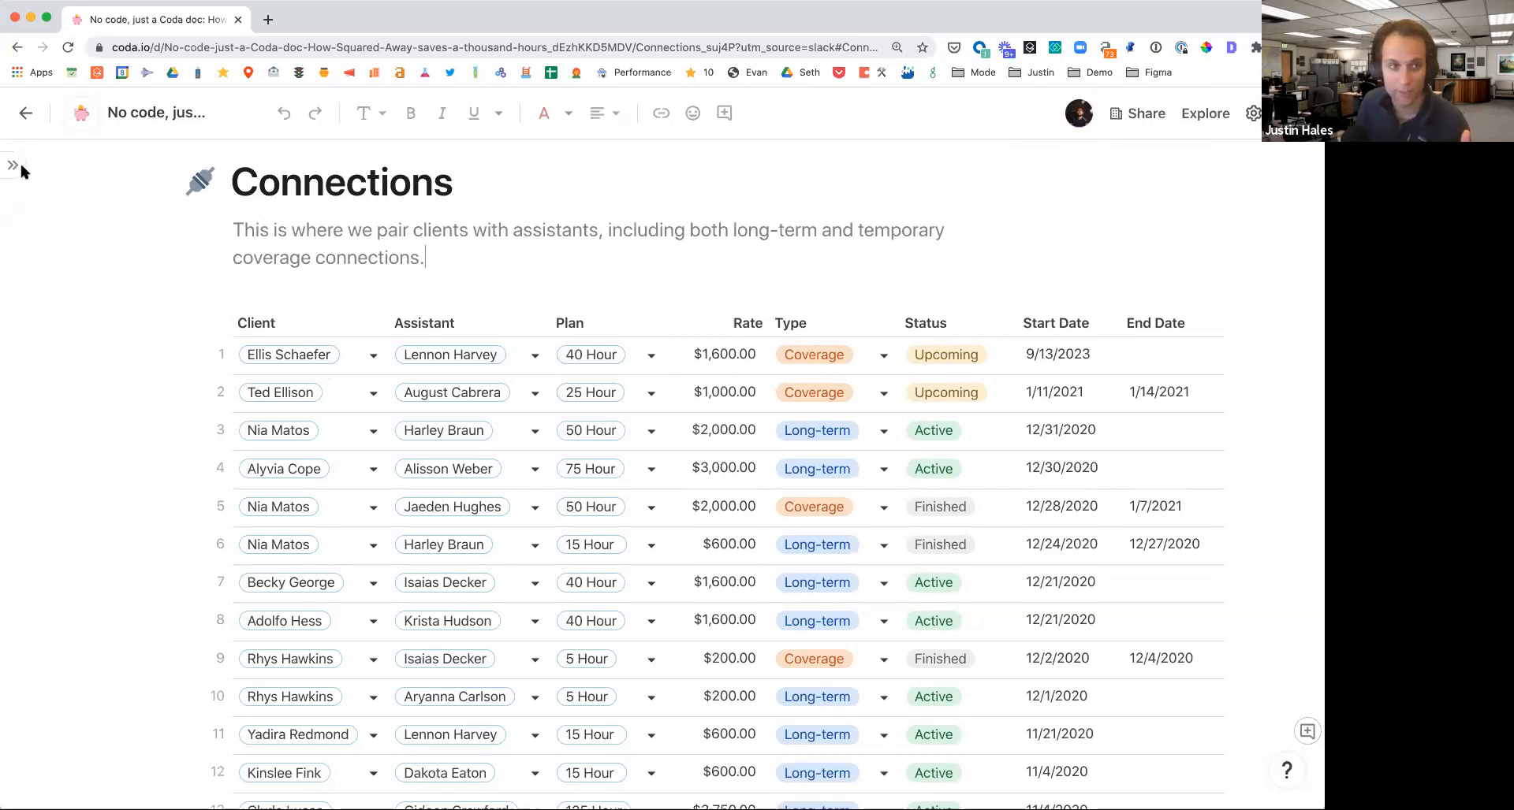
left_click(10, 166)
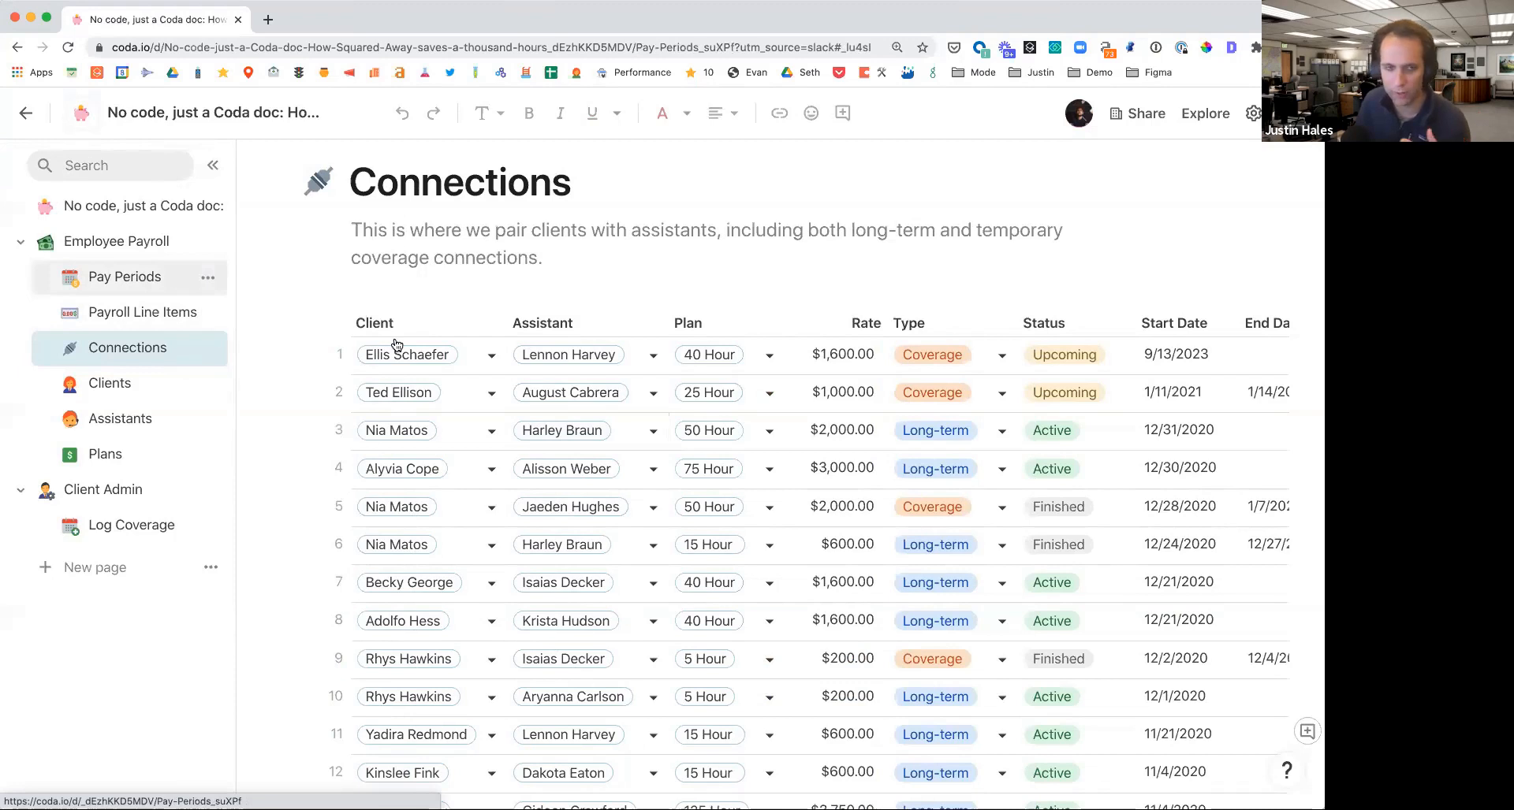
- Go to the Pay Periods page listing periods with working days and payroll actions
left_click(124, 276)
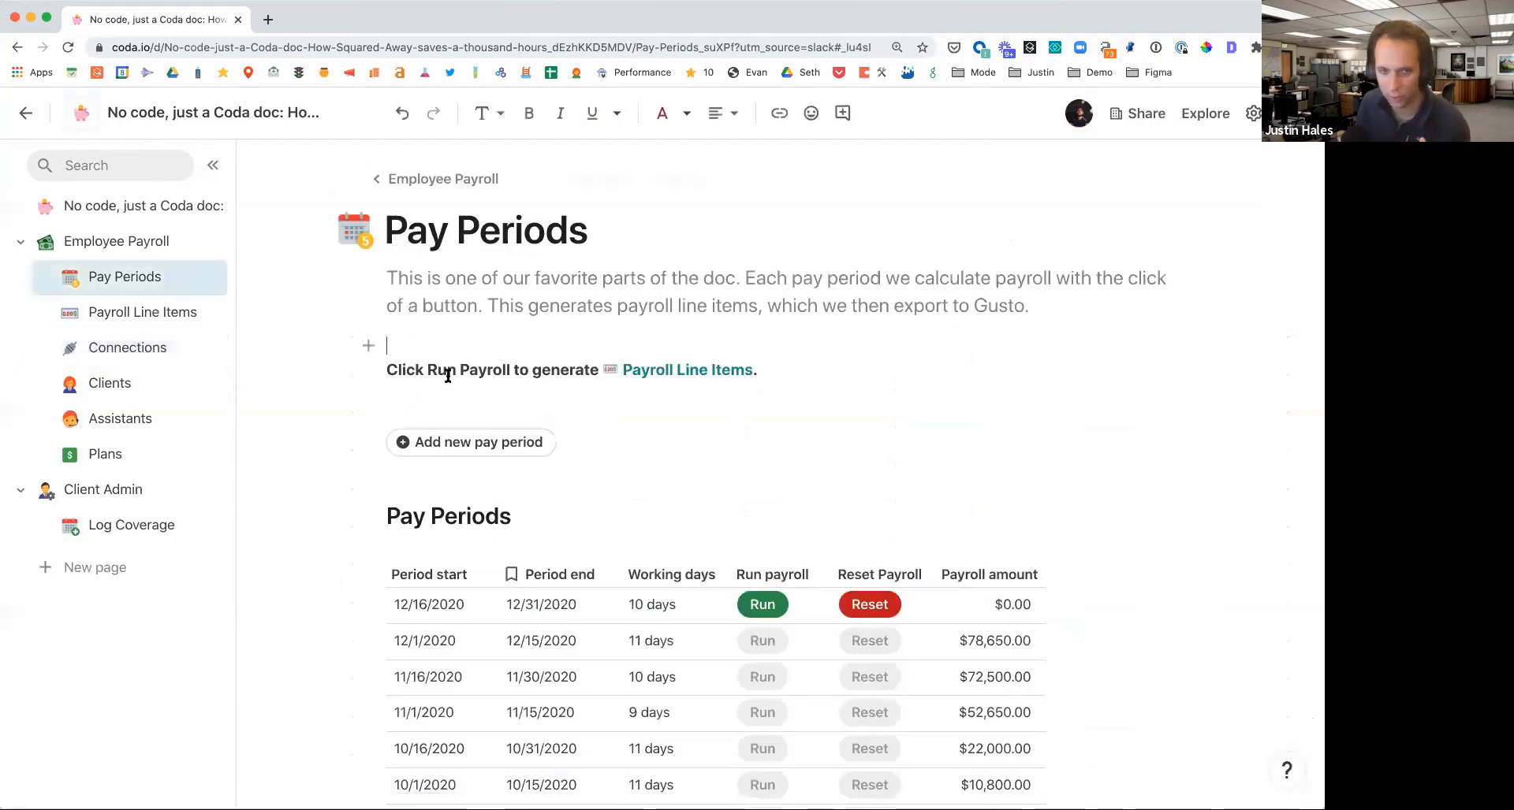
scroll("down", 3)
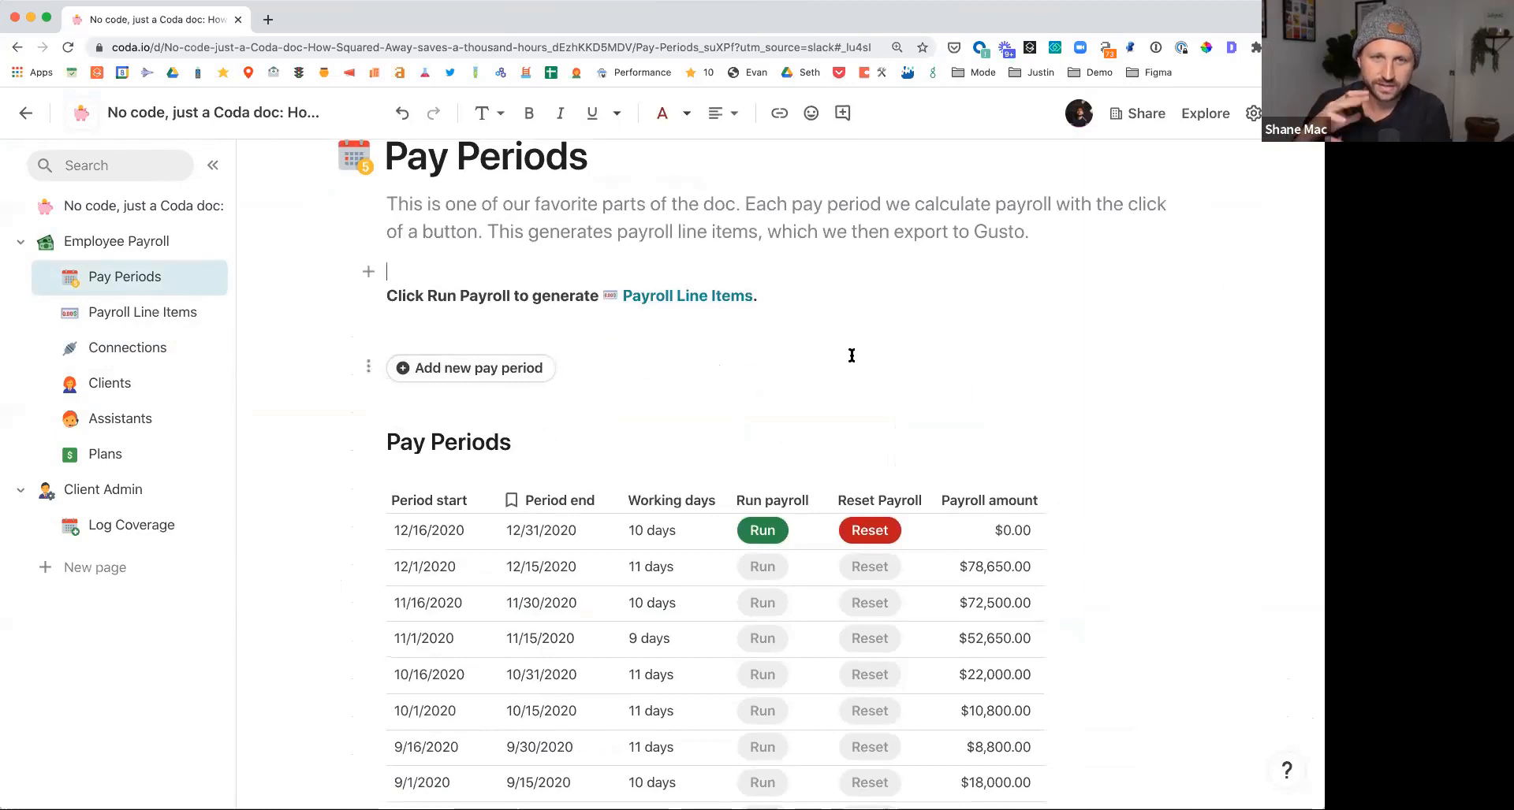
scroll("down", 3)
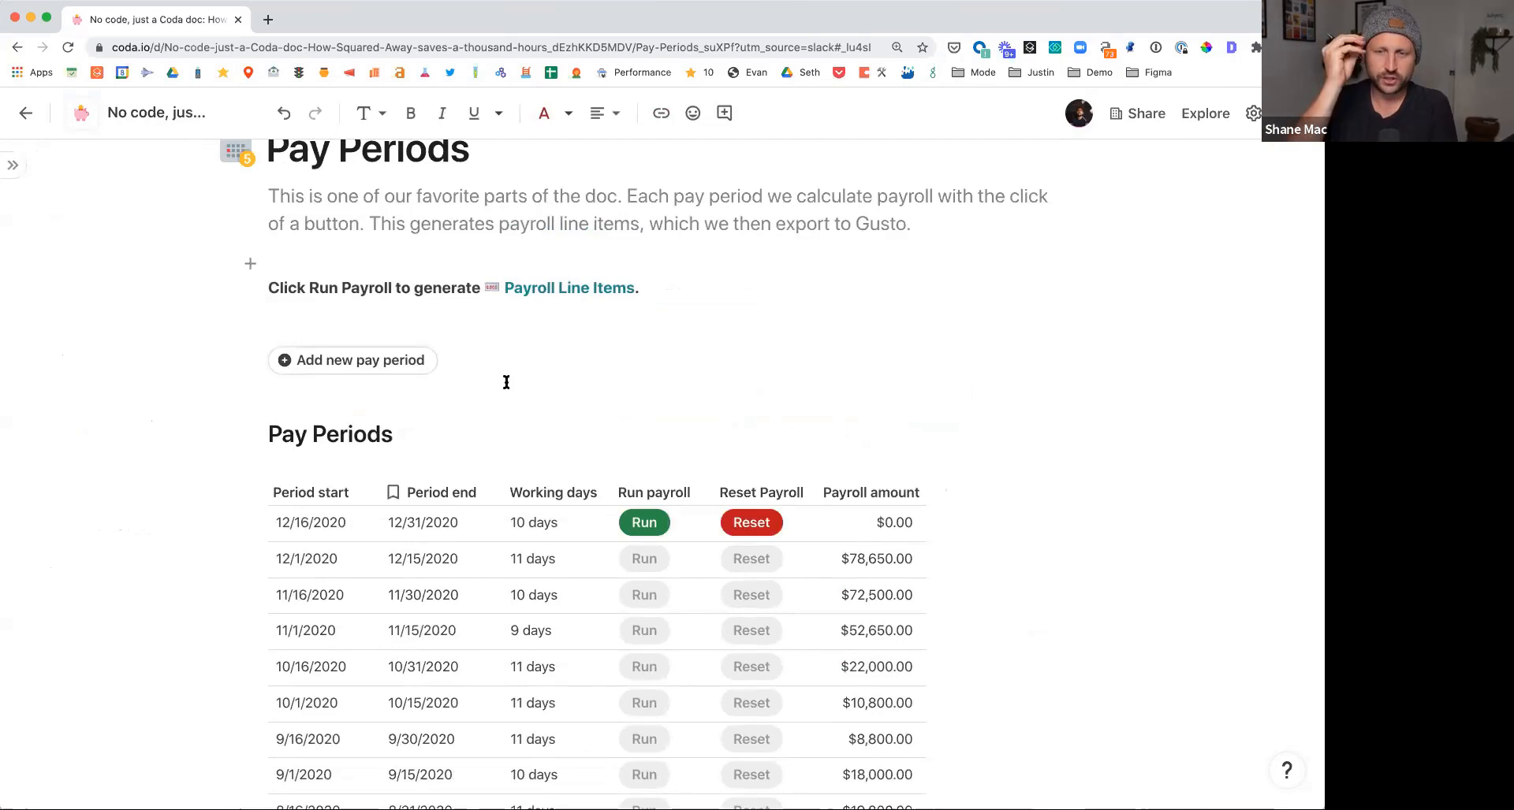
mouse_move(576, 389)
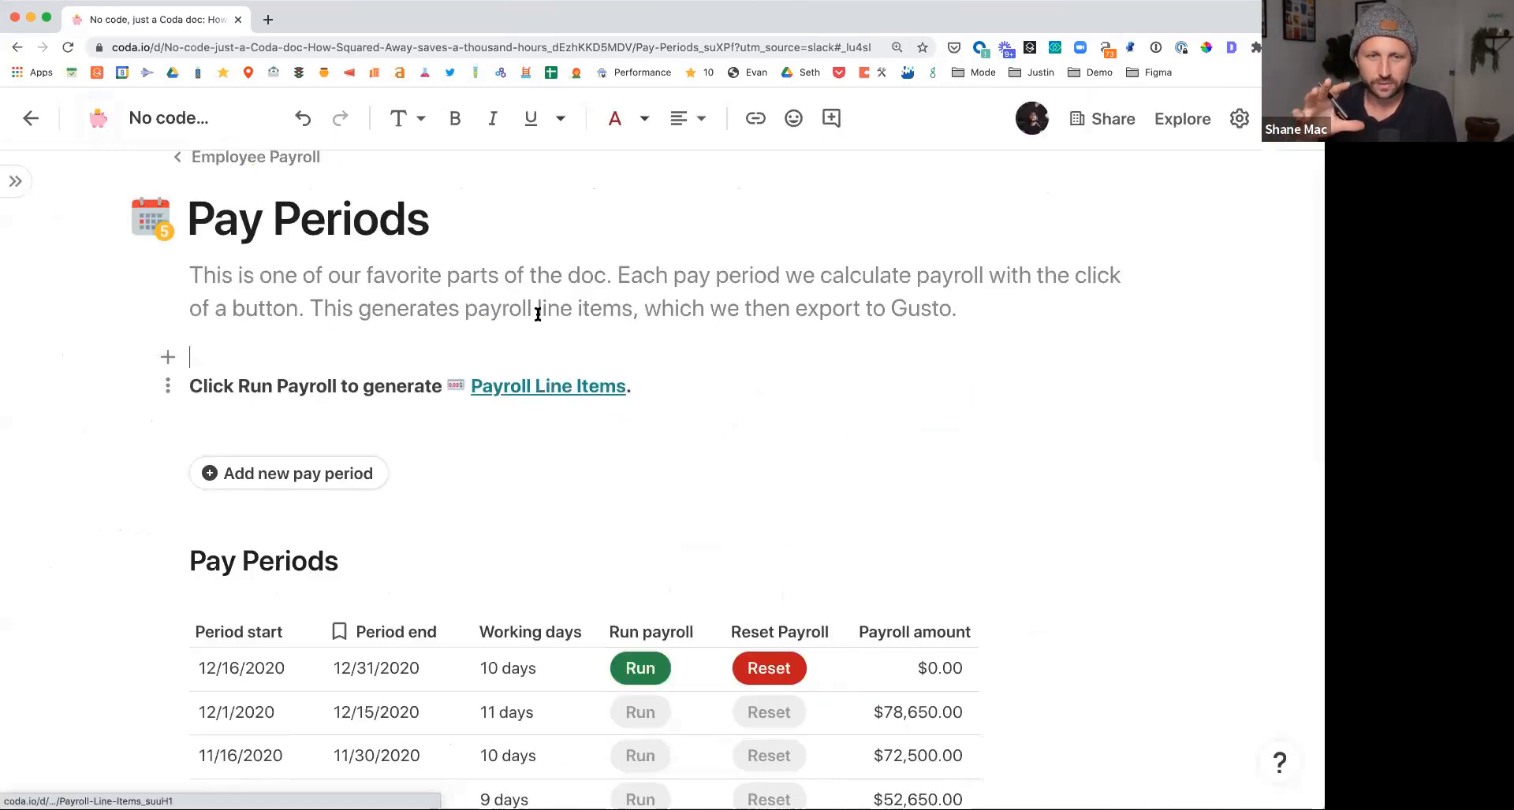
mouse_move(557, 337)
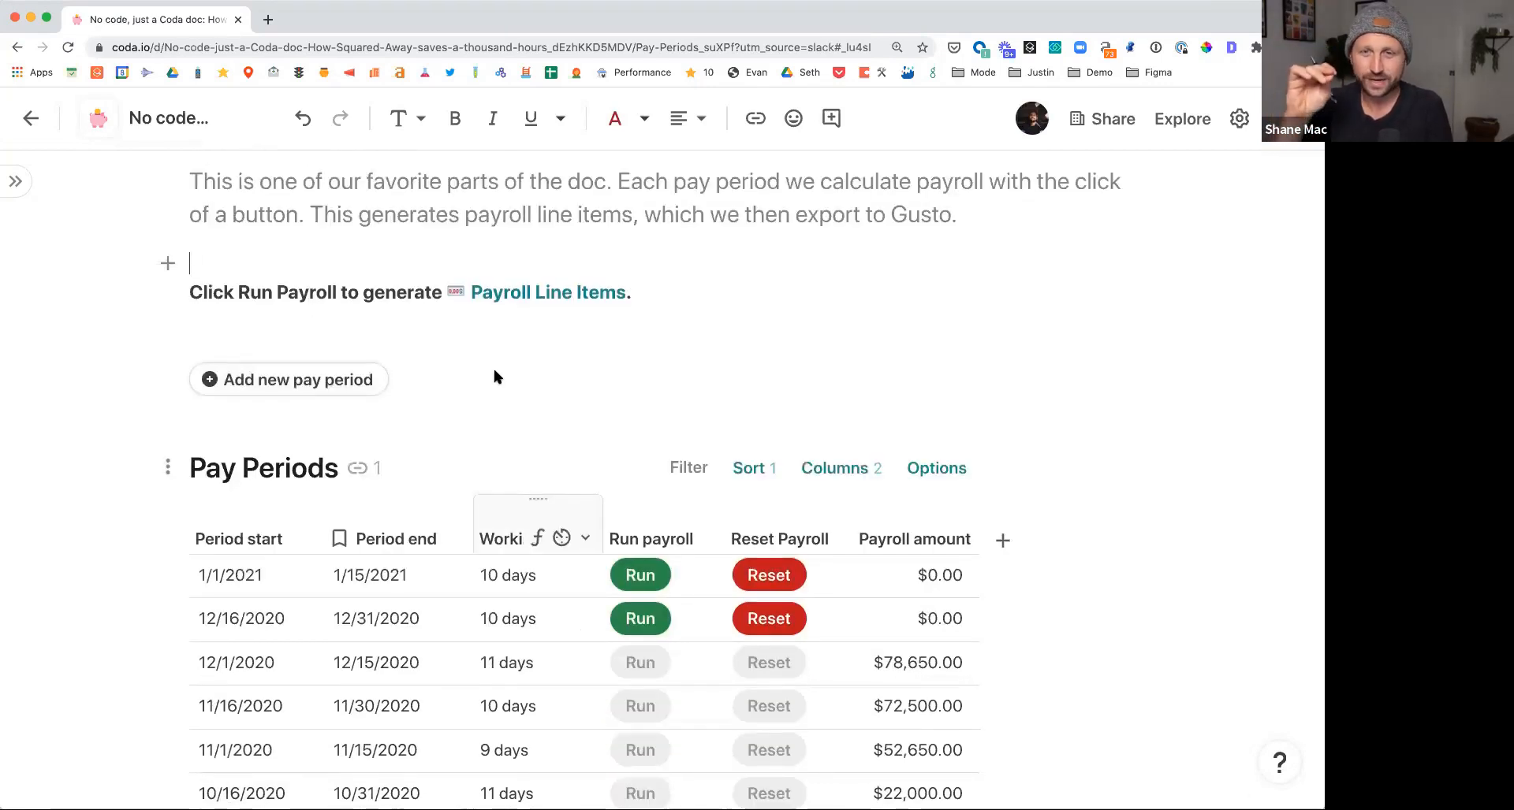
mouse_move(789, 345)
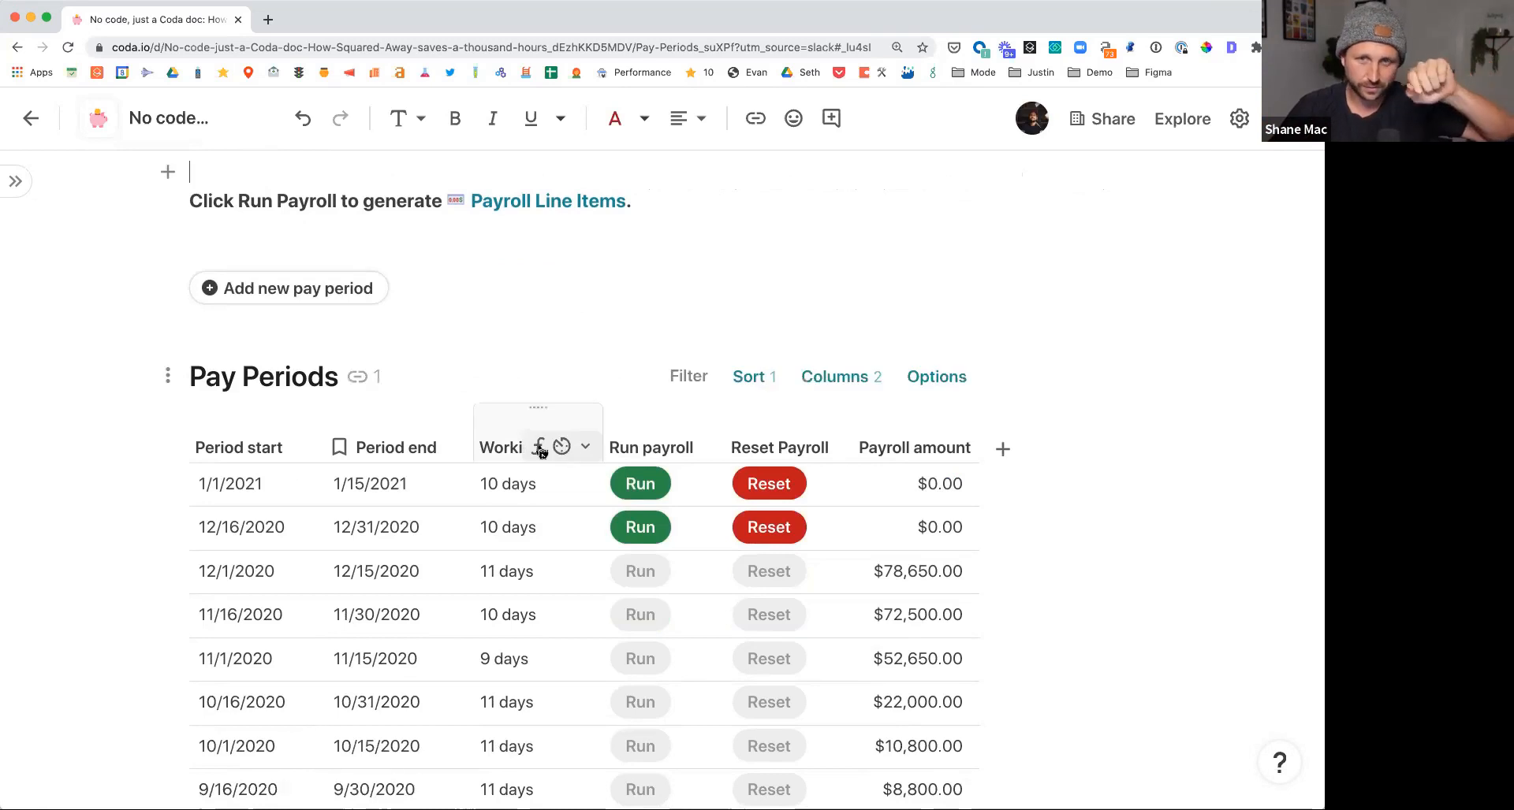
- Reset and run payroll on the 1/1/2021 pay period, adding 13 rows totalling $155,500.00
left_click(585, 446)
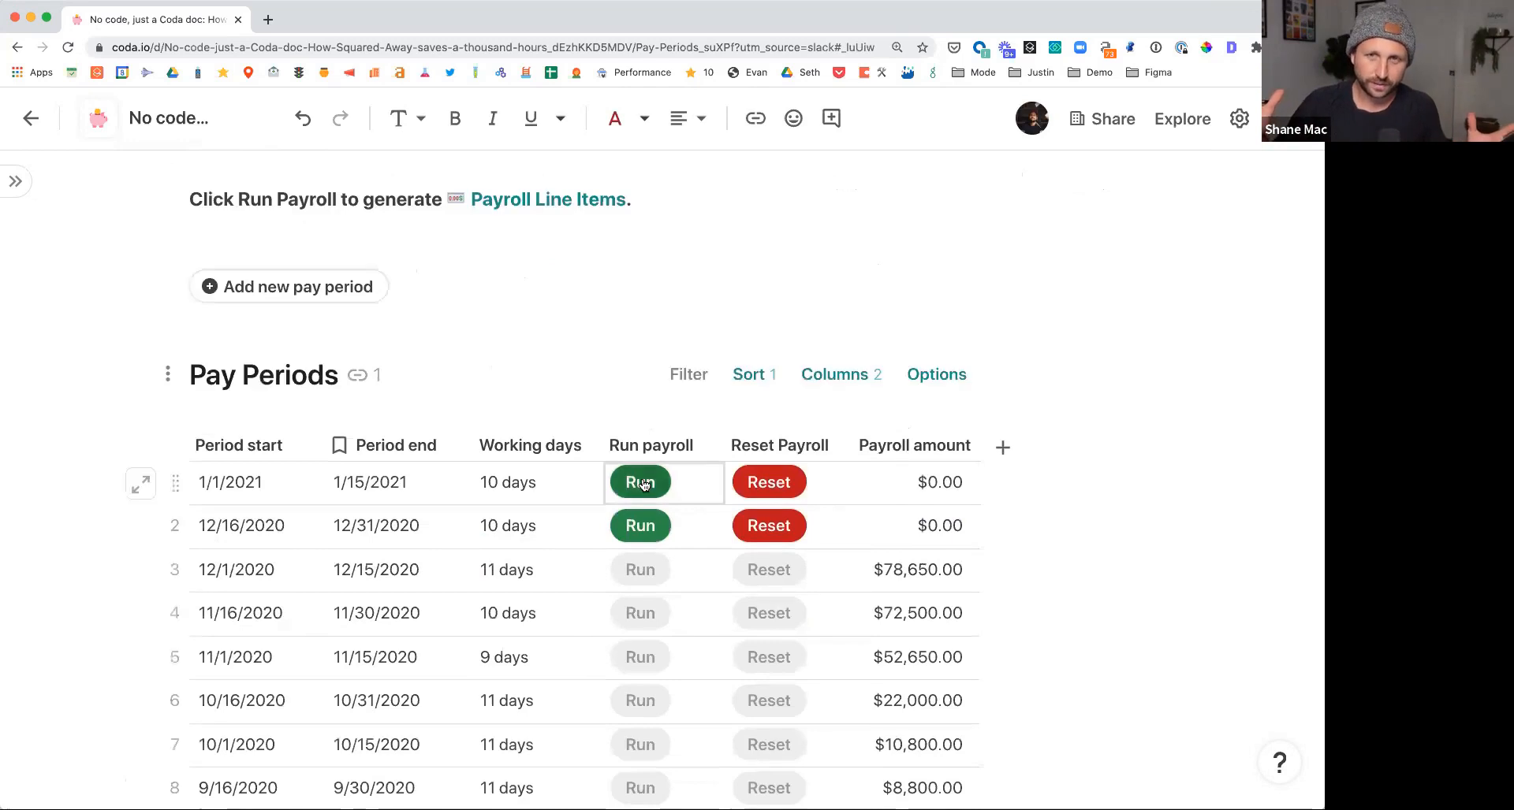
left_click(640, 482)
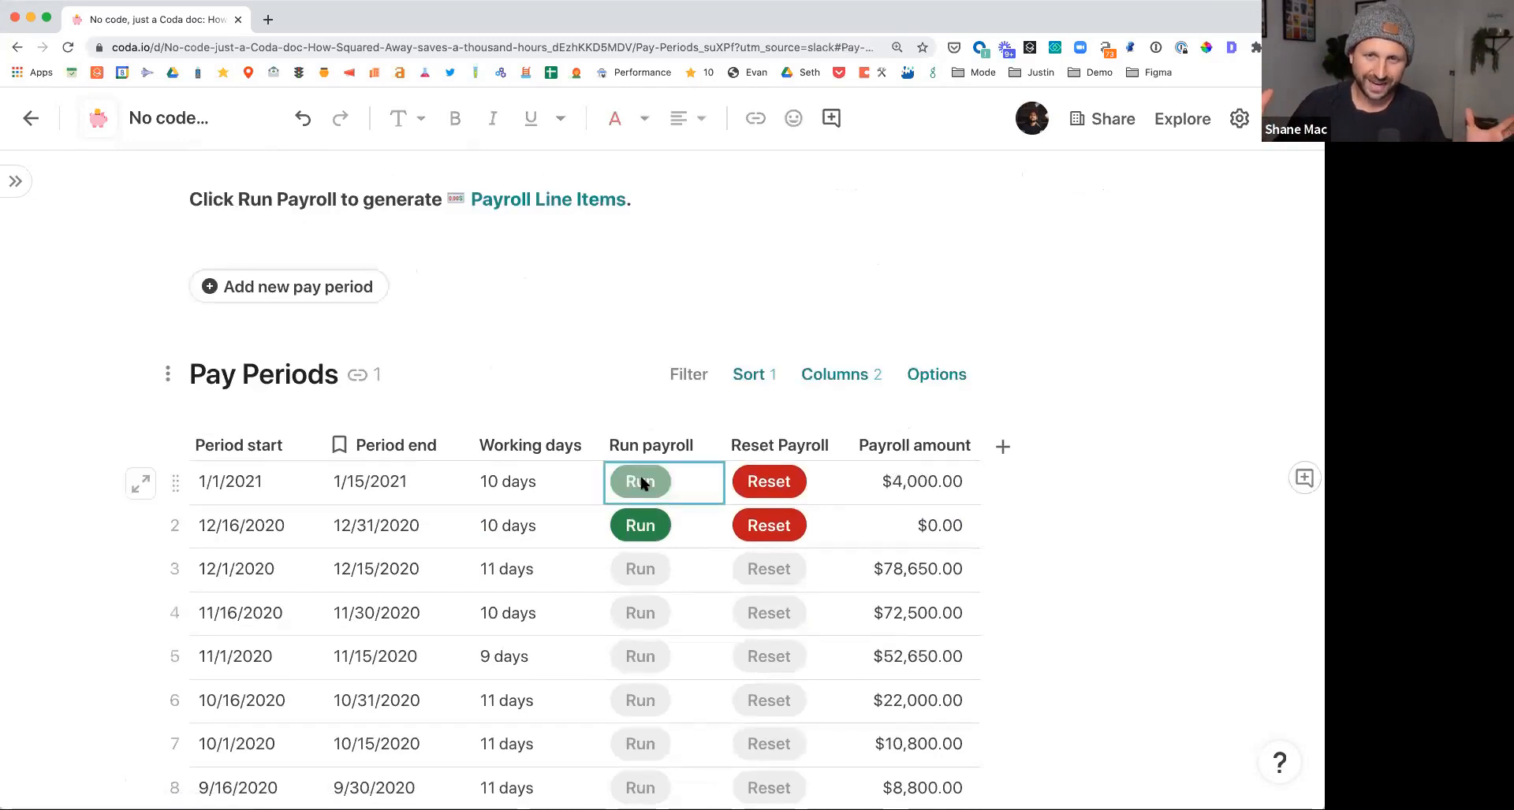
left_click(640, 483)
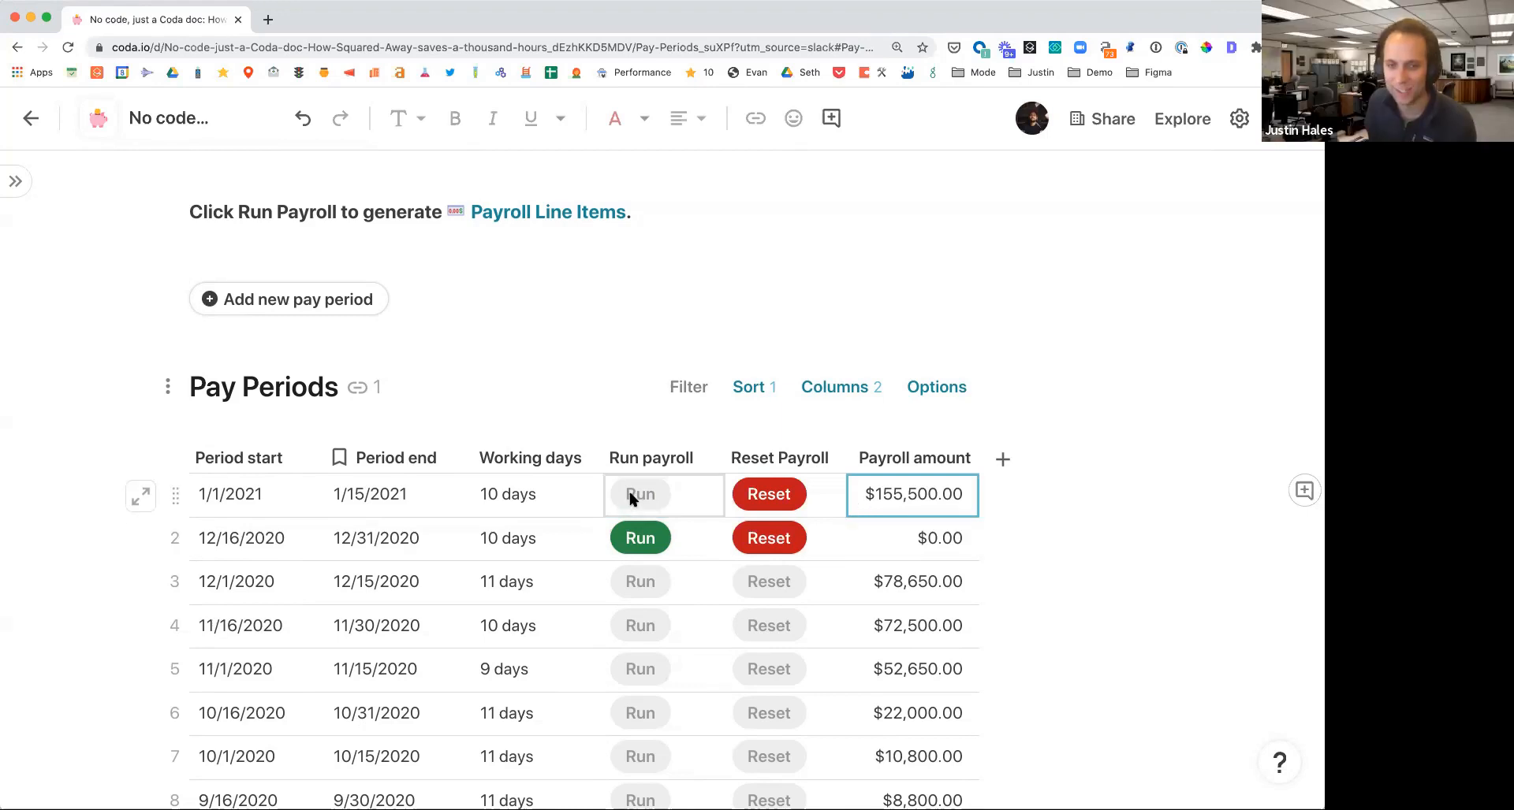
mouse_move(678, 503)
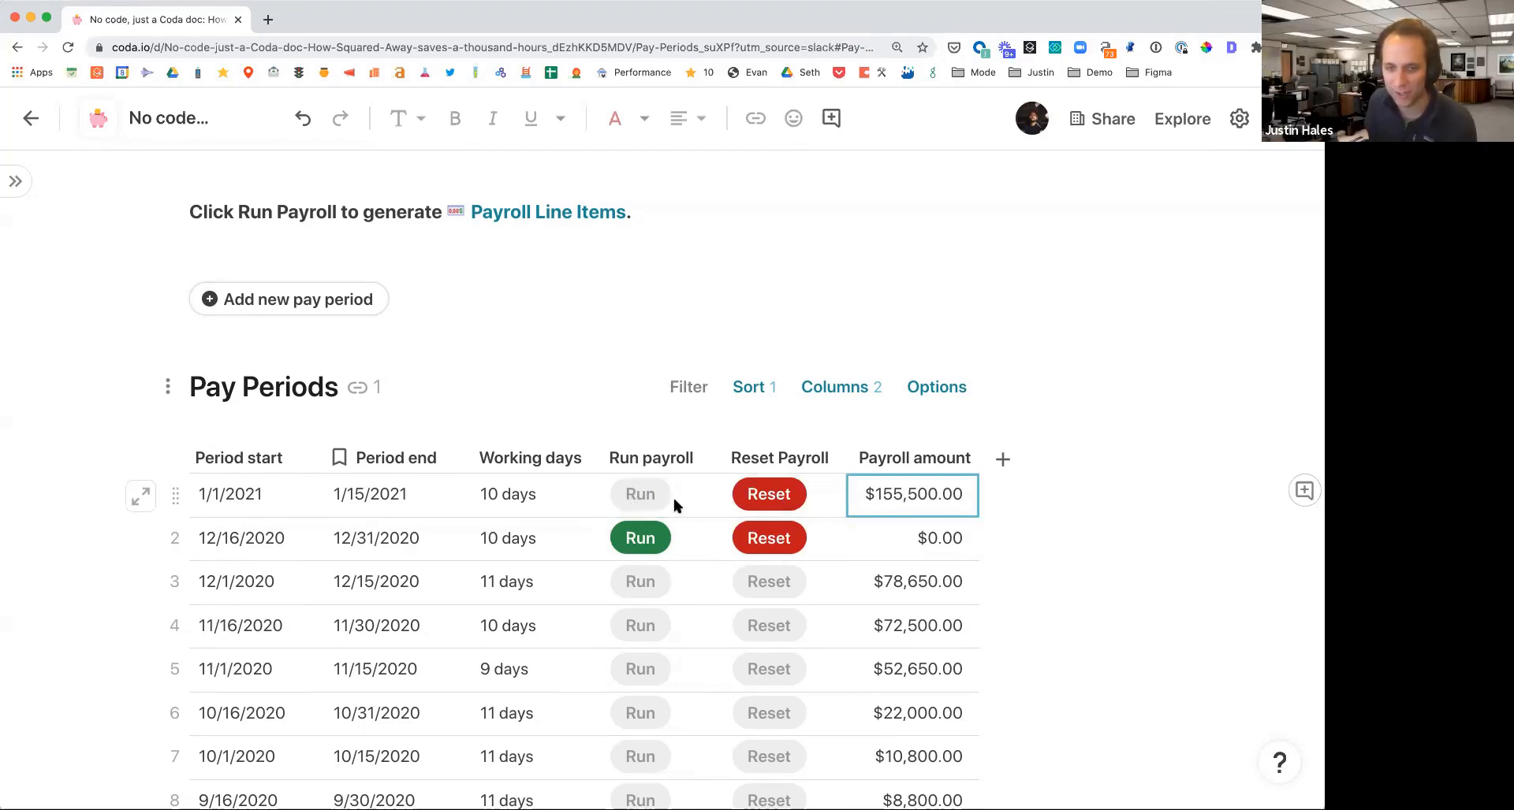
left_click(769, 493)
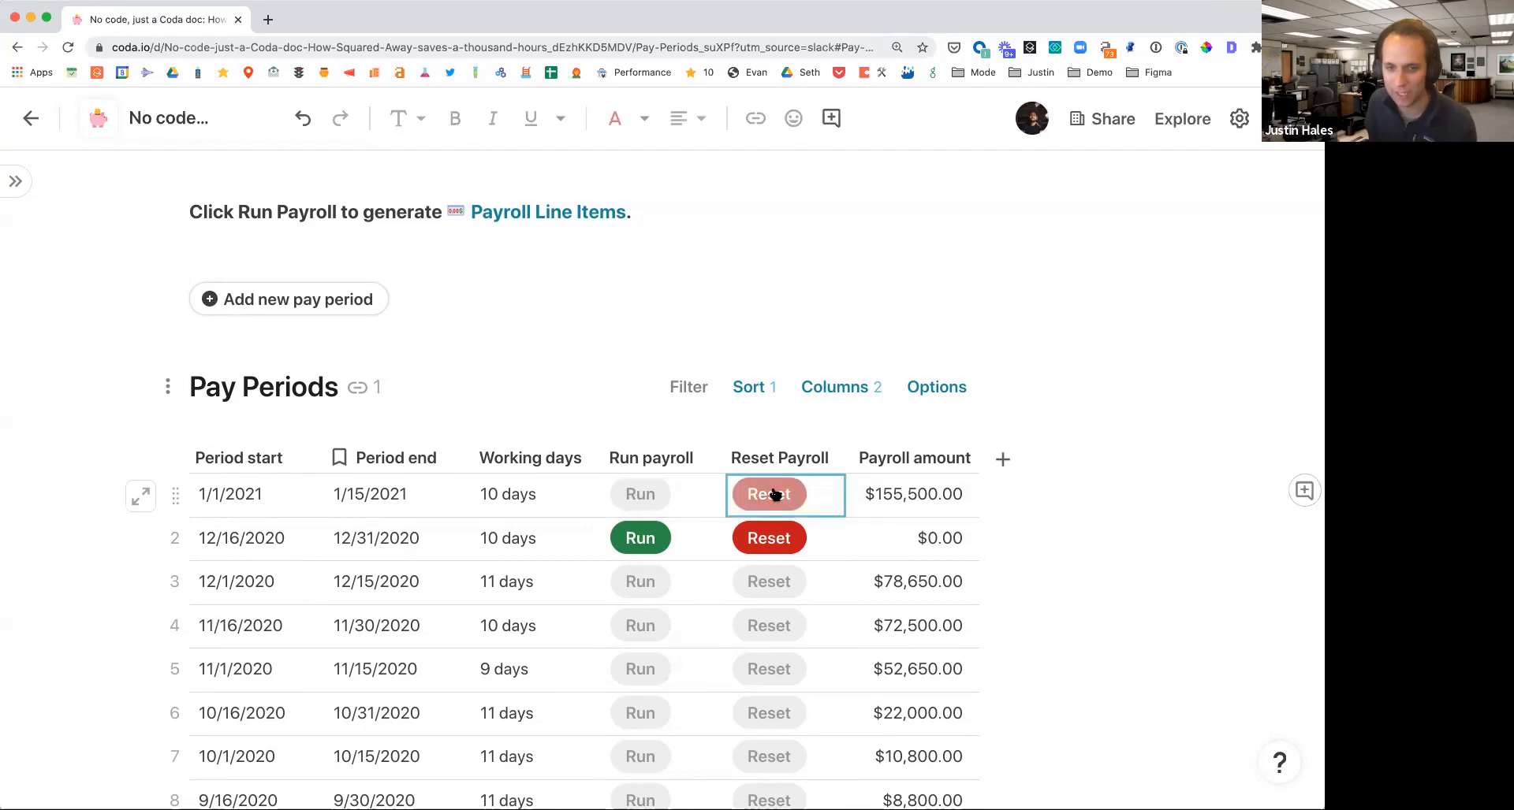
left_click(770, 493)
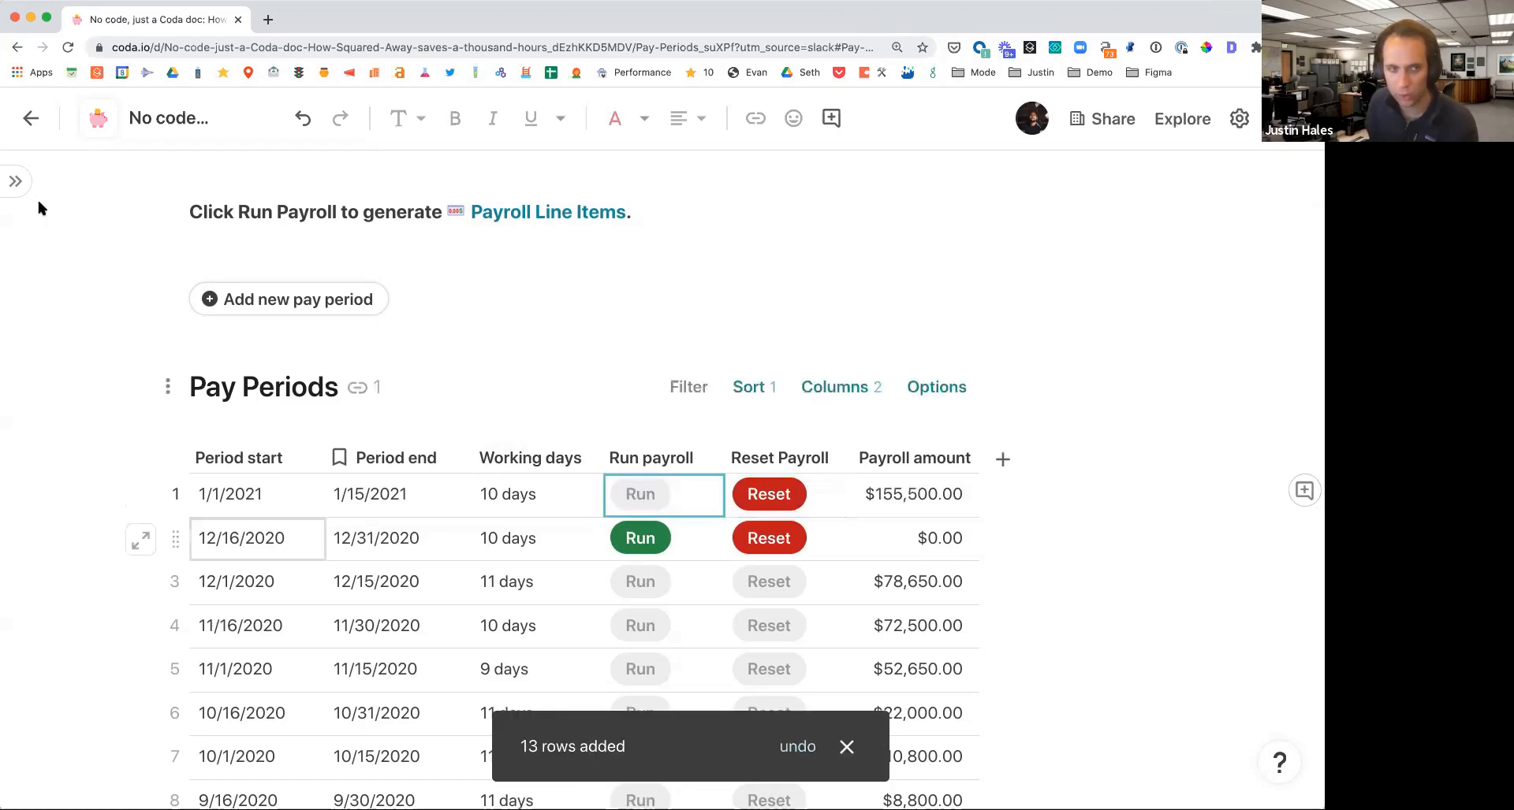
- Review the generated Payroll Line Items columns, then return to the Connections page
left_click(16, 180)
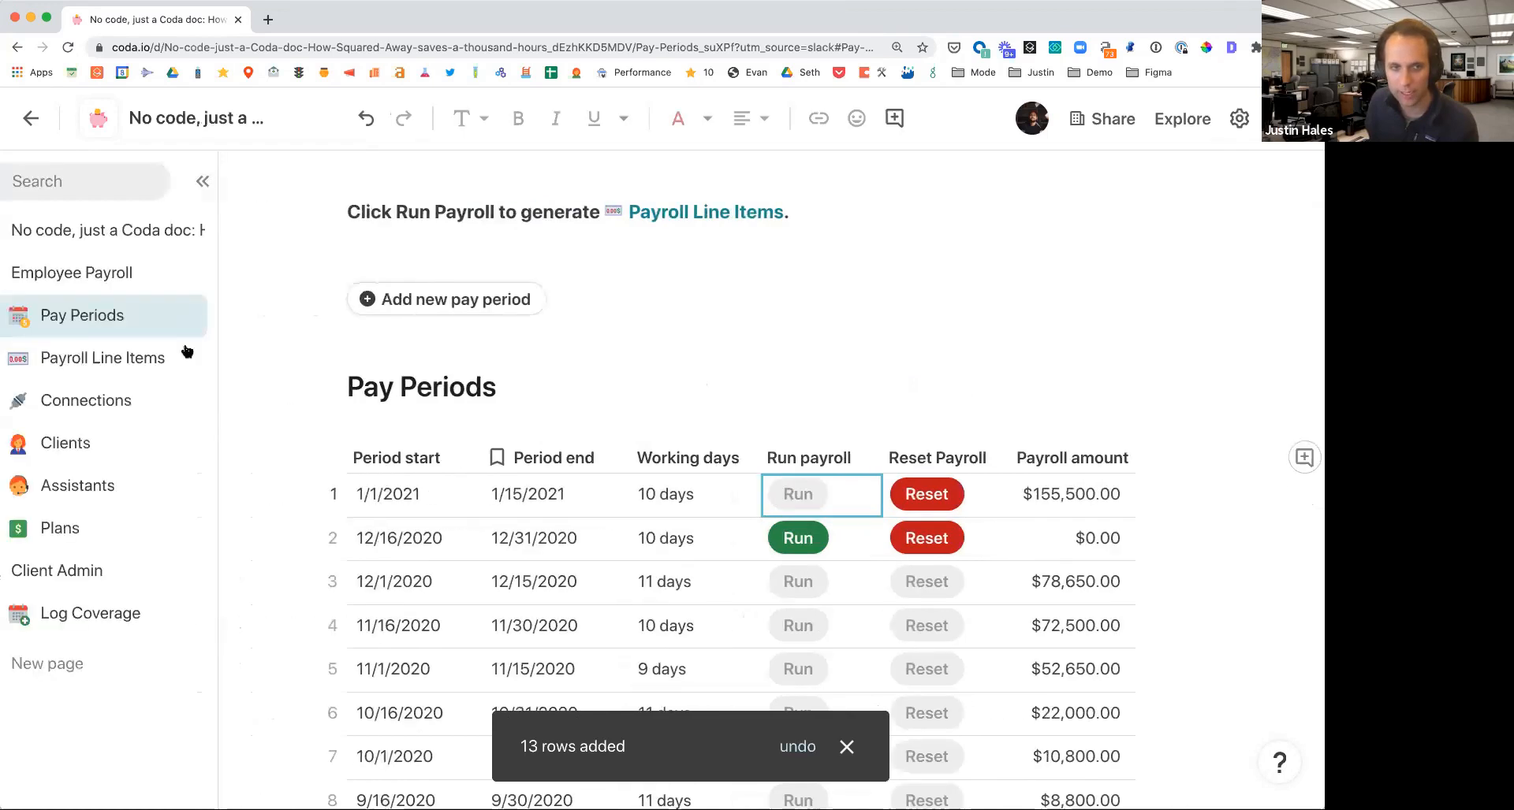
left_click(103, 358)
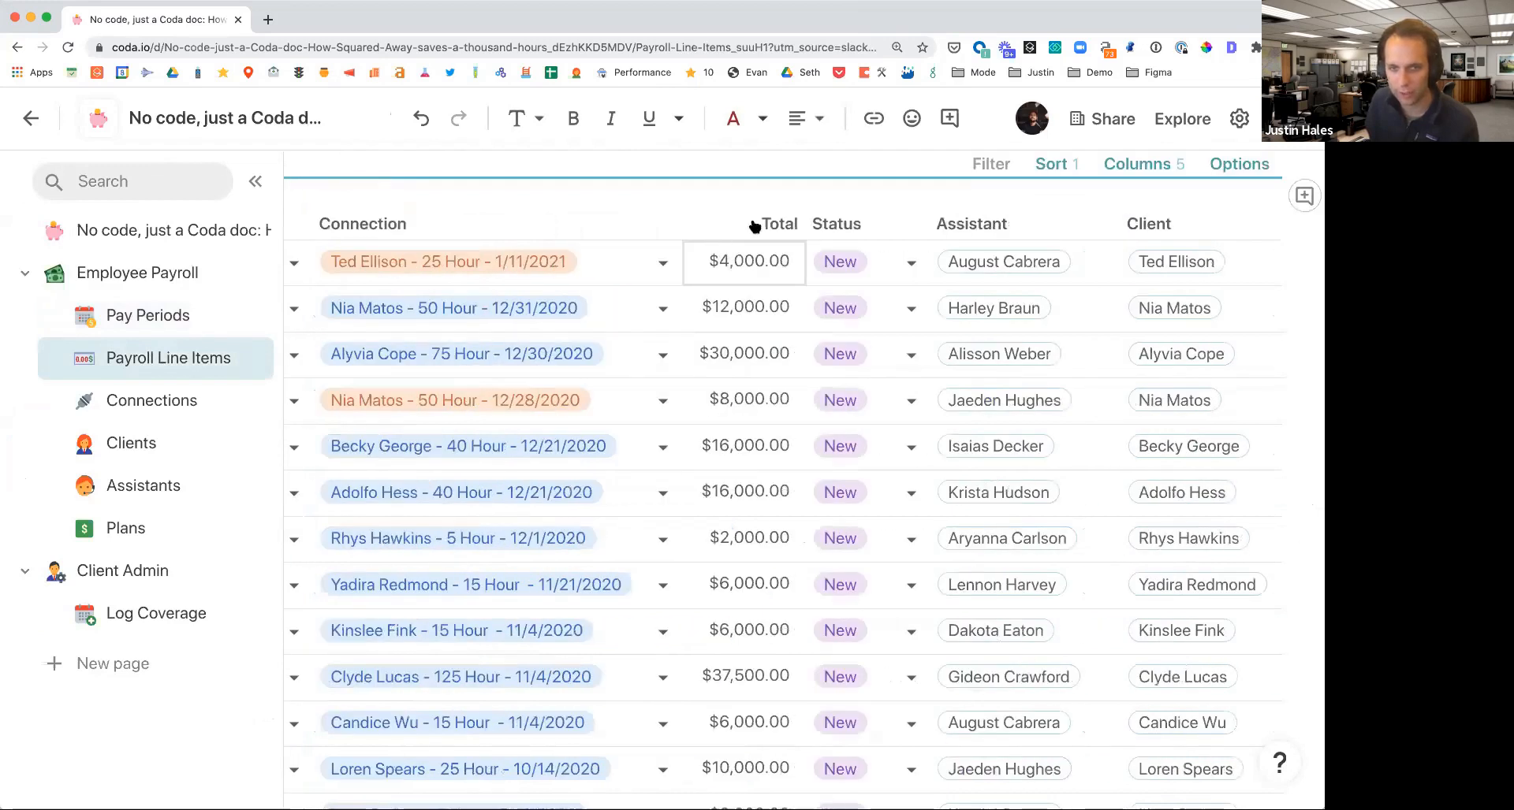
scroll("right", 3)
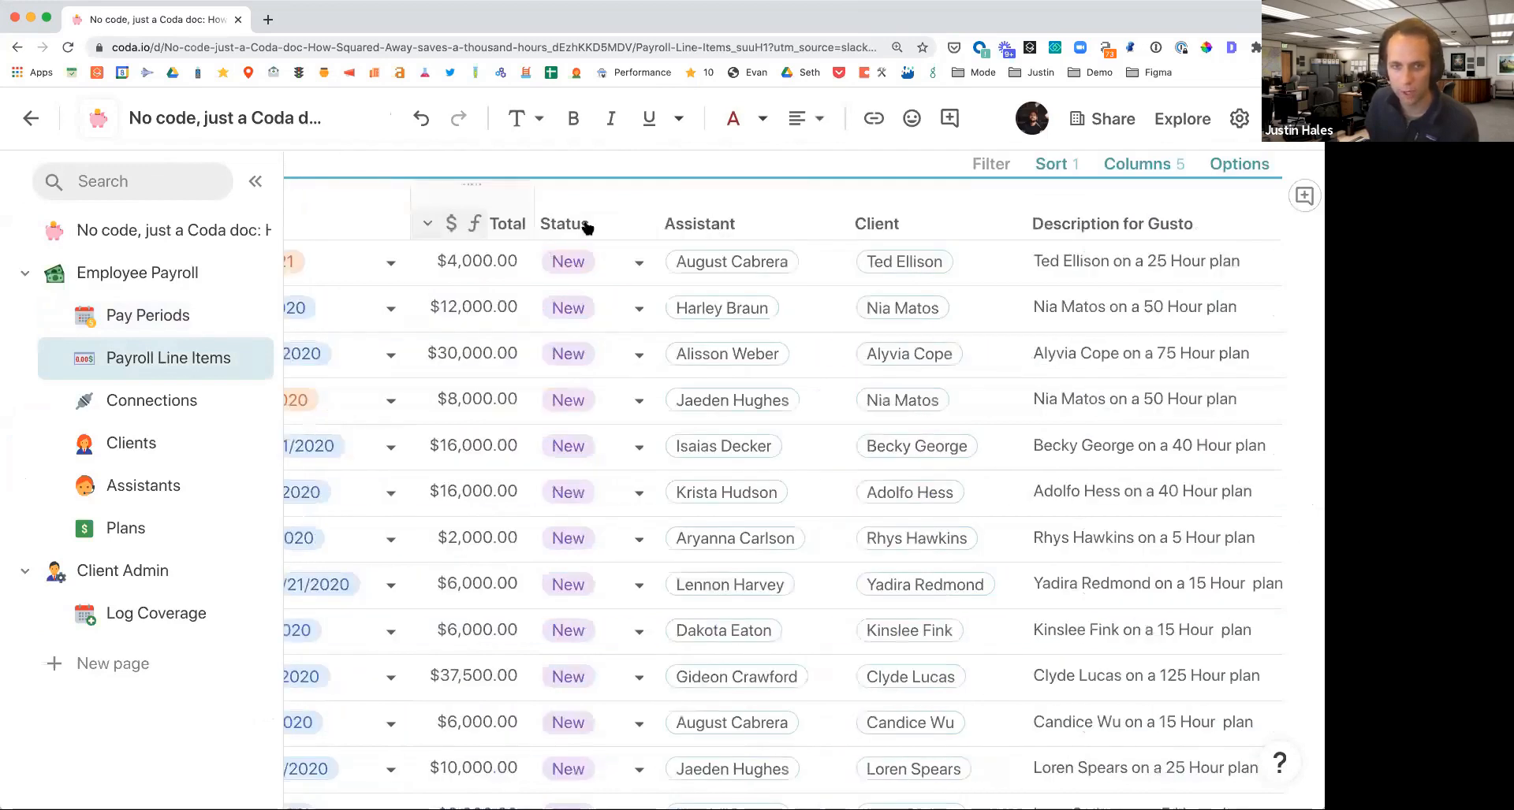
scroll("right", 3)
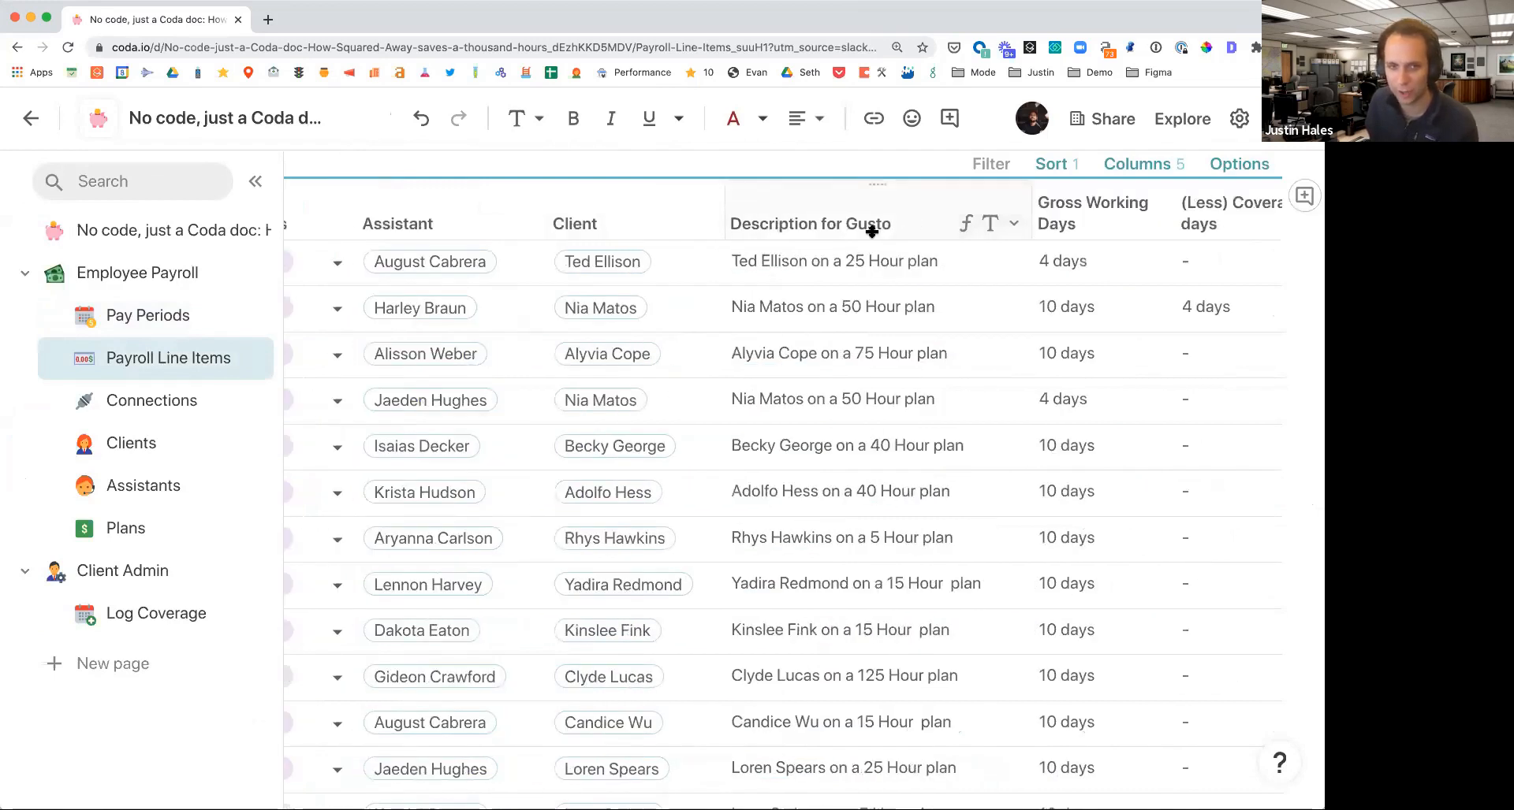
scroll("right", 3)
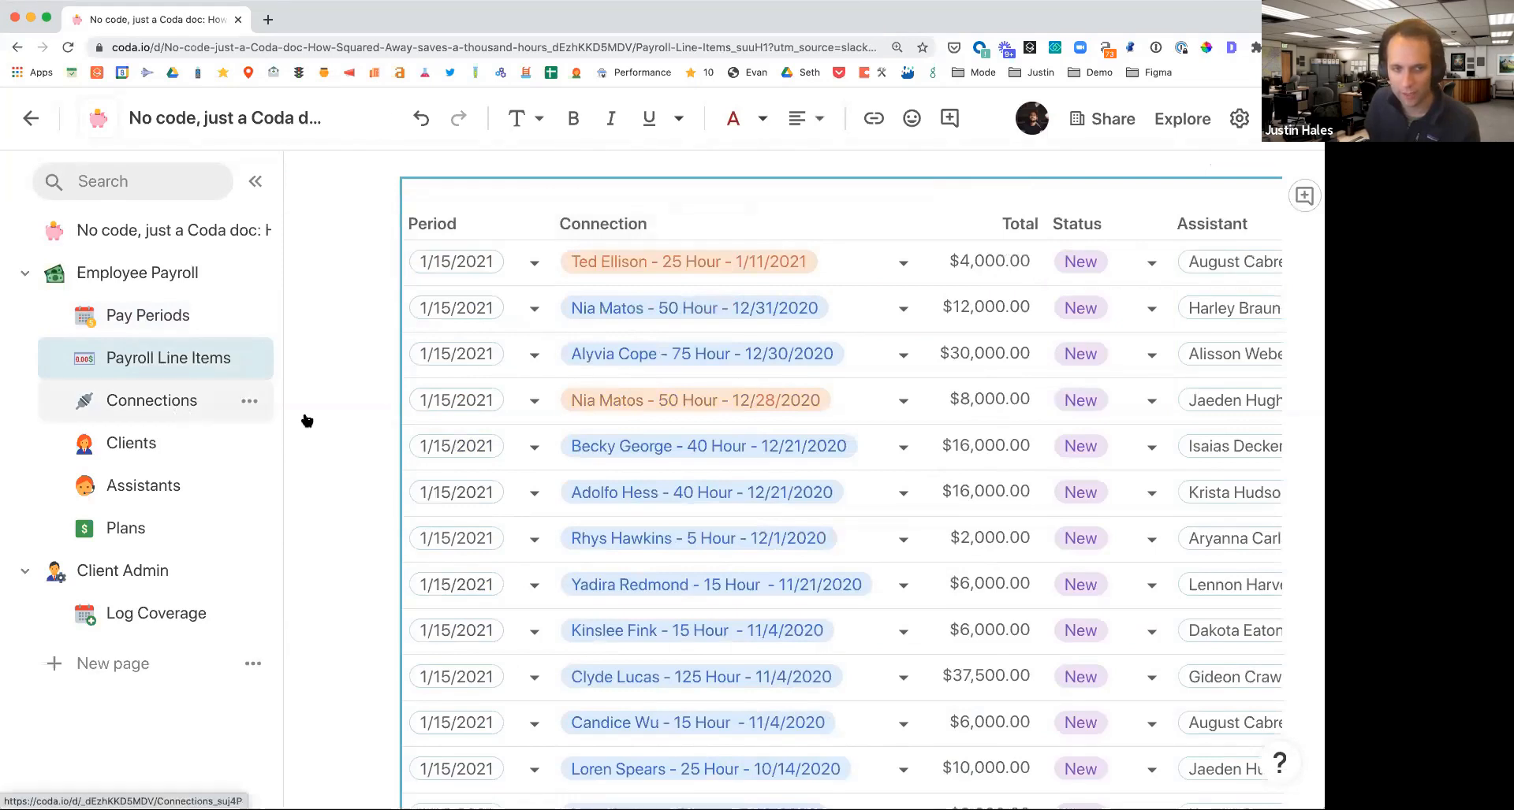
left_click(152, 400)
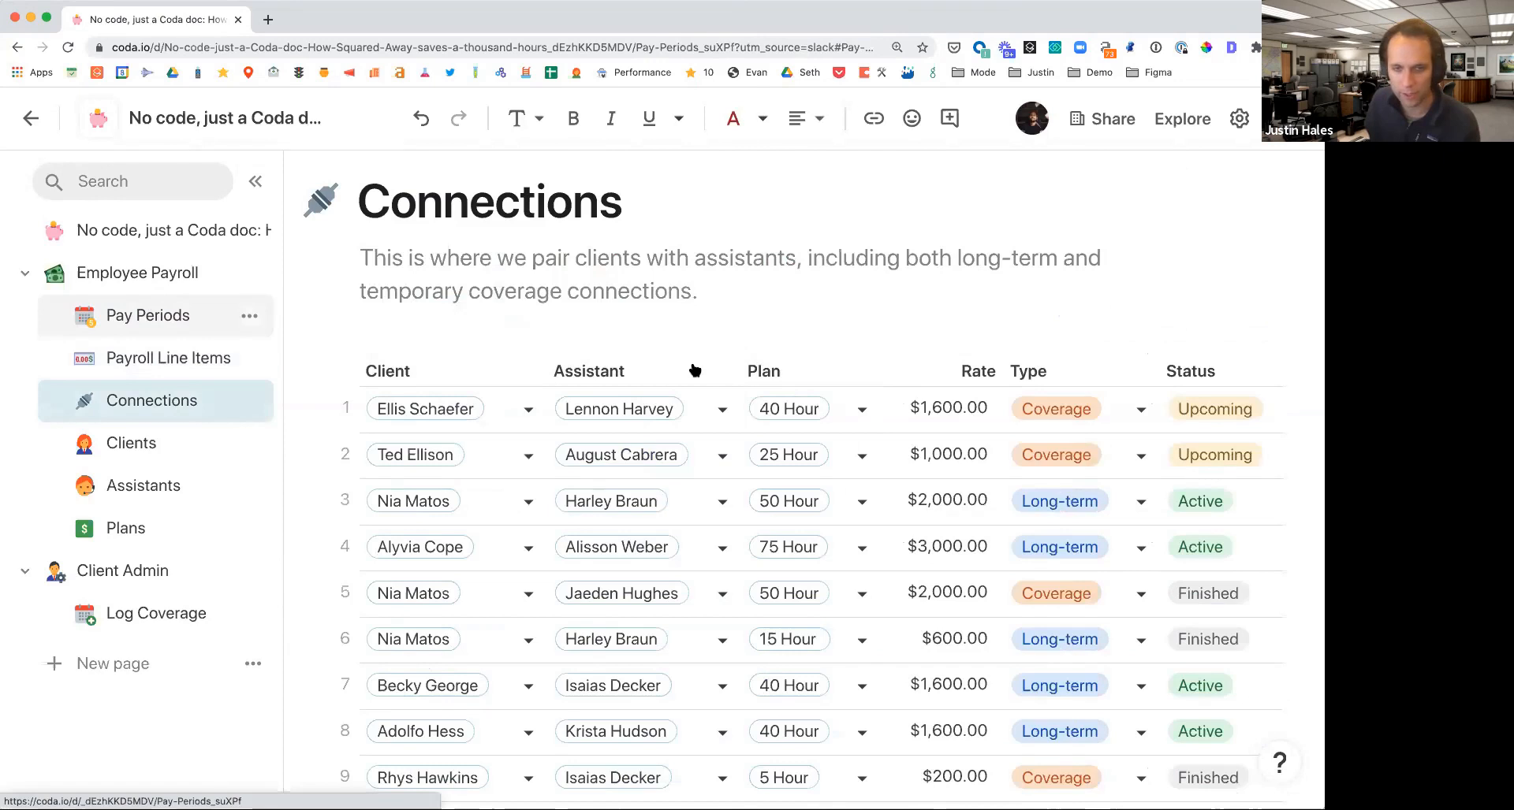
- View the Working days formula: NetWorkingDays between period start and end, excluding holidays
left_click(148, 315)
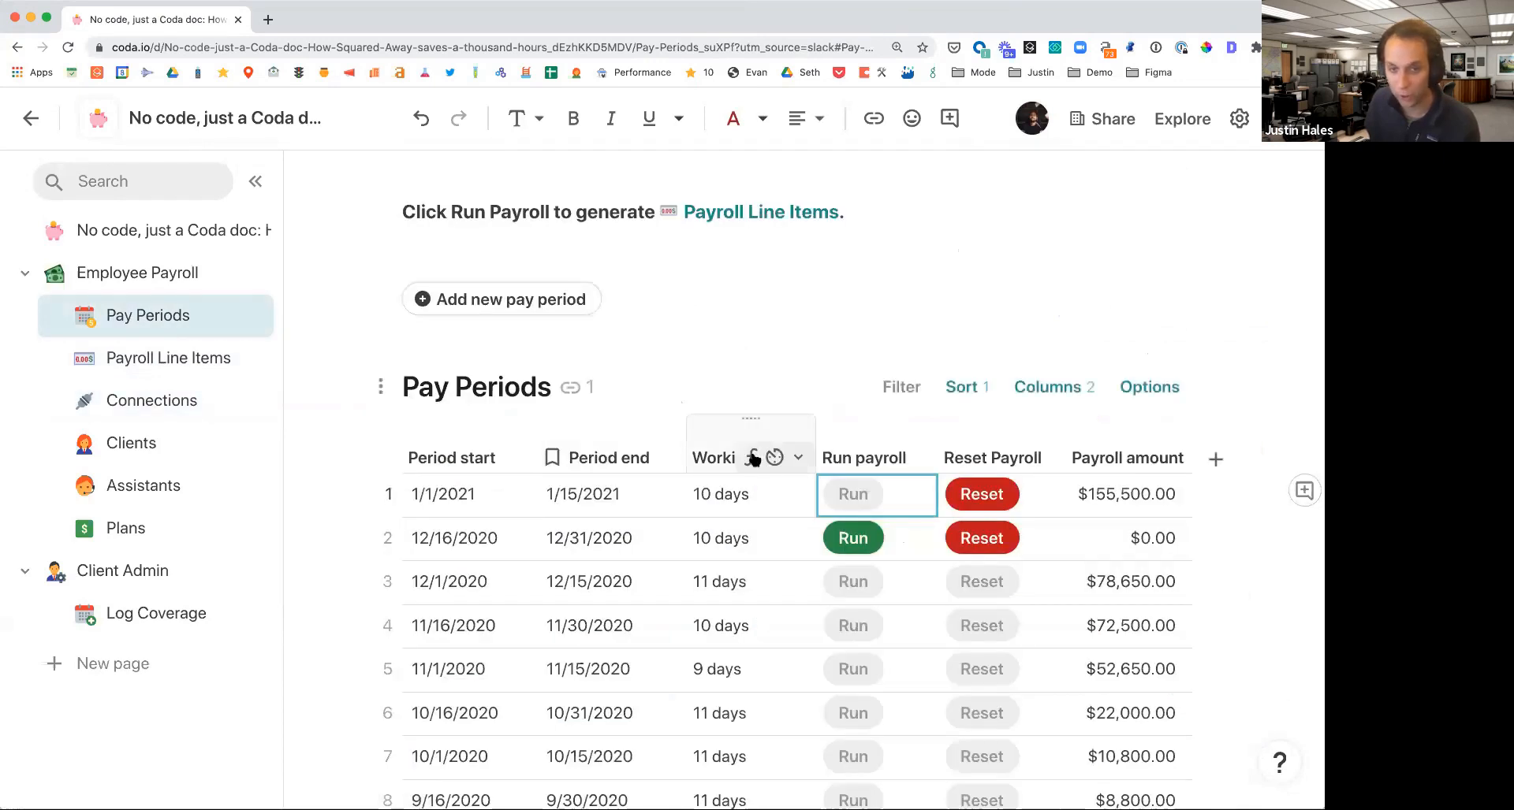
left_click(796, 457)
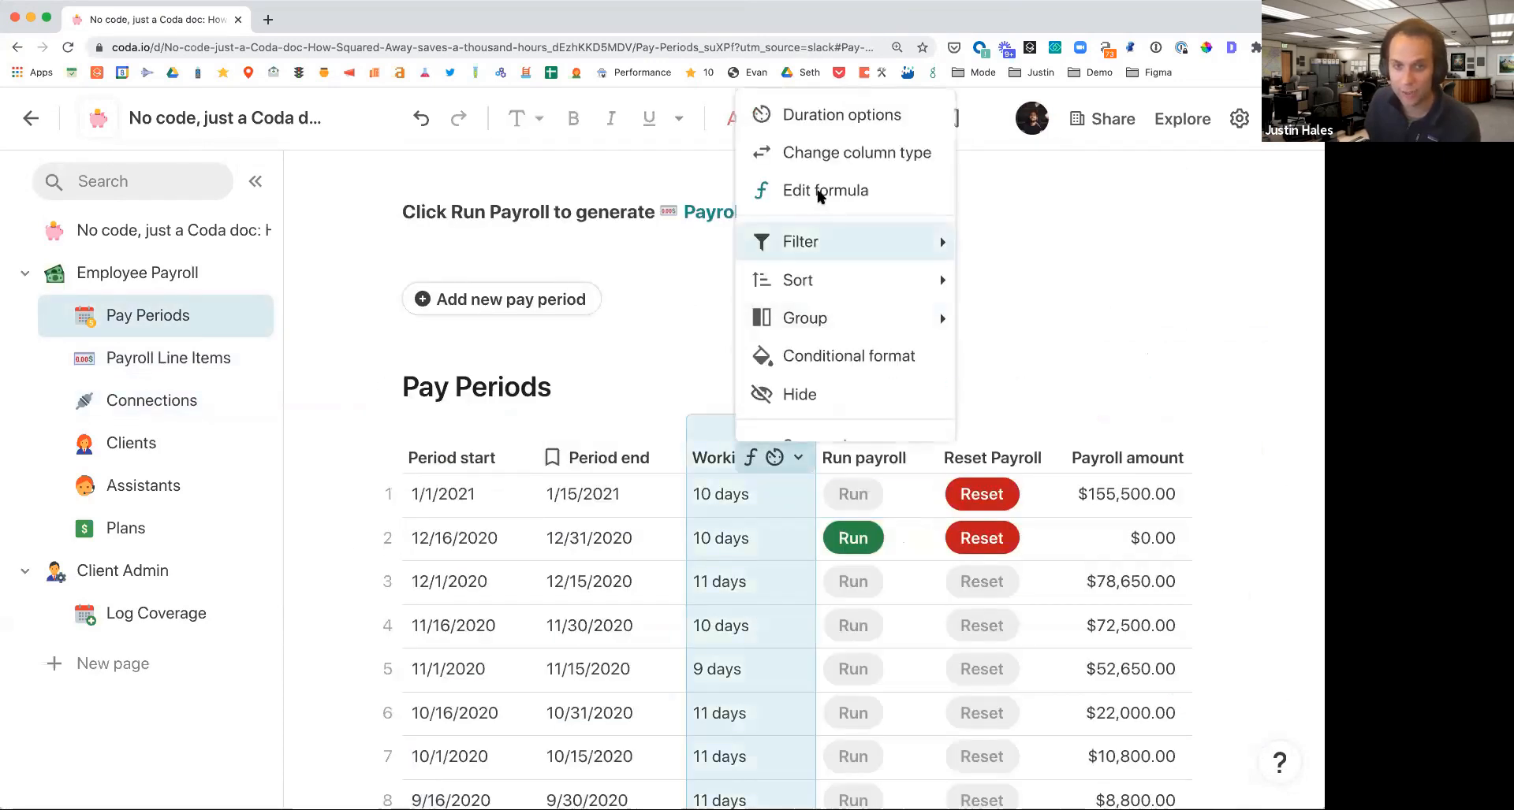
left_click(823, 191)
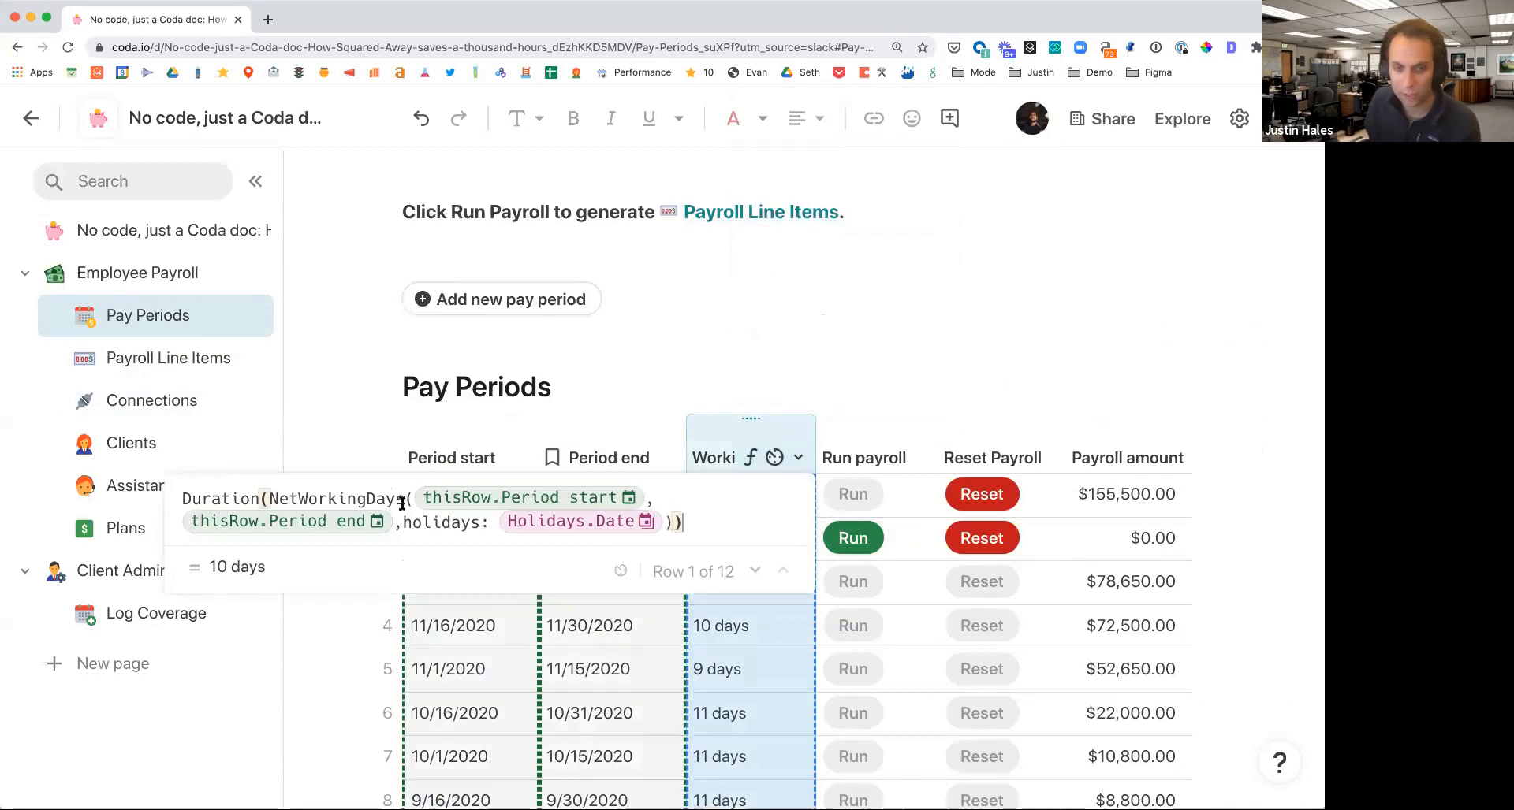
mouse_move(470, 500)
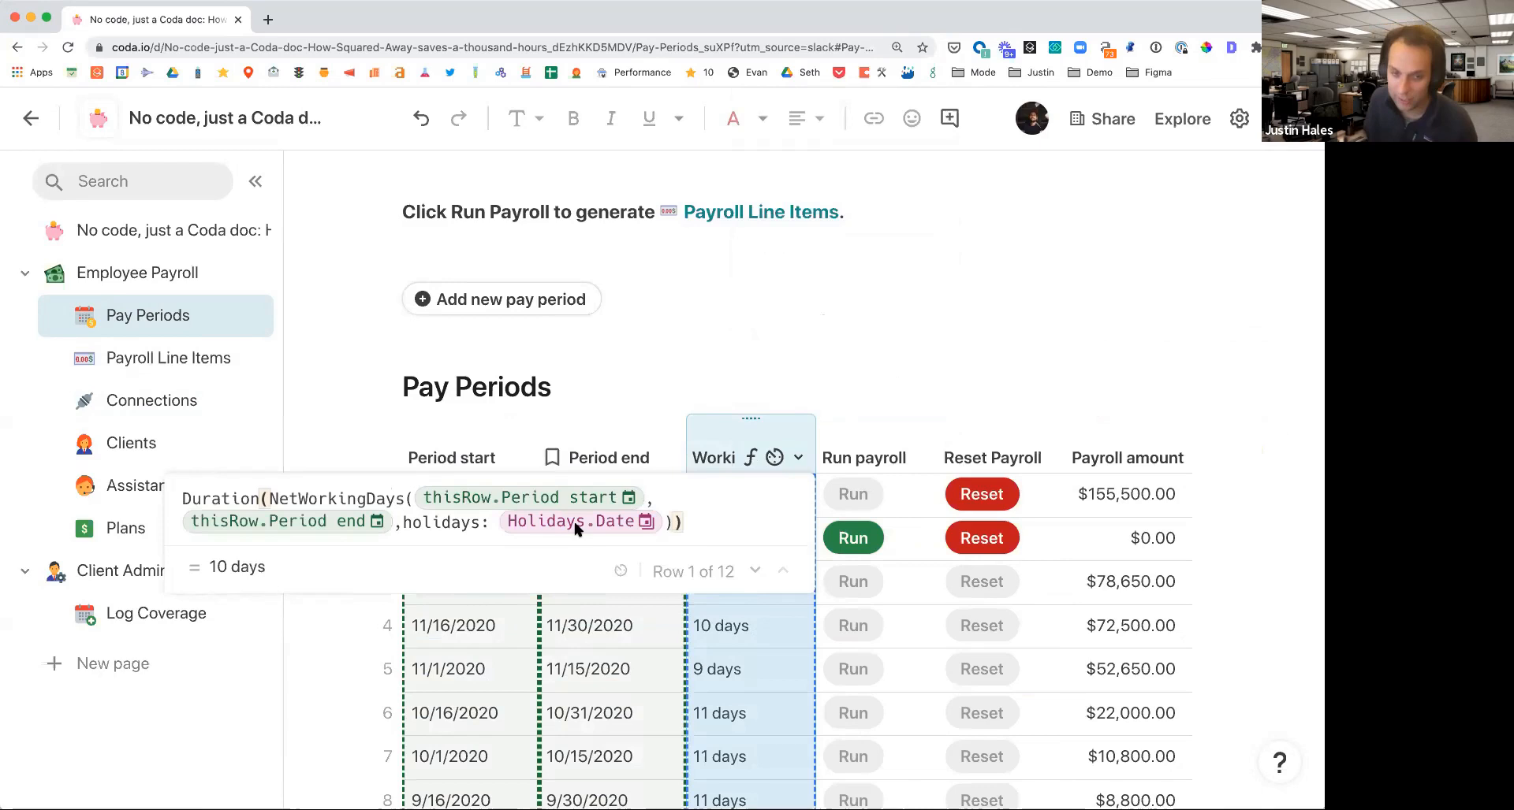
mouse_move(587, 514)
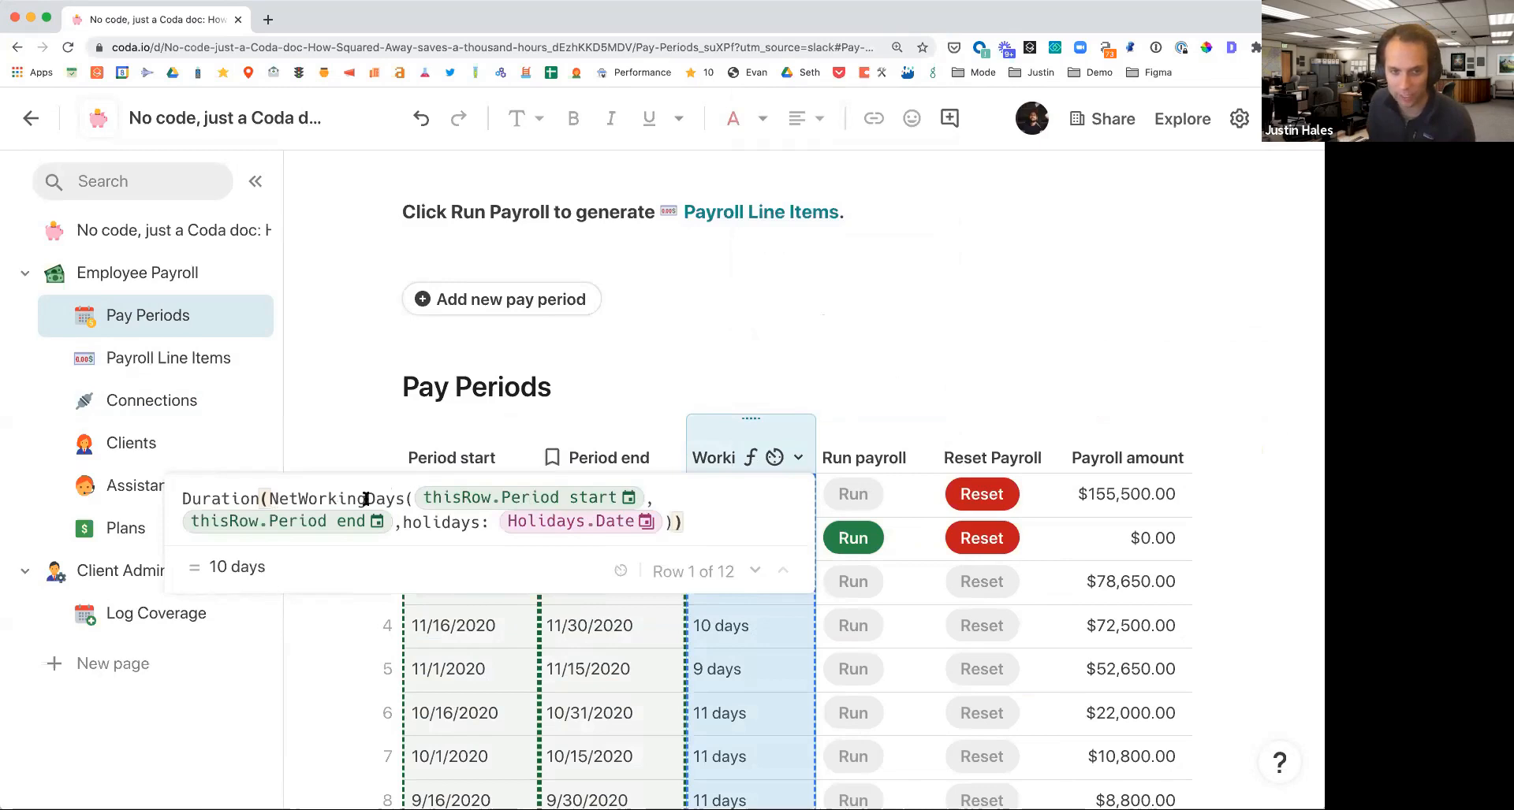
mouse_move(590, 533)
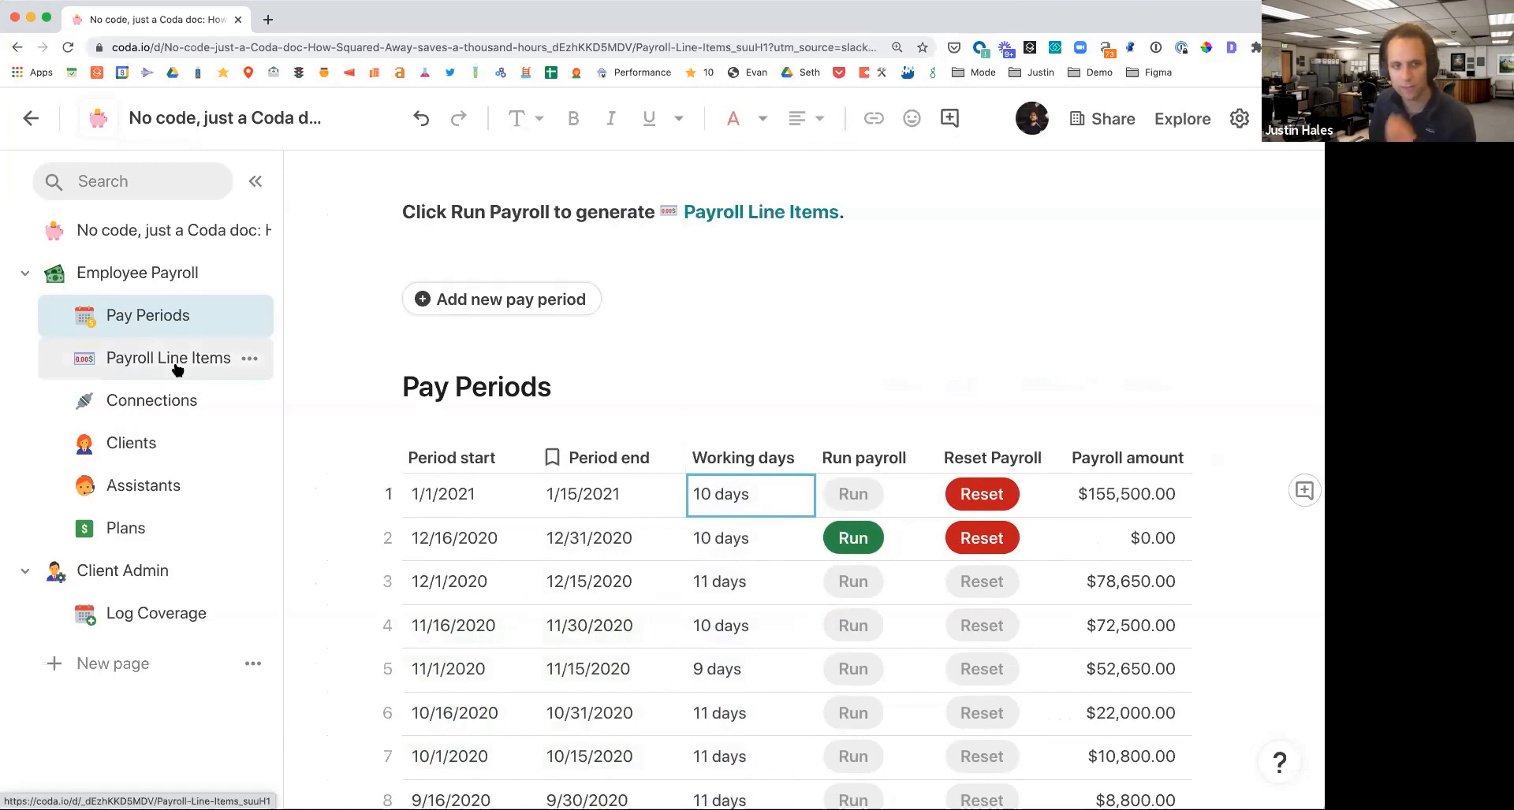
- Browse the Payroll Line Items rows: totals, statuses, Gusto descriptions and net working days
left_click(168, 358)
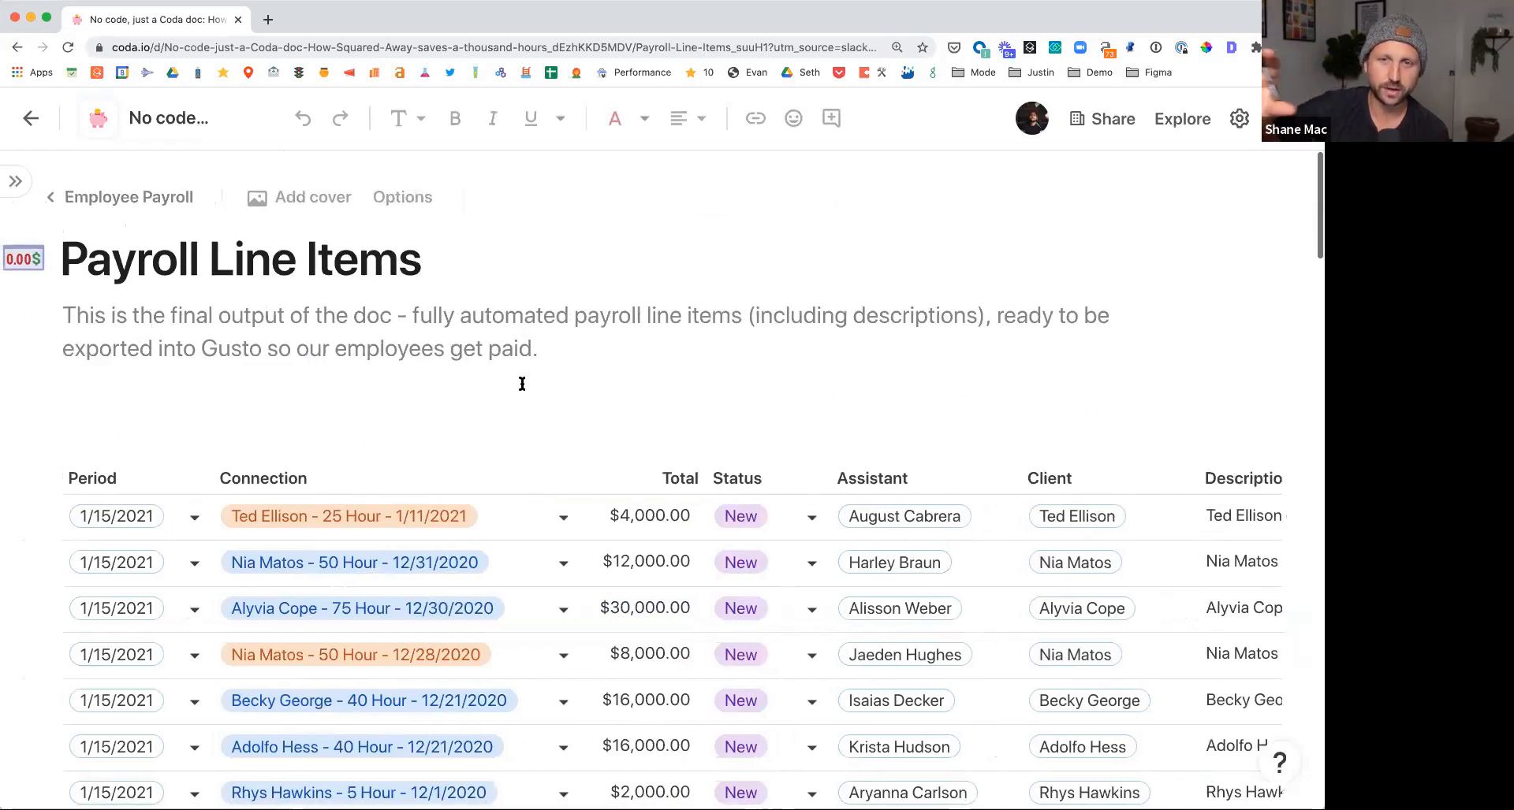
scroll("down", 3)
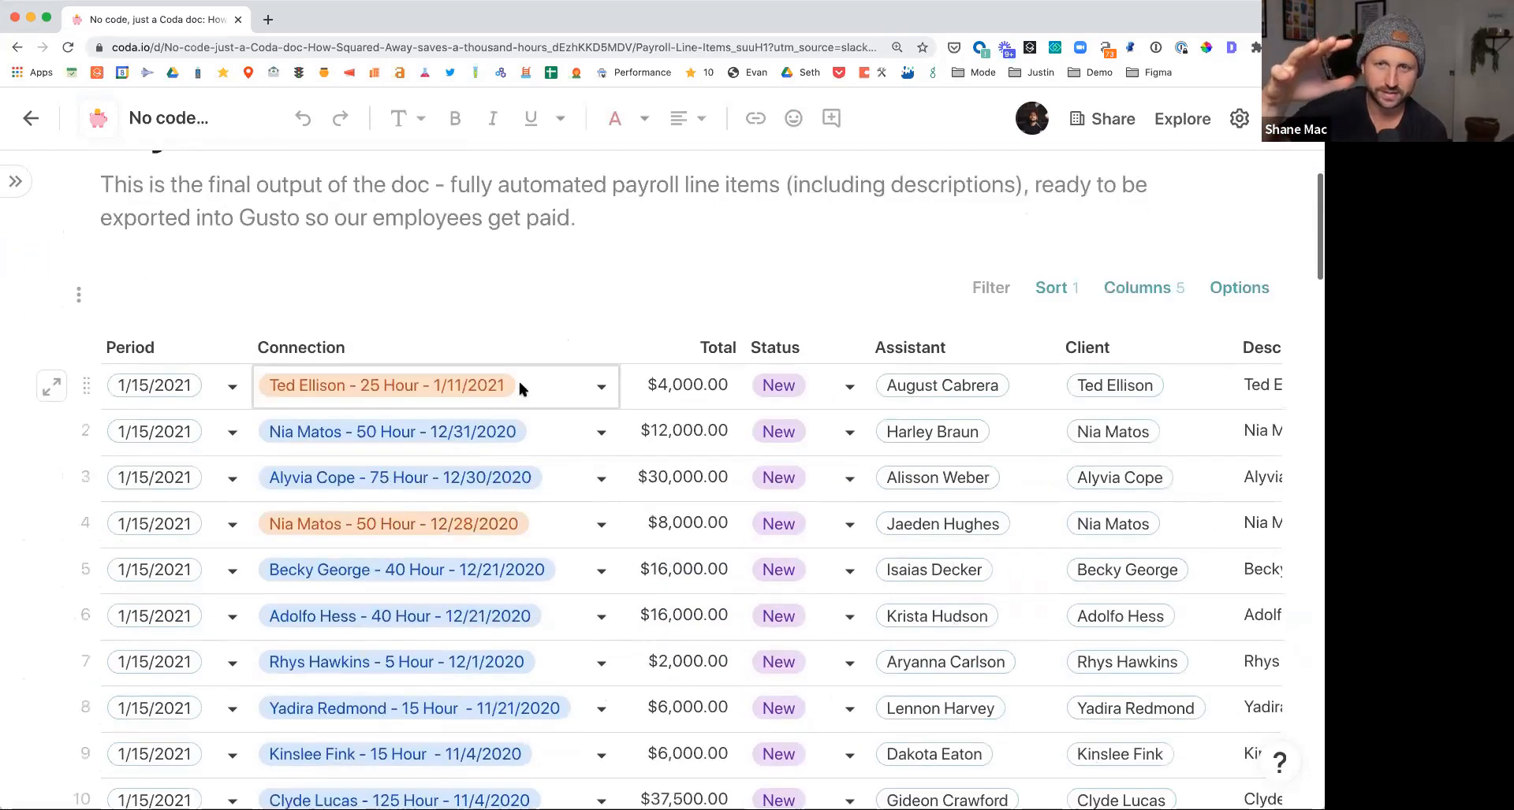
mouse_move(549, 264)
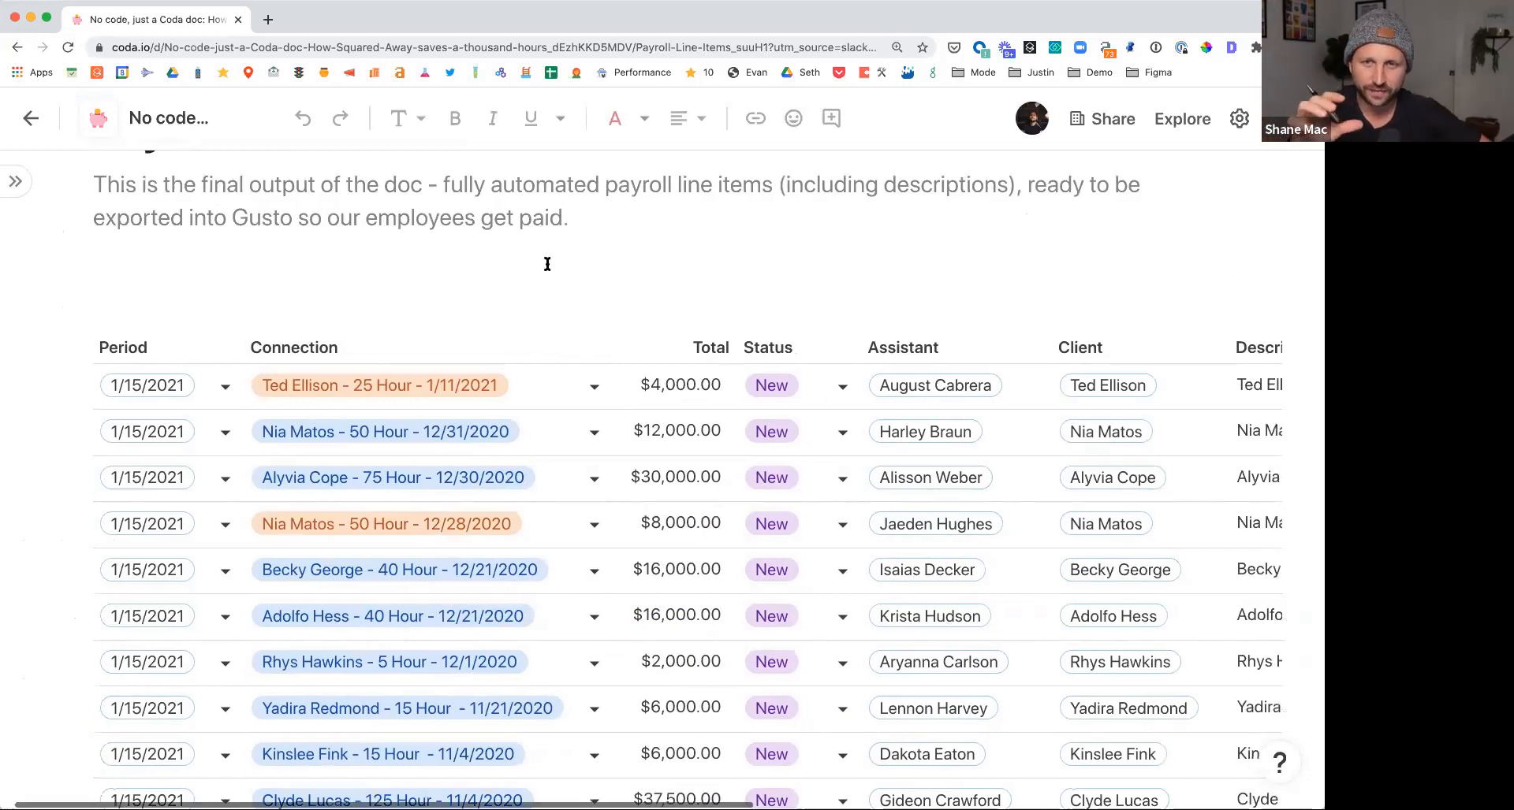
scroll("down", 3)
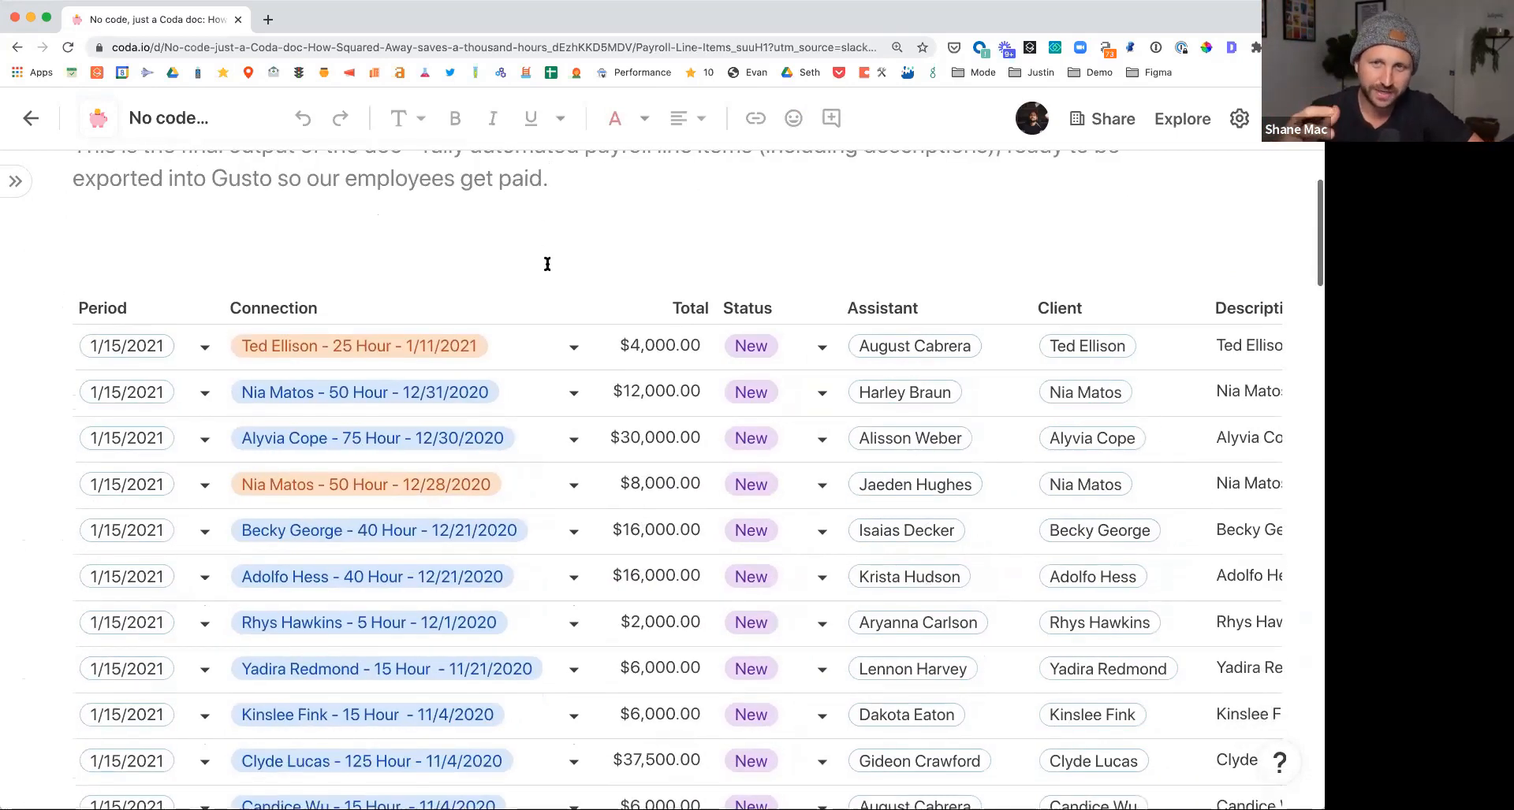
scroll("down", 3)
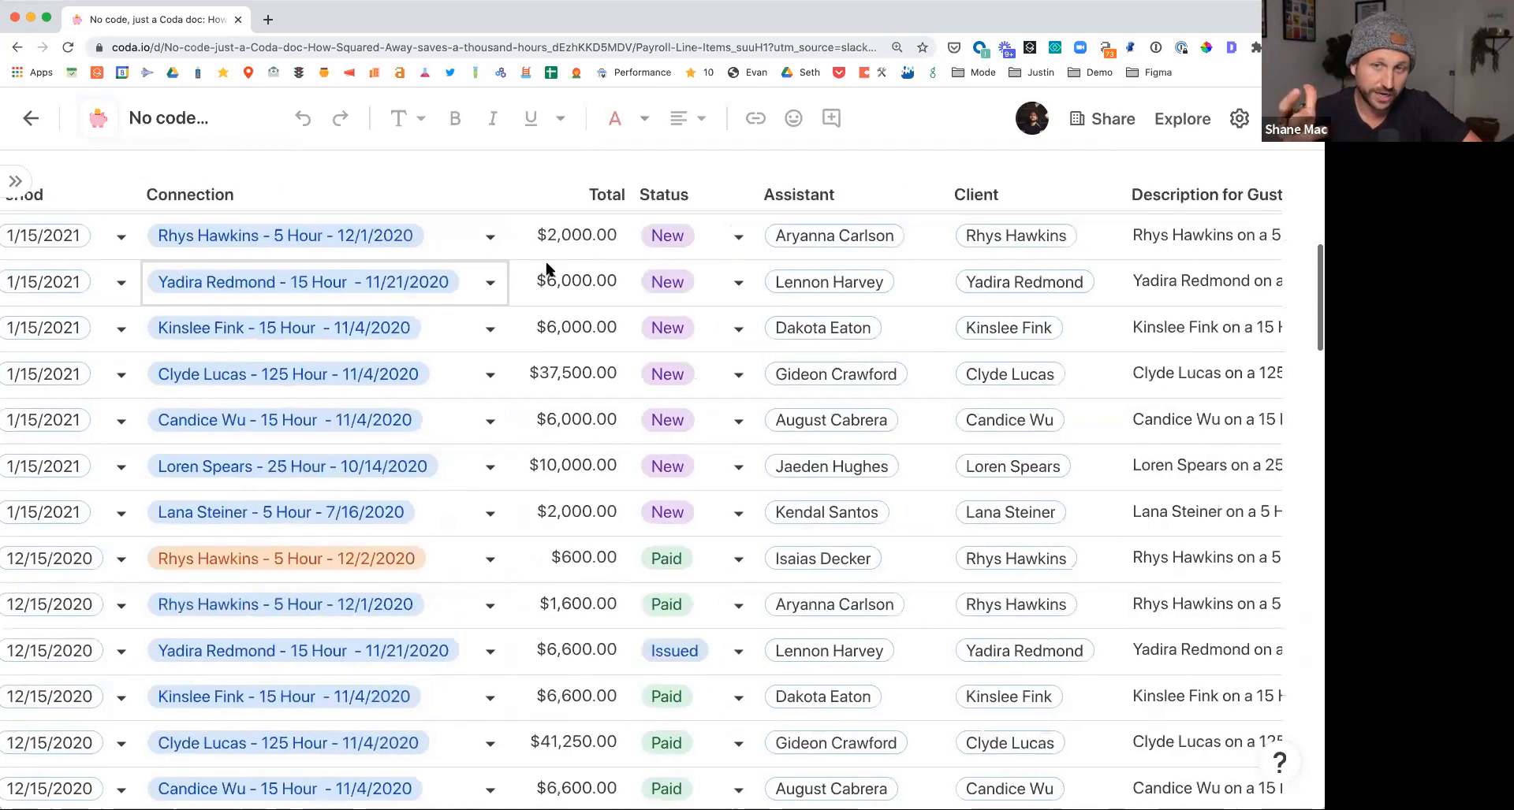
scroll("right", 3)
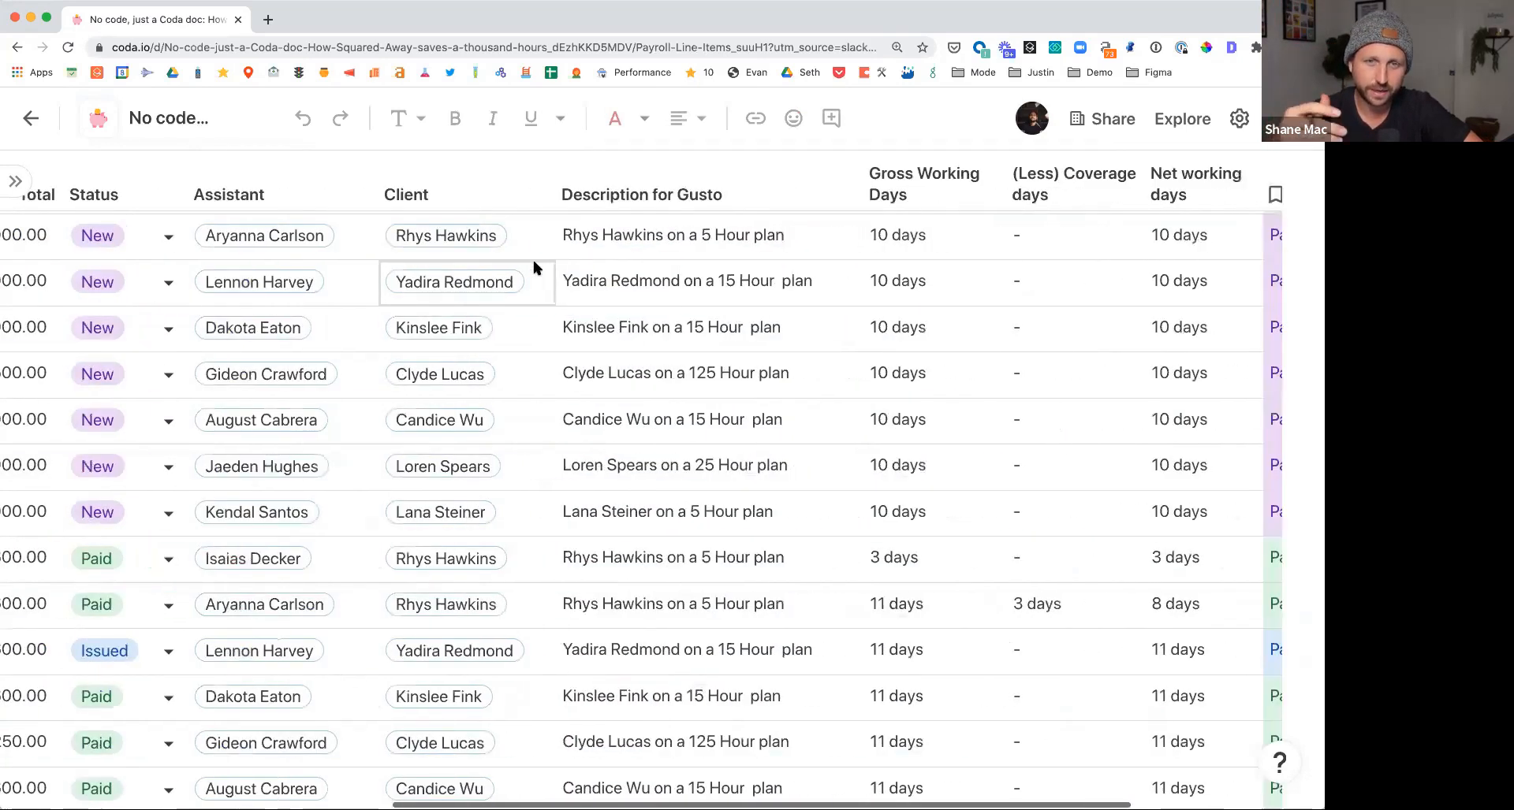
scroll("right", 3)
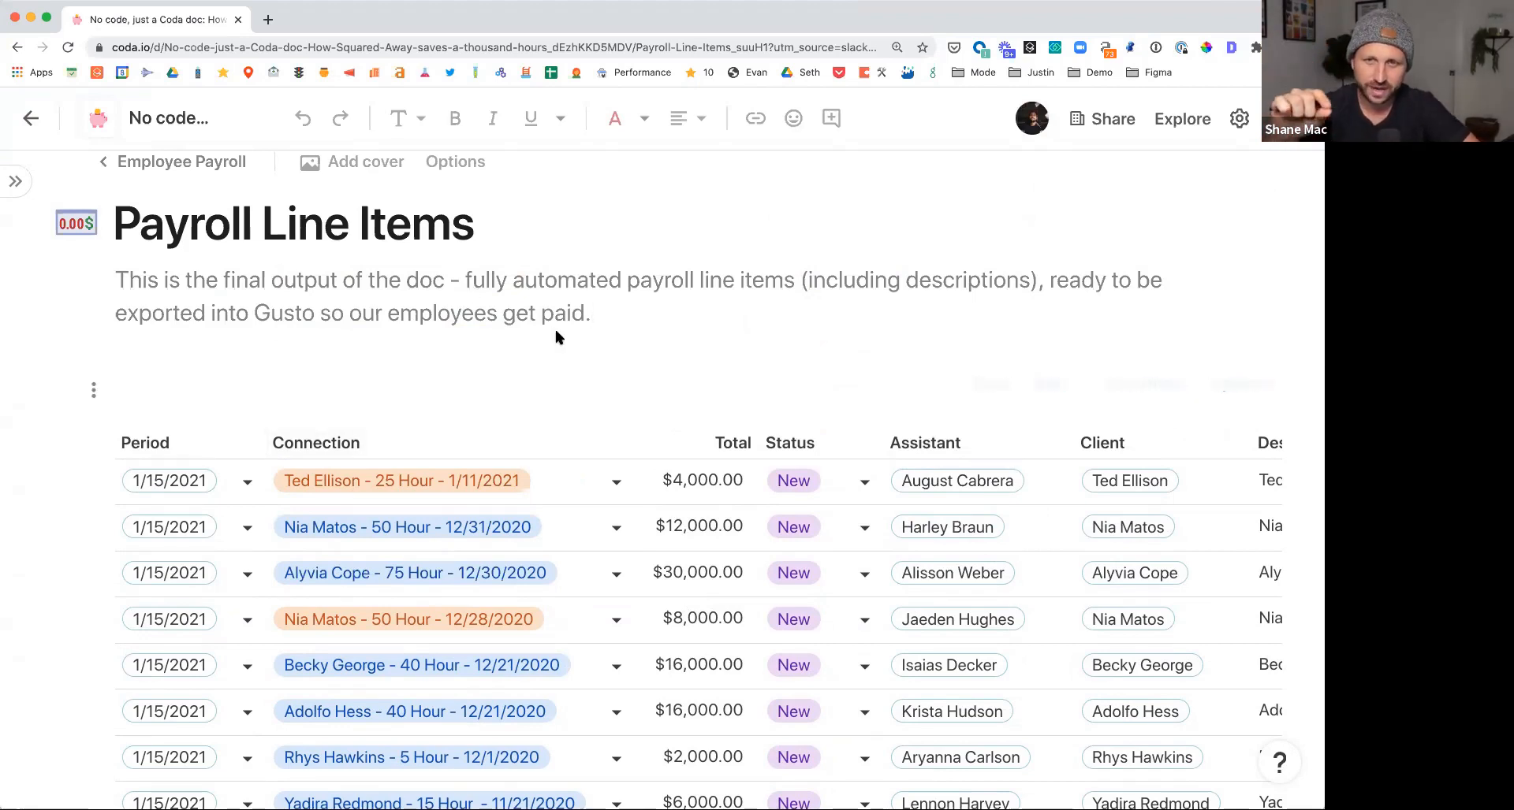
scroll("right", 3)
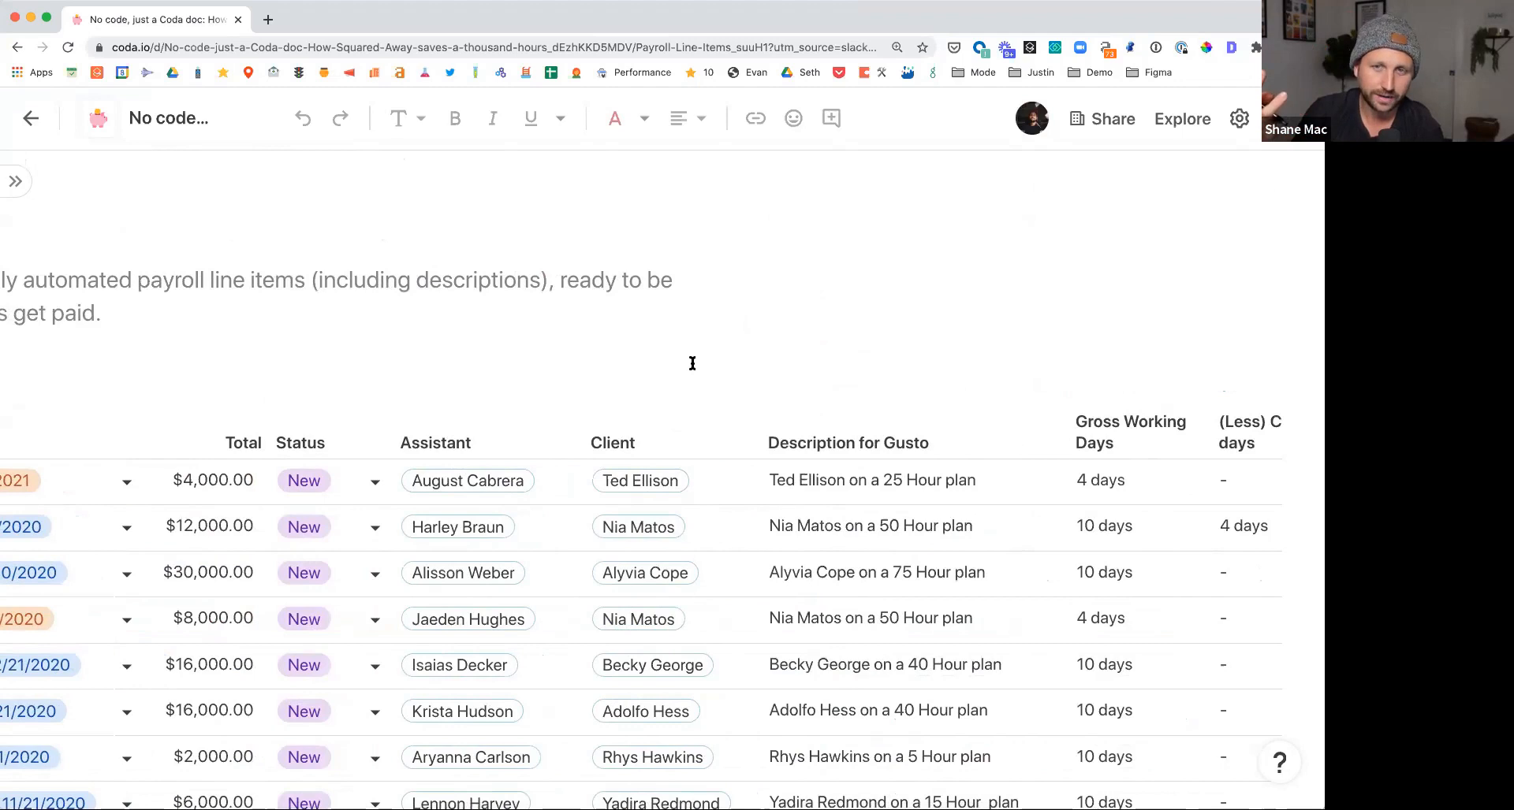
left_click(881, 525)
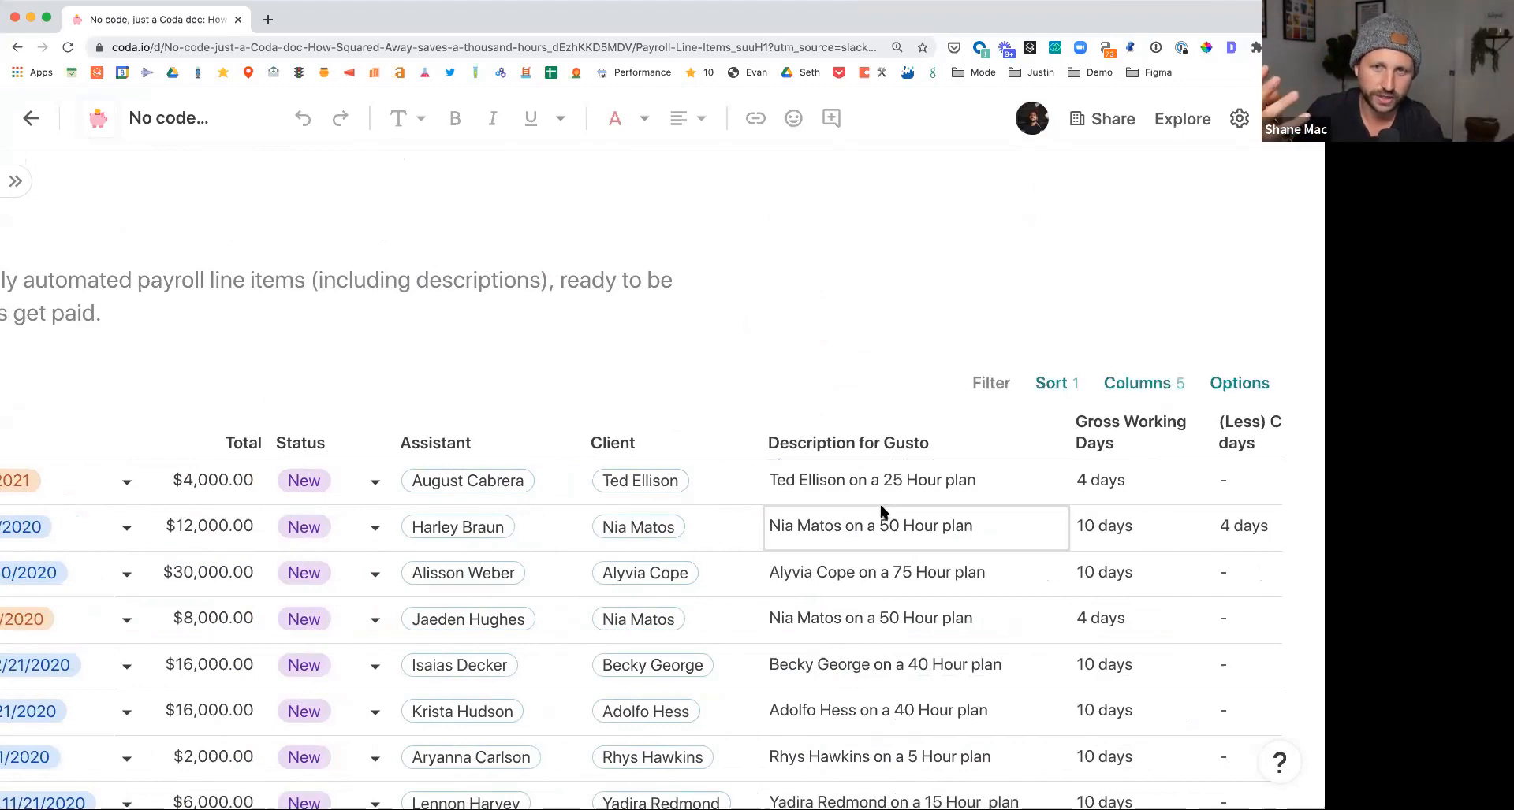
mouse_move(996, 459)
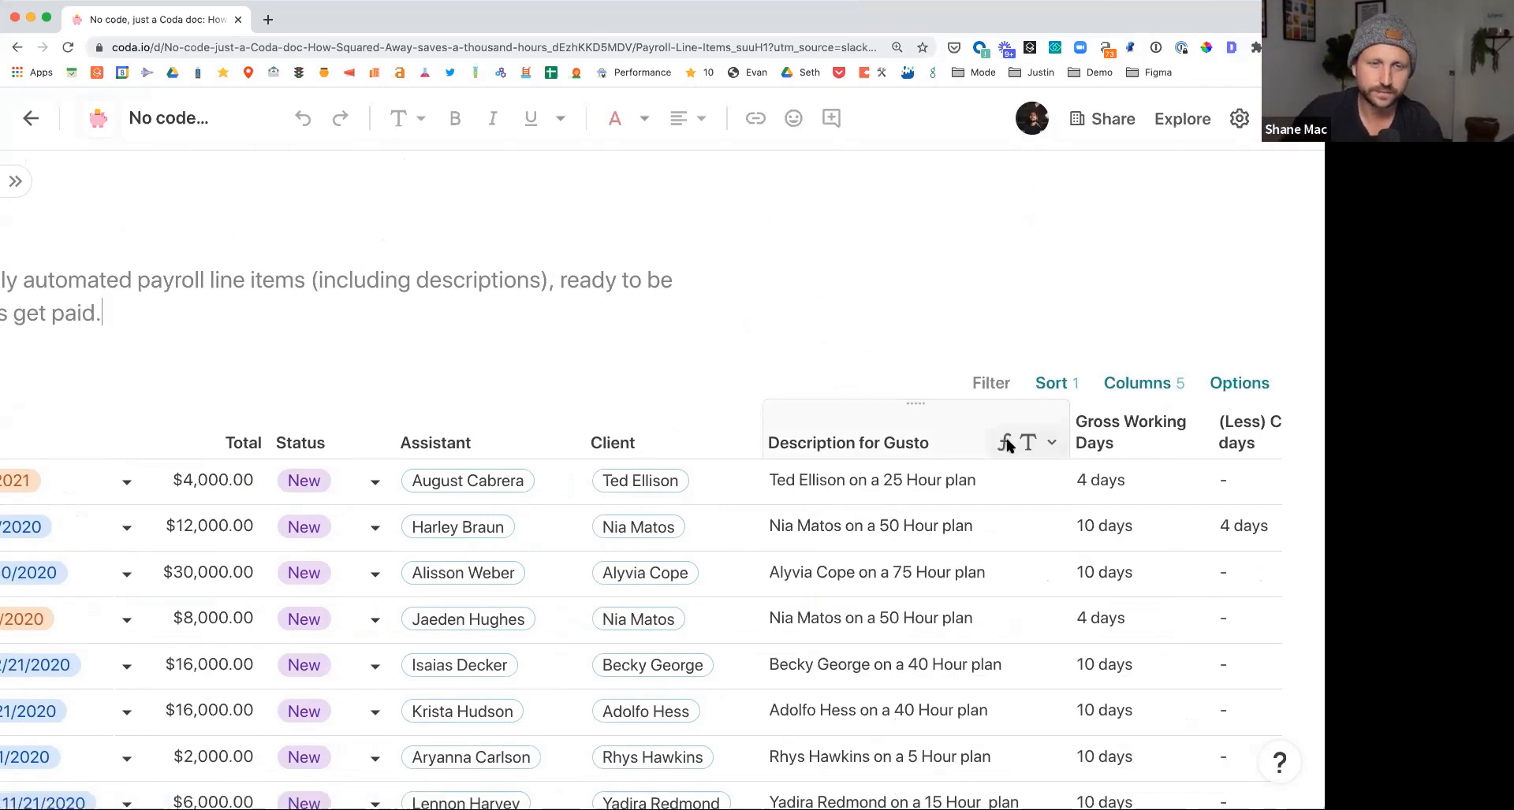
left_click(1004, 442)
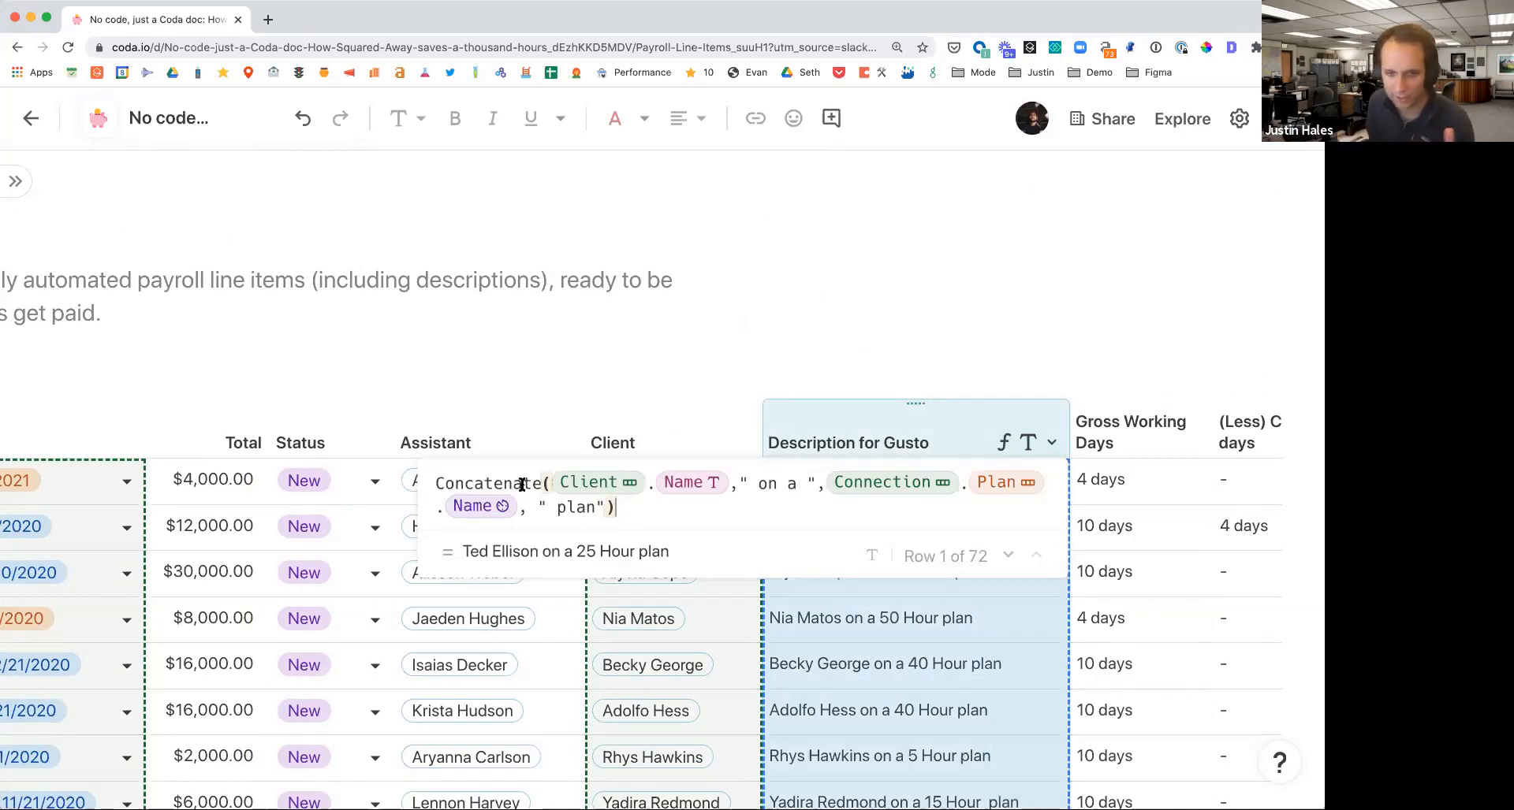
mouse_move(615, 494)
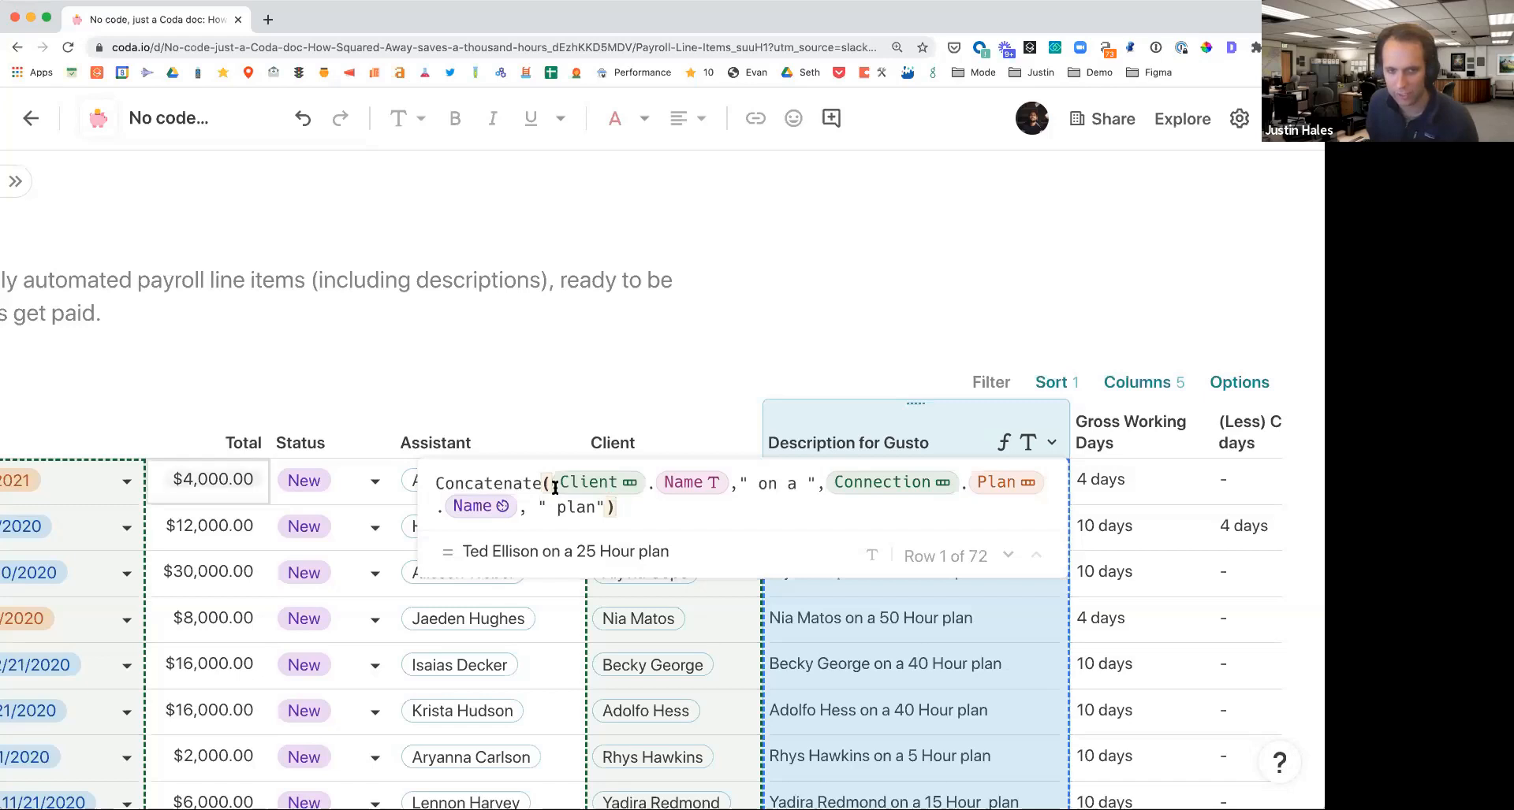
left_click(662, 481)
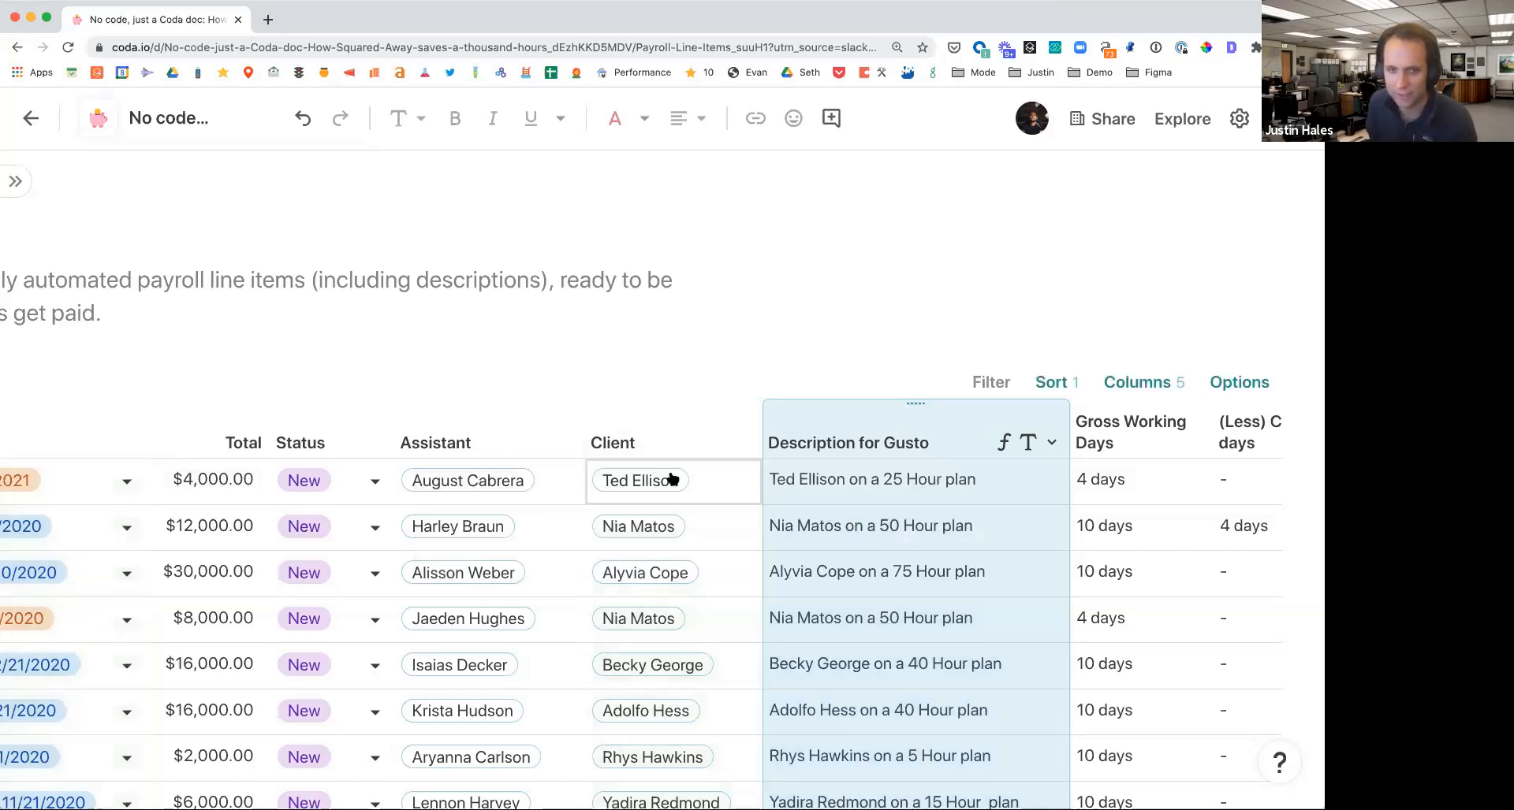
left_click(835, 489)
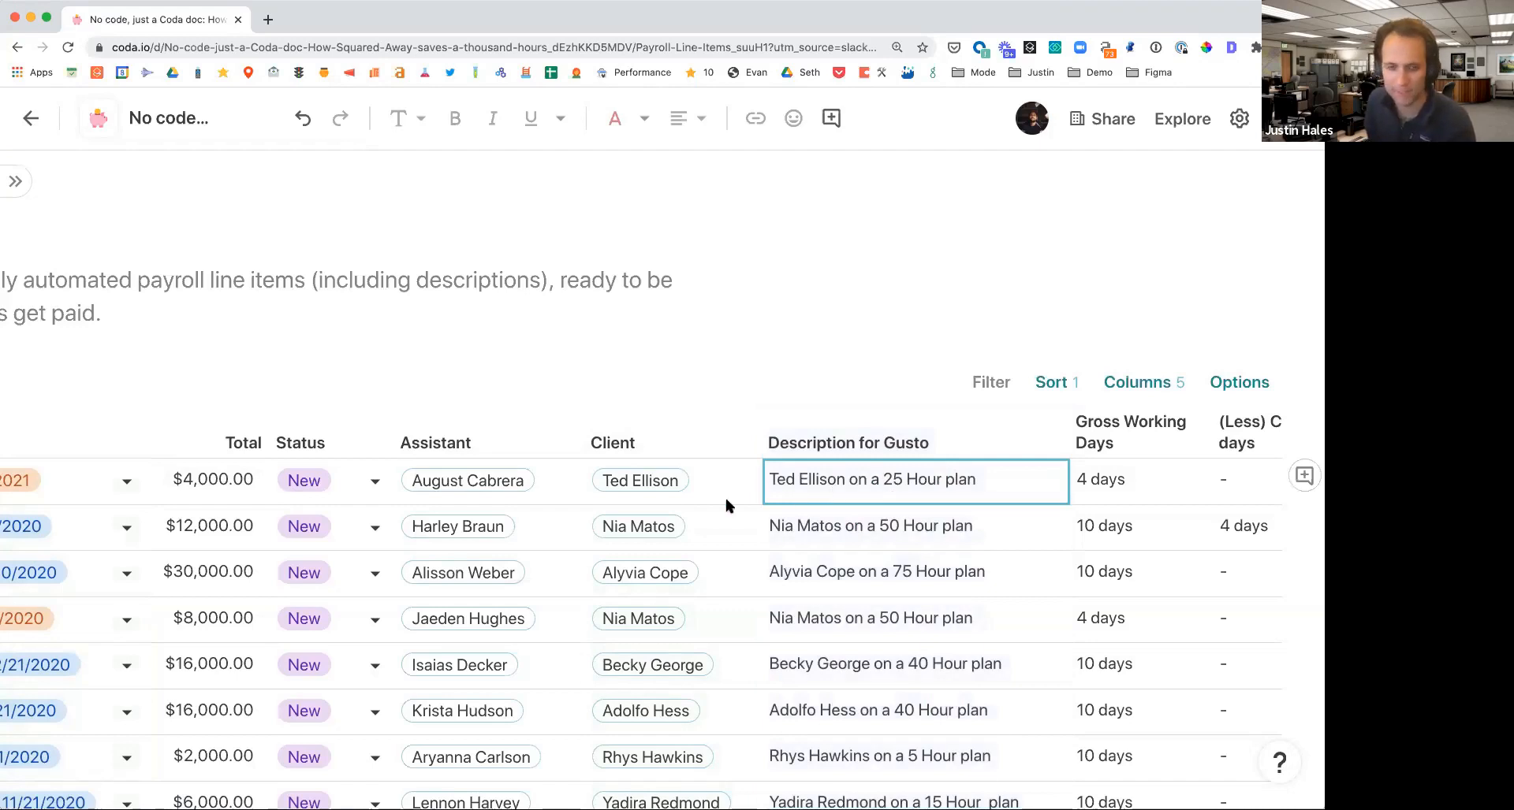
scroll("left", 3)
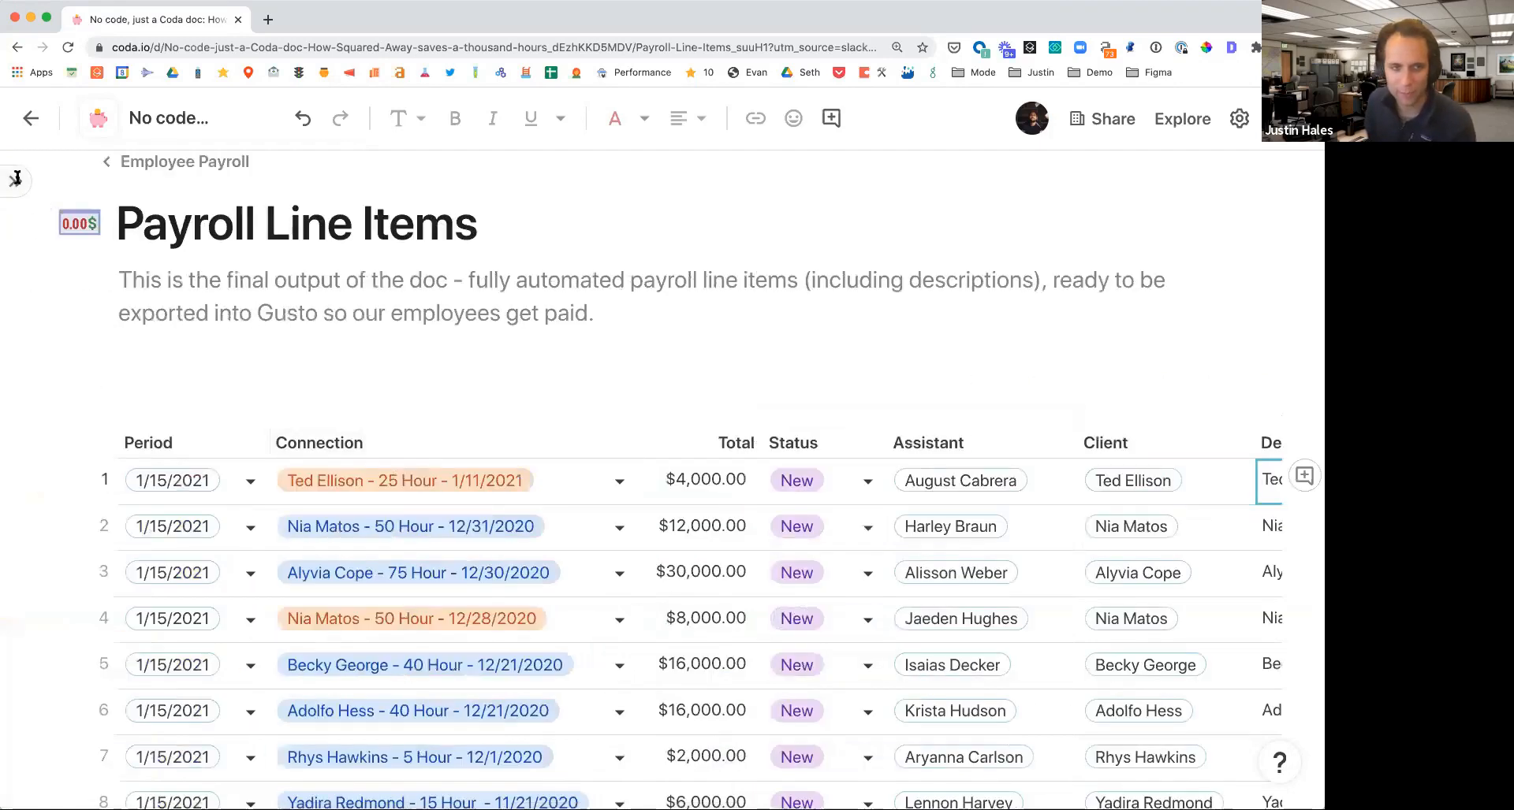
left_click(15, 172)
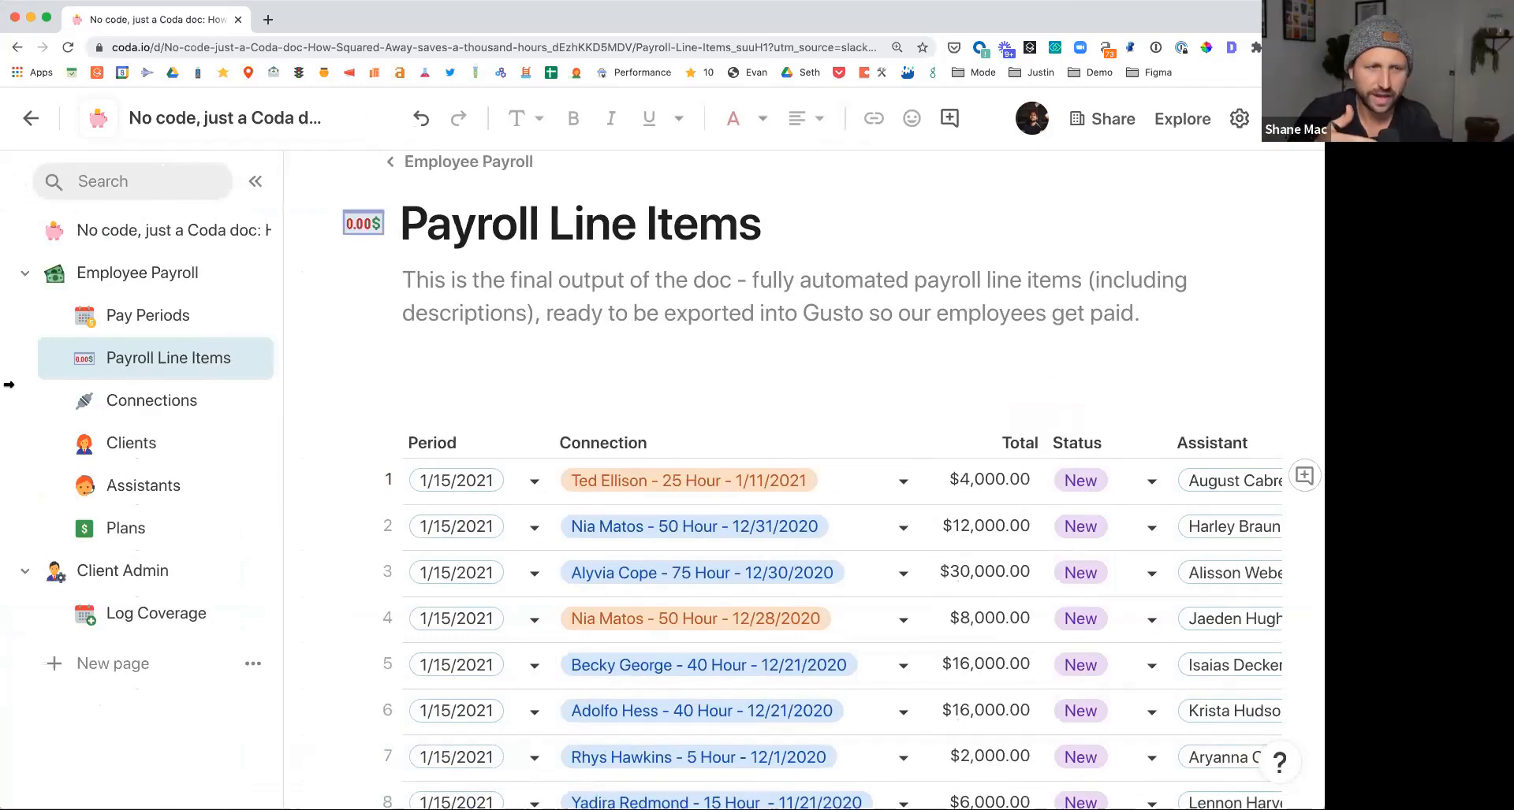
mouse_move(180, 570)
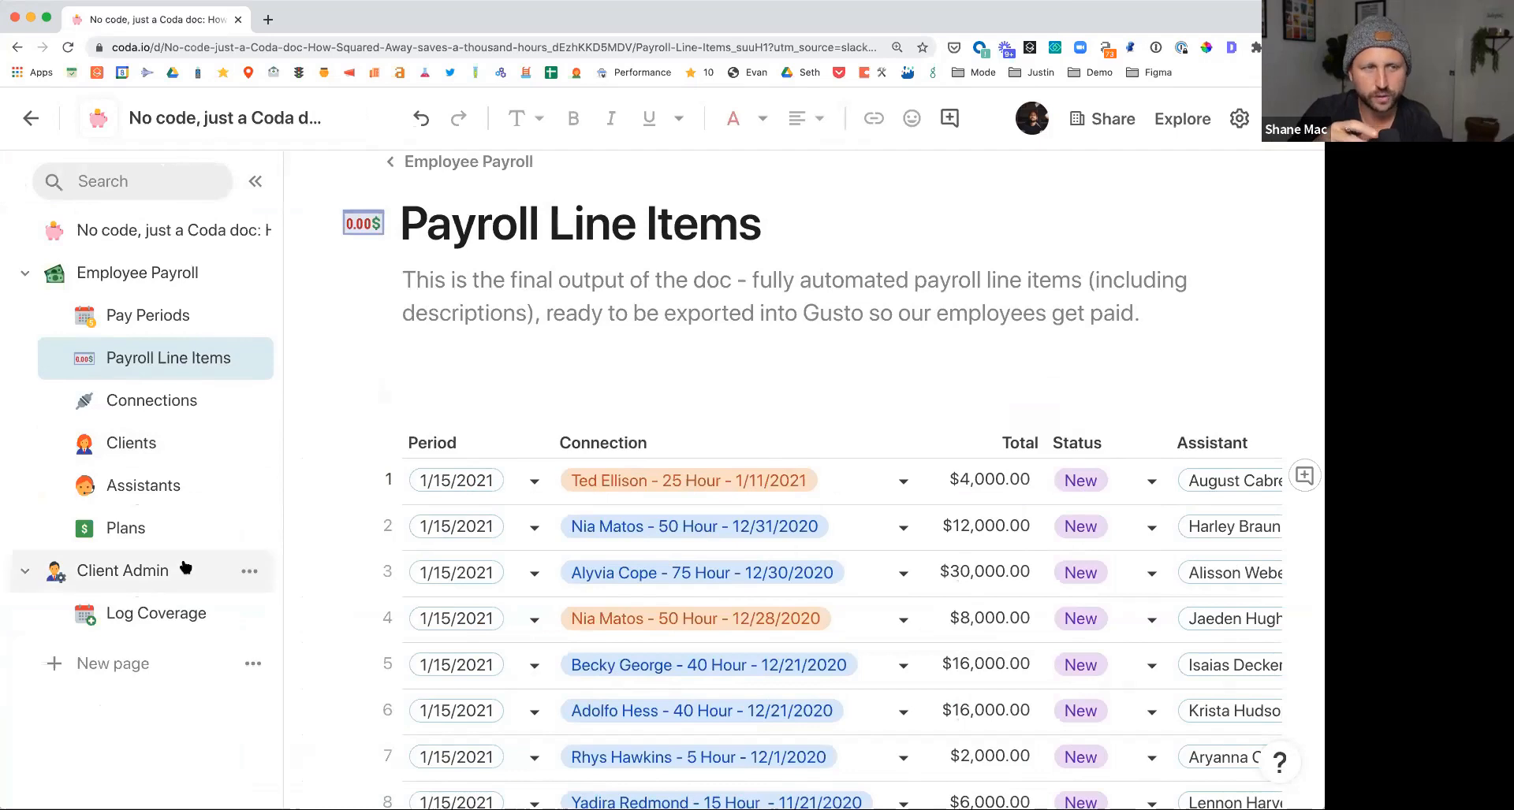
left_click(122, 571)
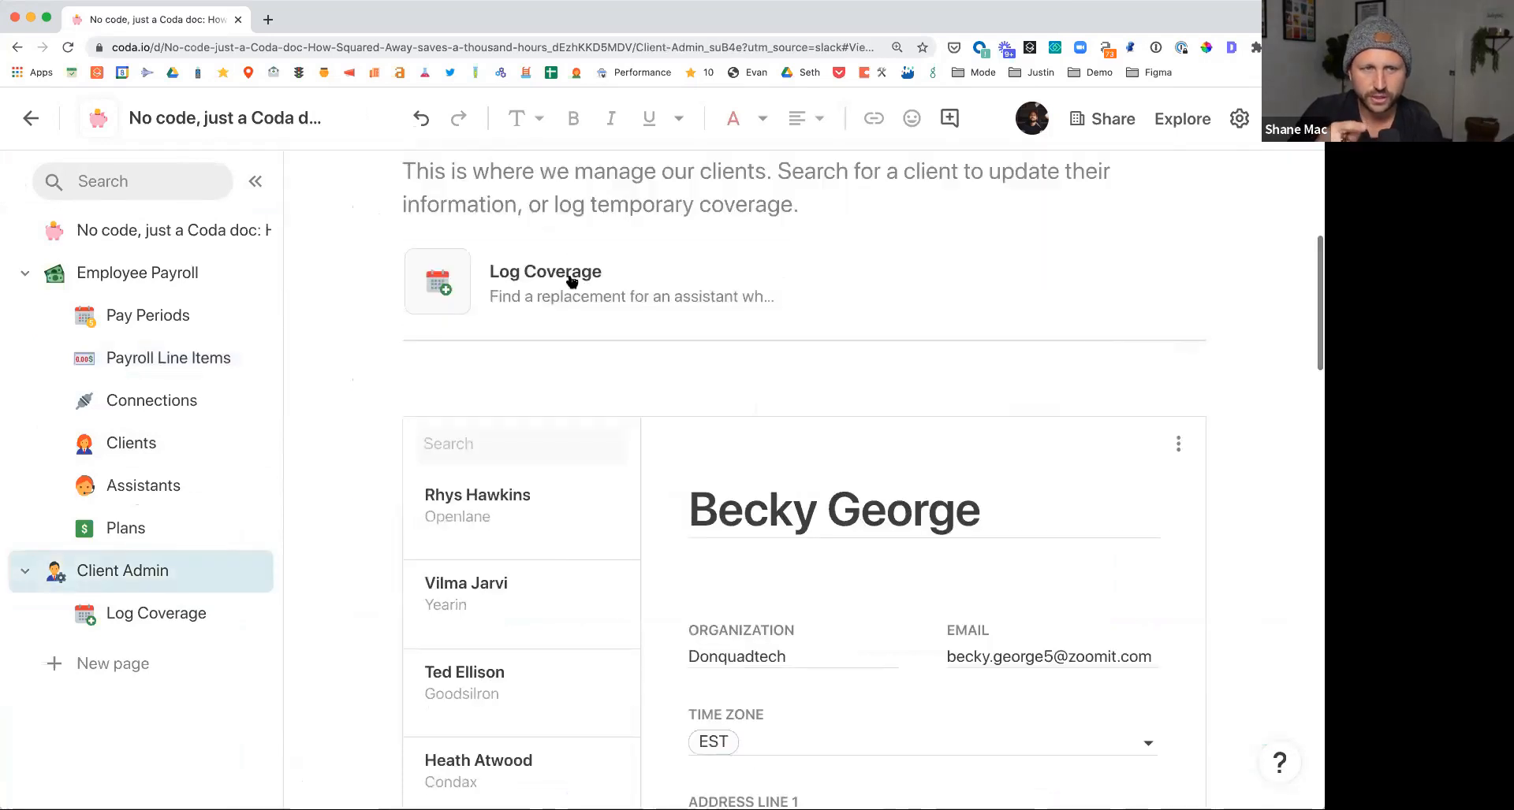
left_click(546, 271)
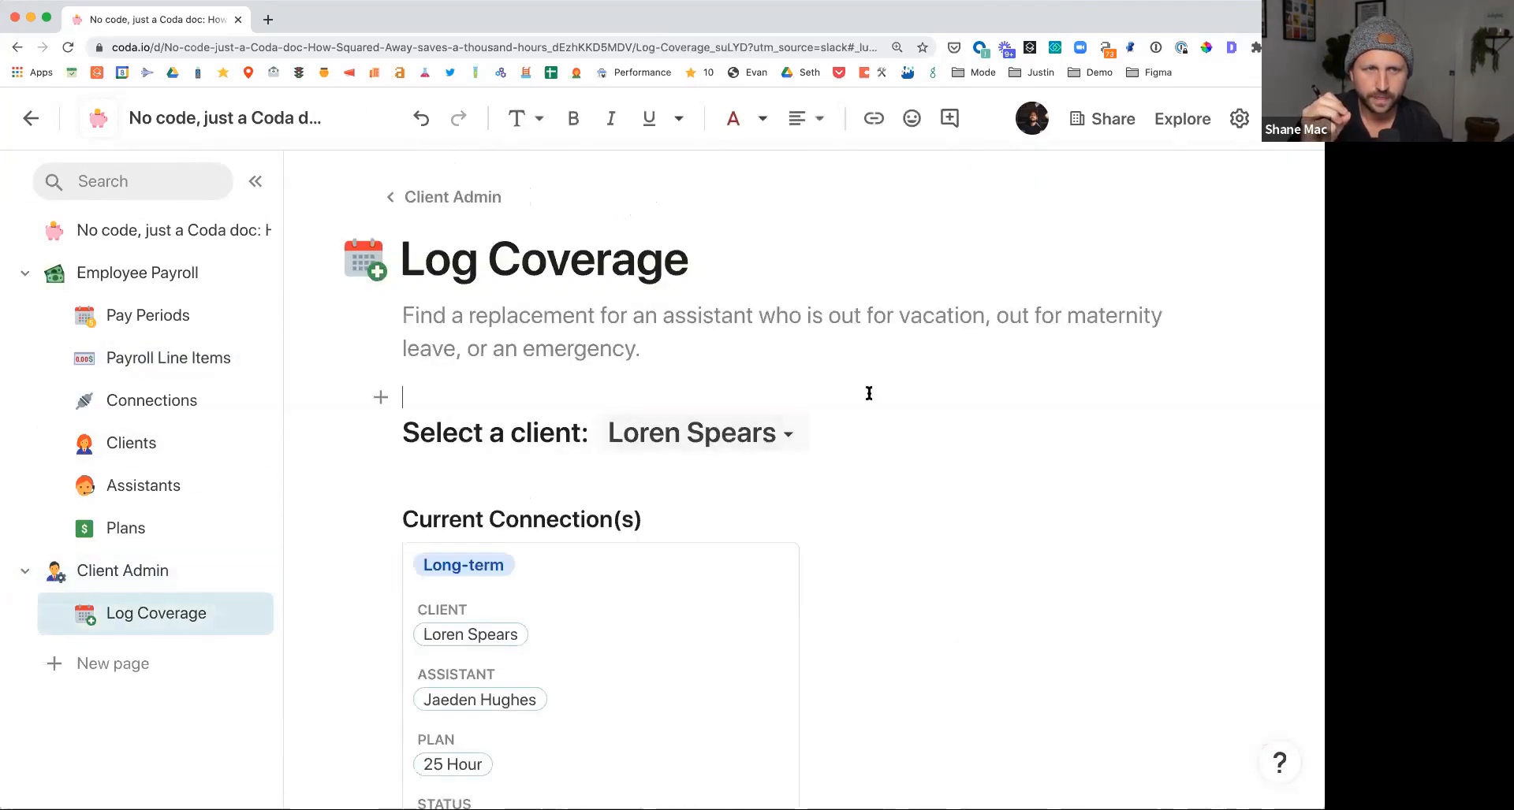
scroll("down", 3)
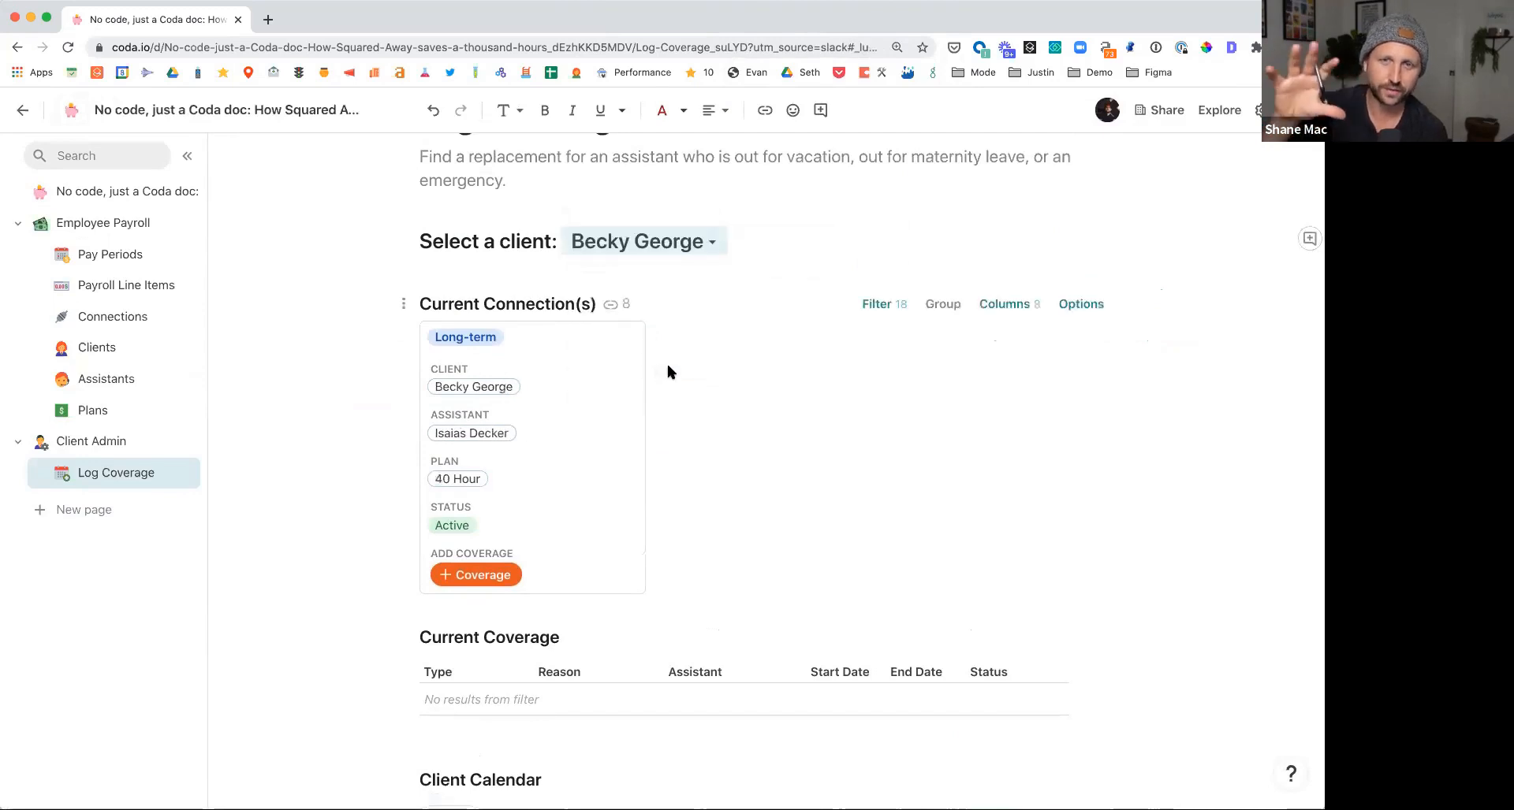
scroll("down", 3)
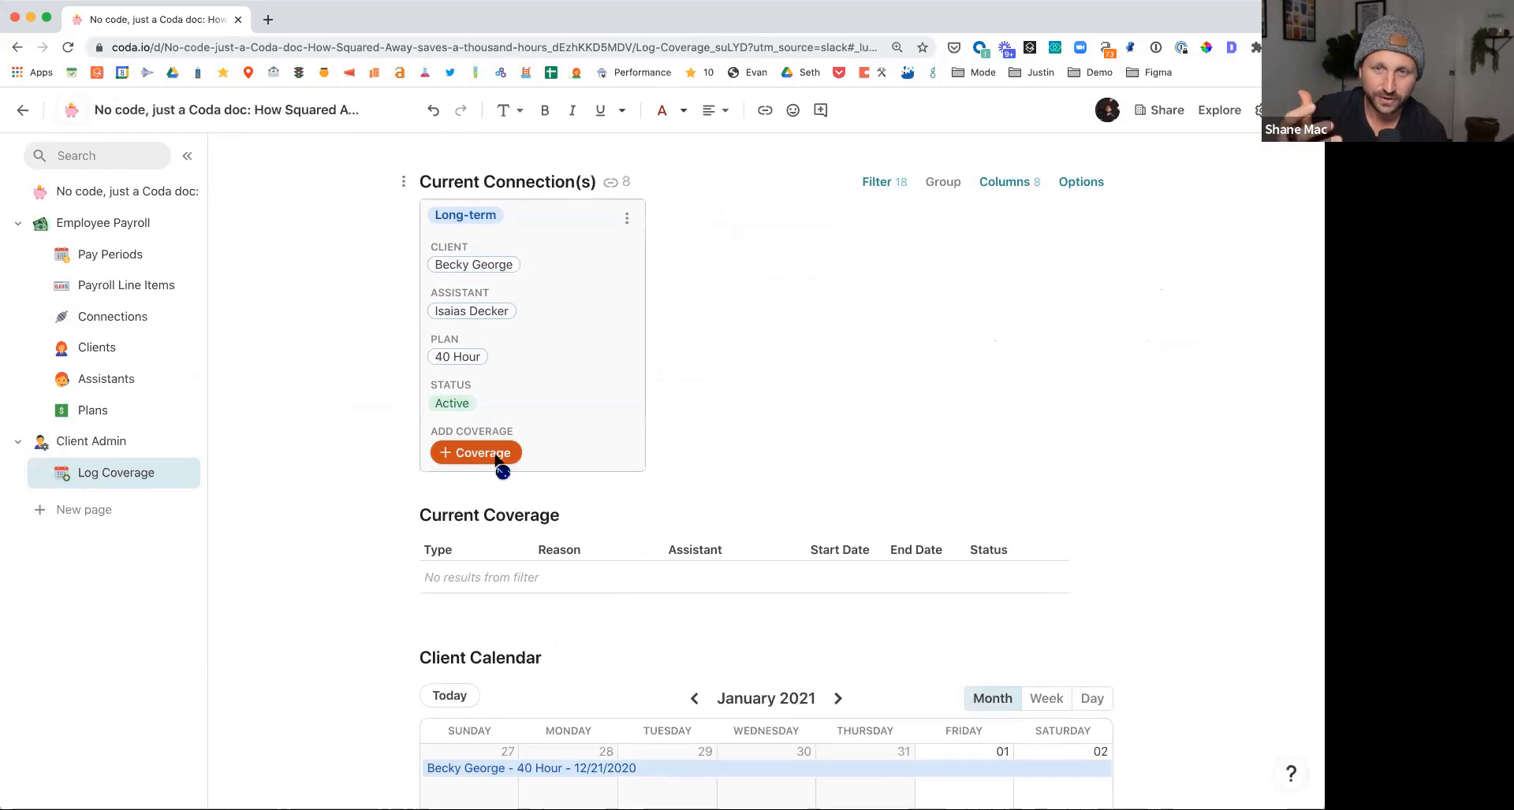
left_click(475, 452)
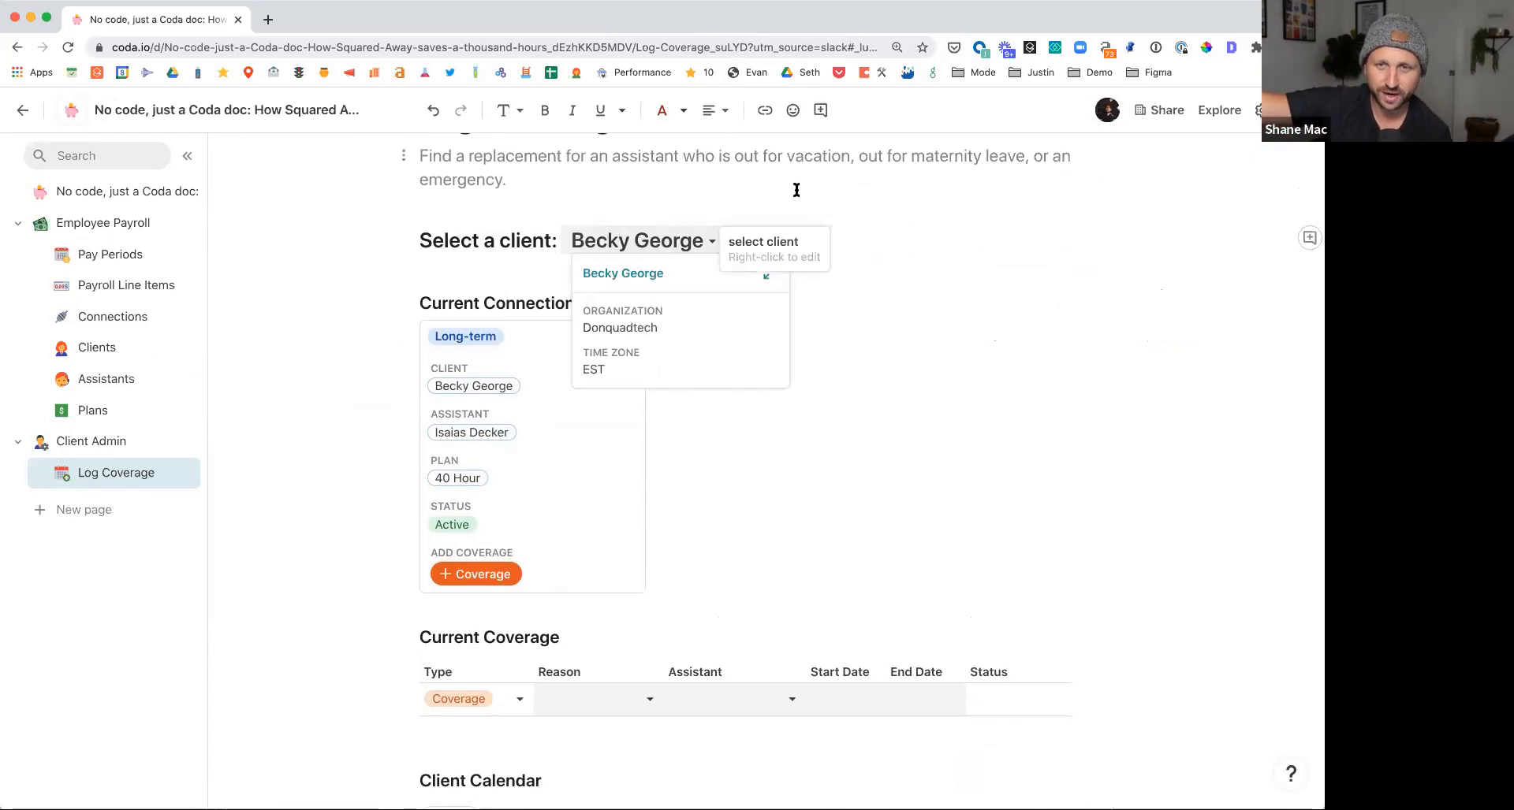
scroll("down", 3)
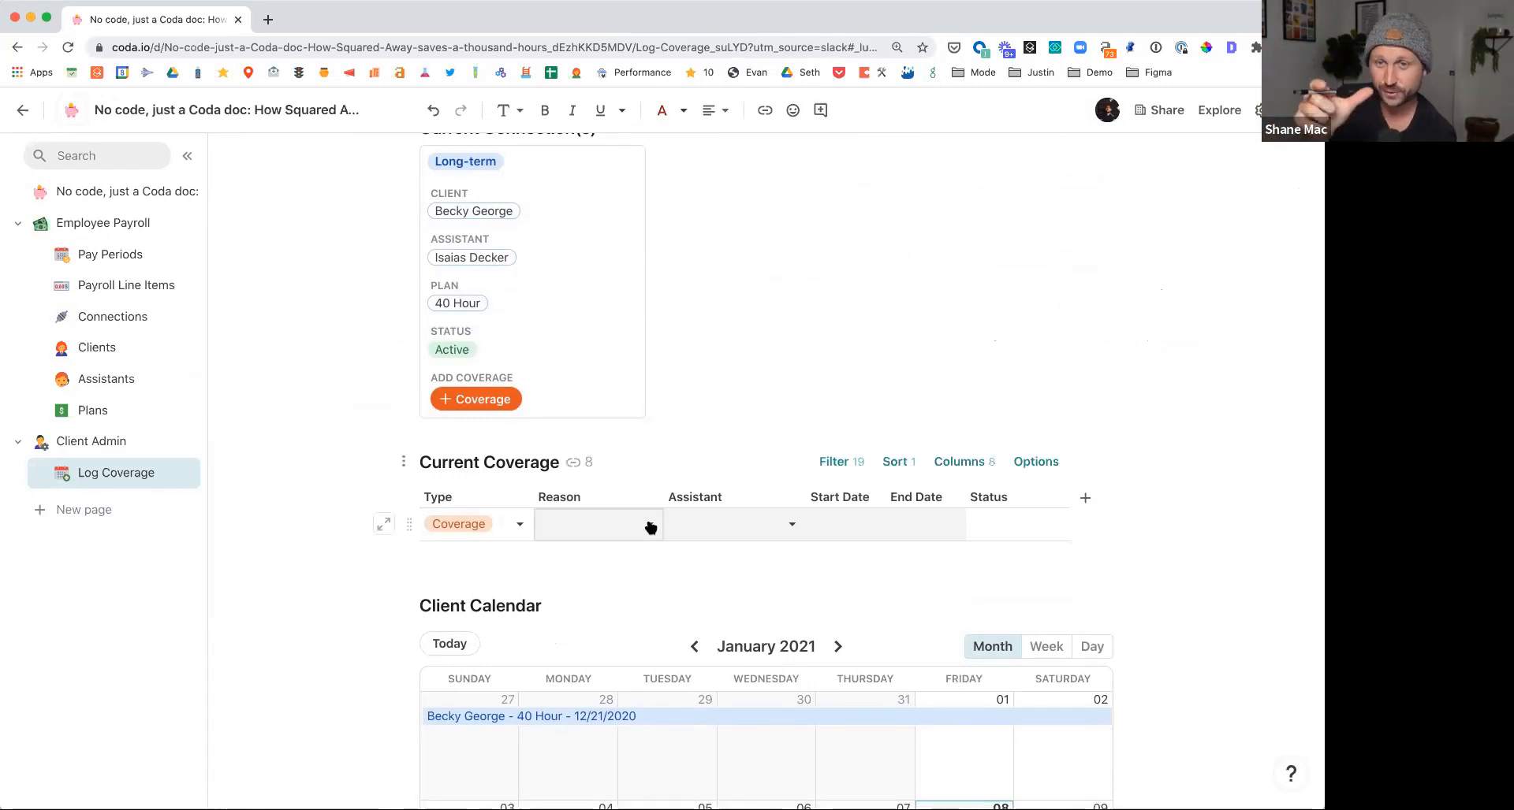
left_click(599, 524)
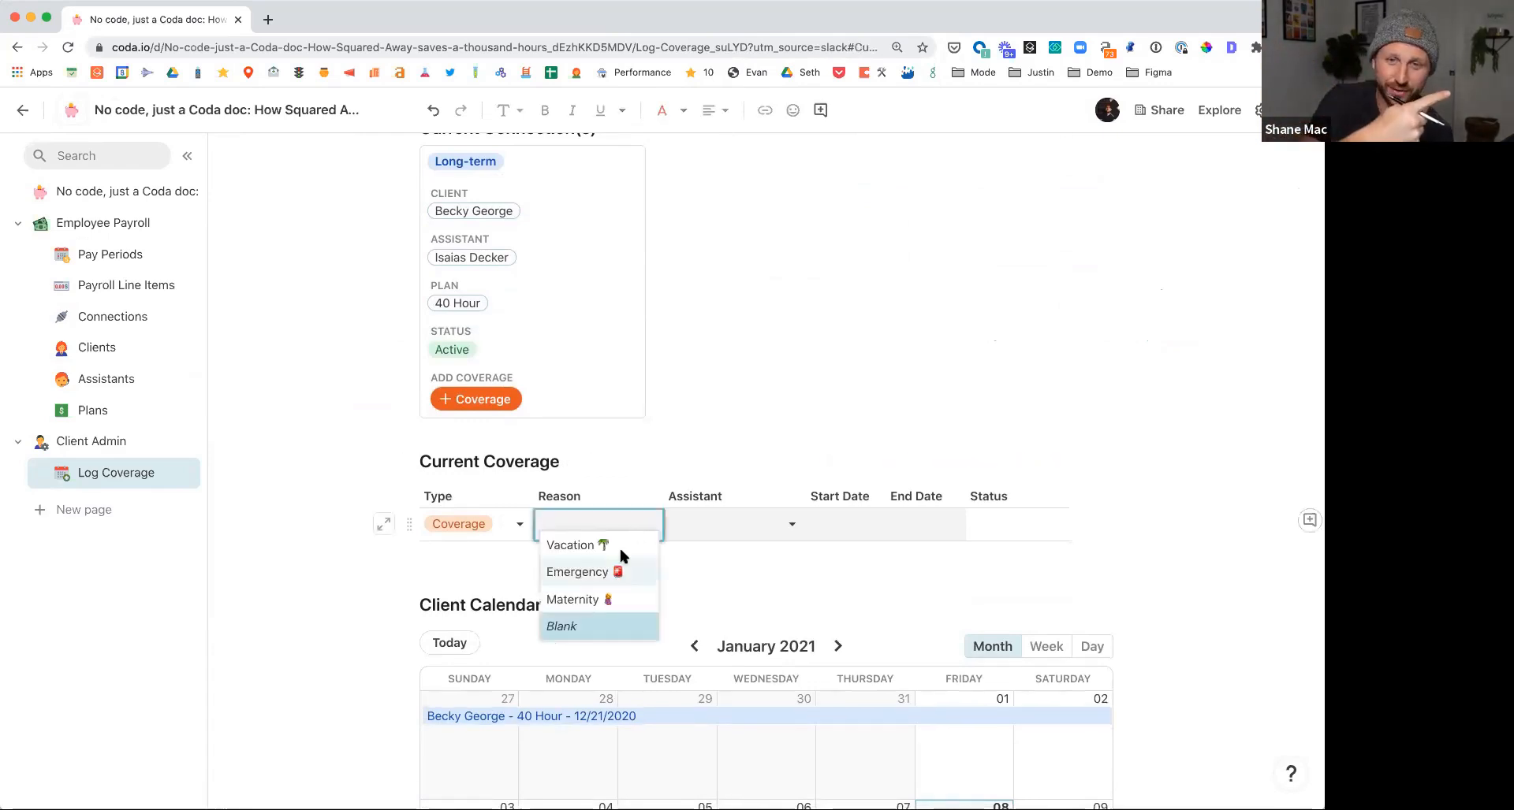
left_click(570, 546)
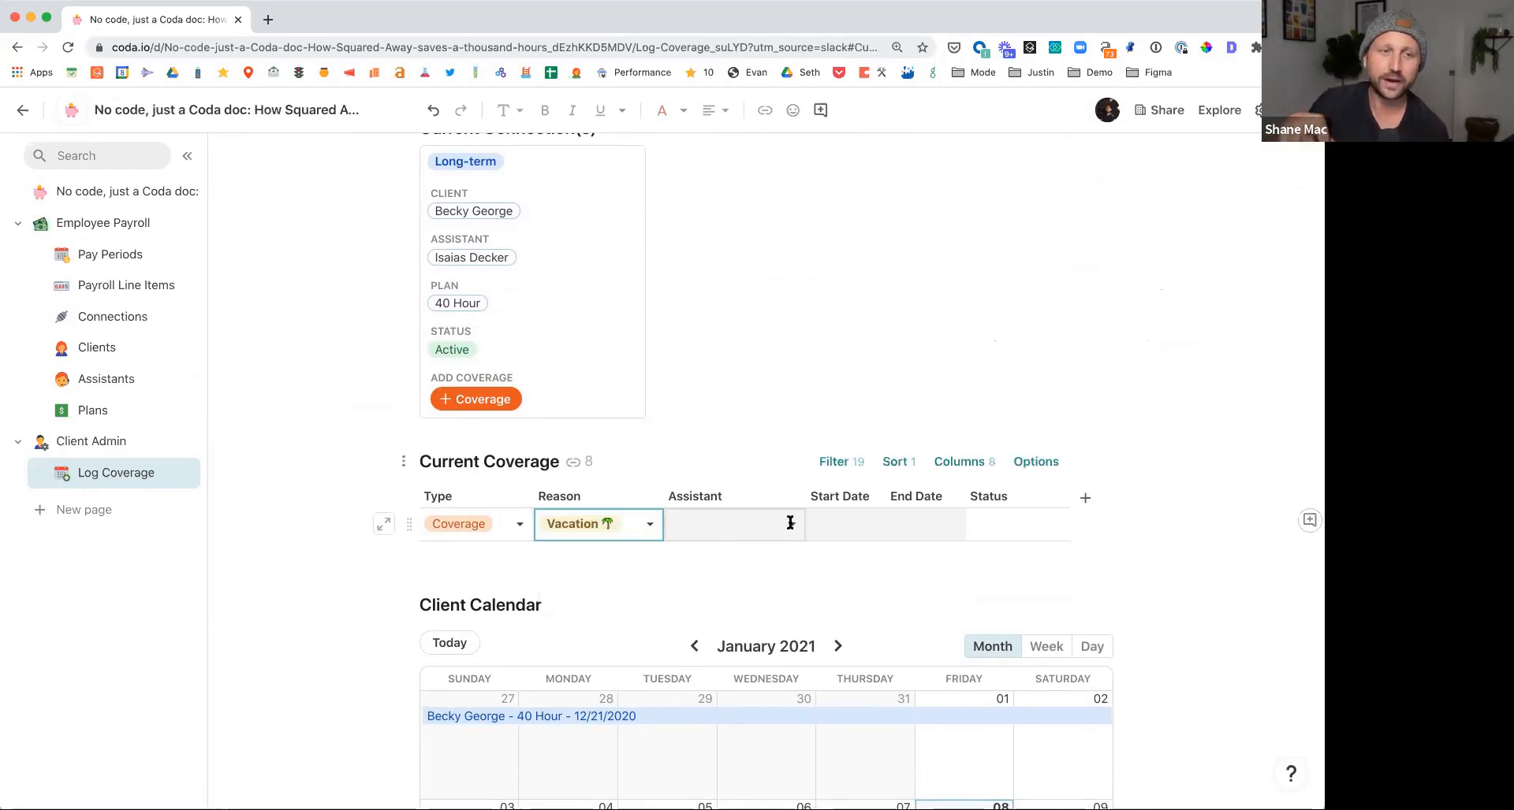
left_click(733, 524)
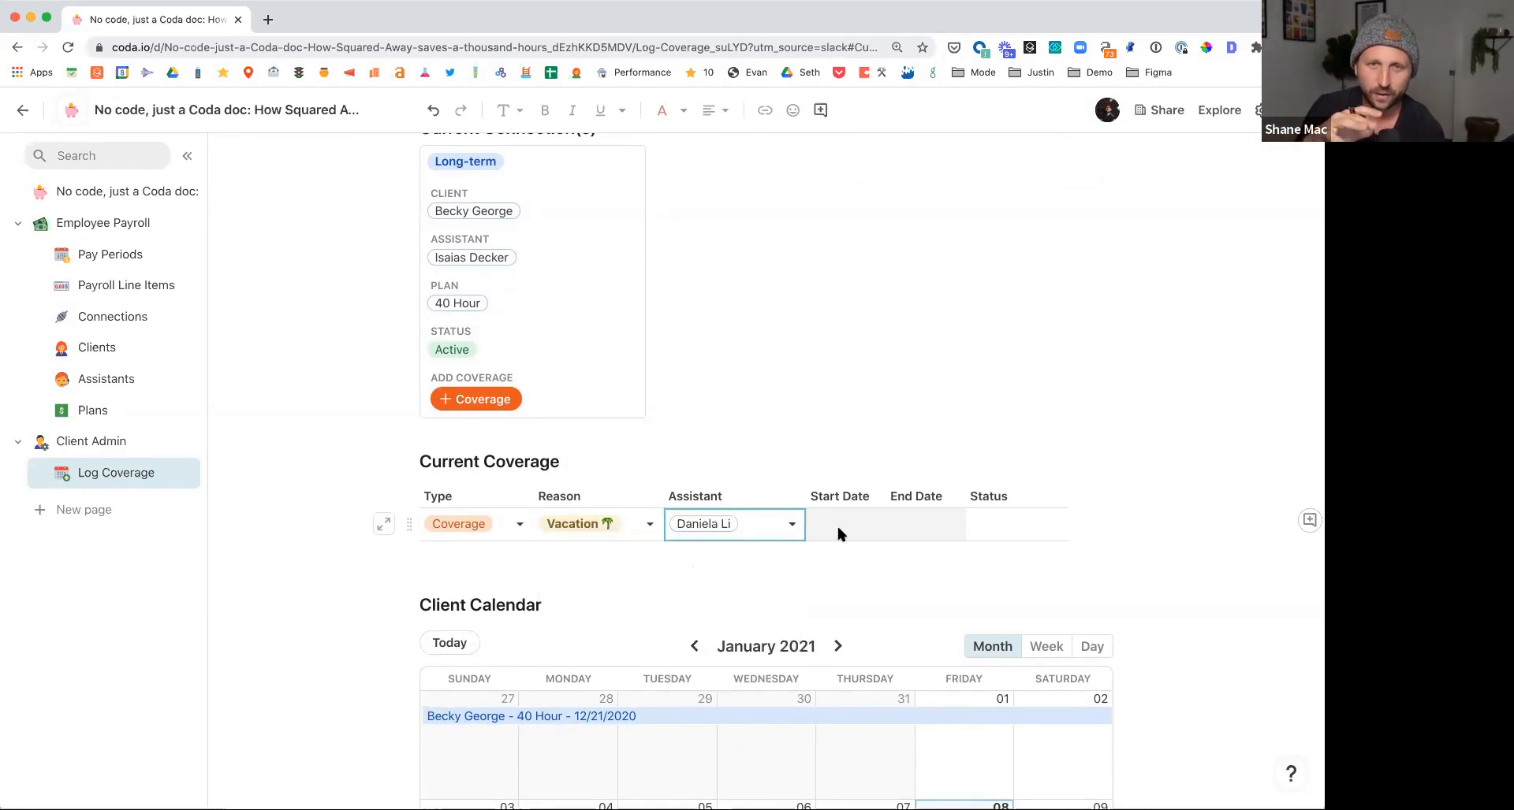
left_click(845, 524)
type("1/6/202")
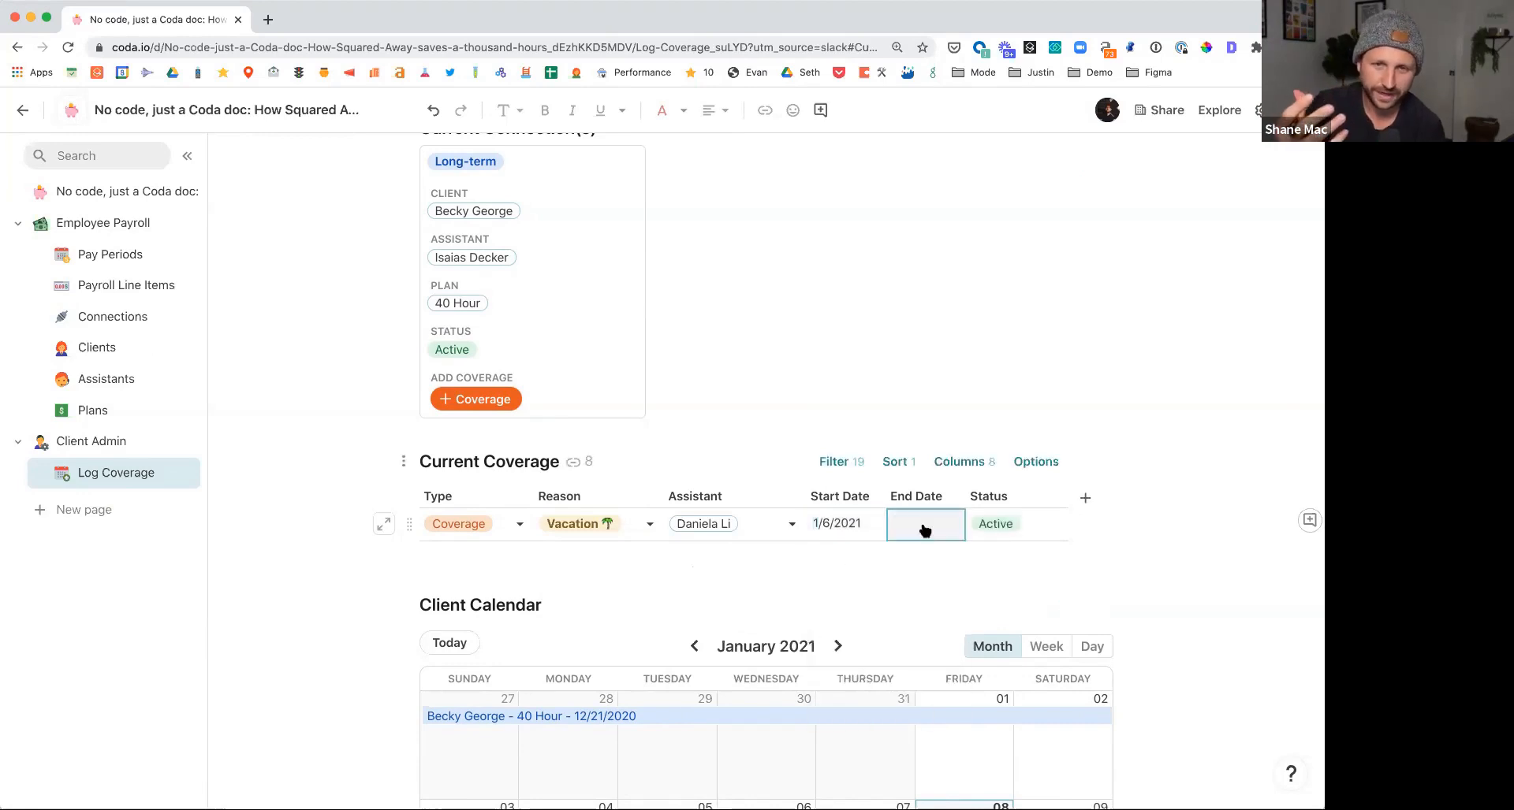
type("1/15/2021")
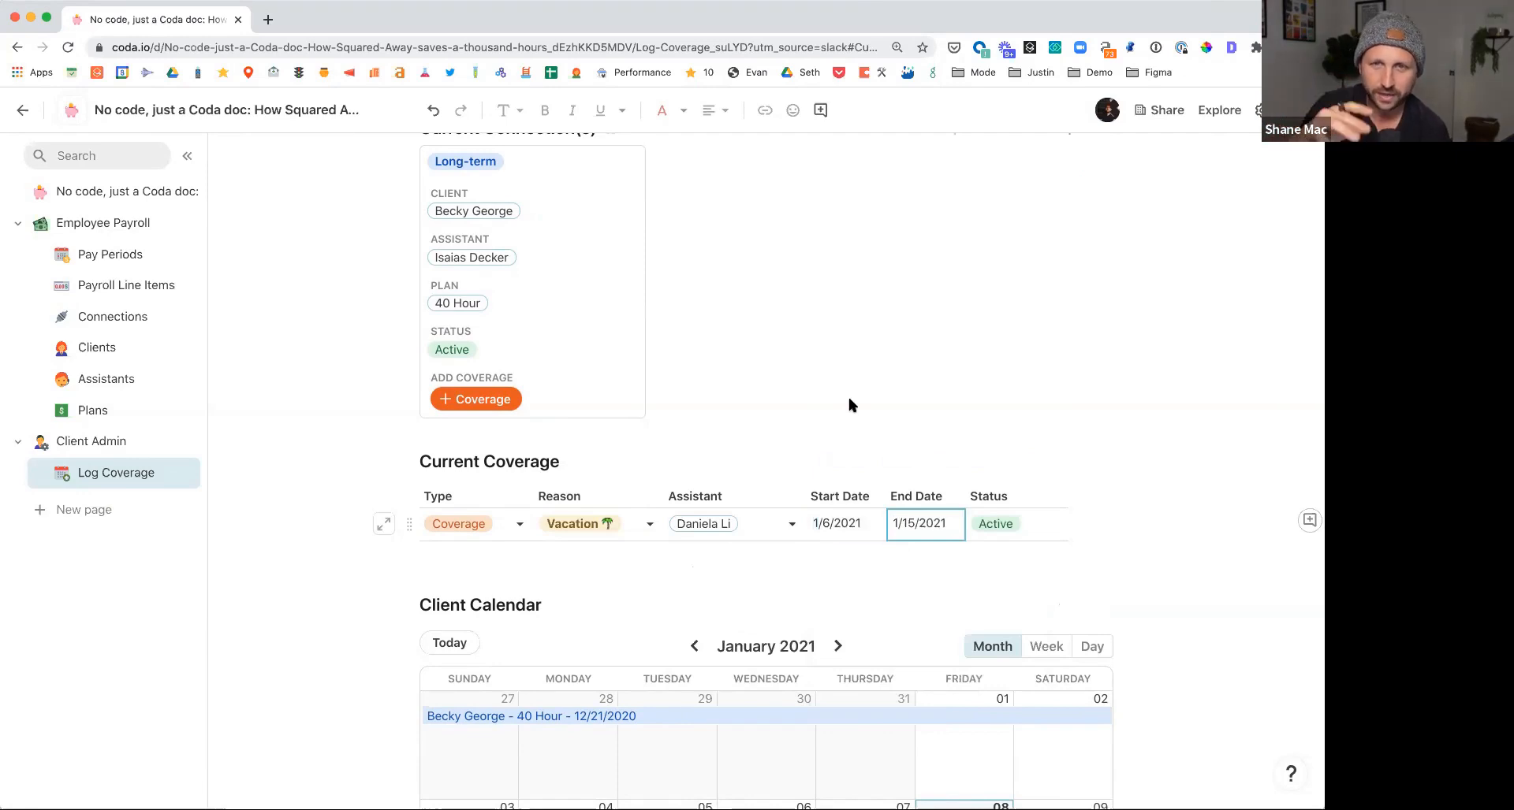
mouse_move(703, 342)
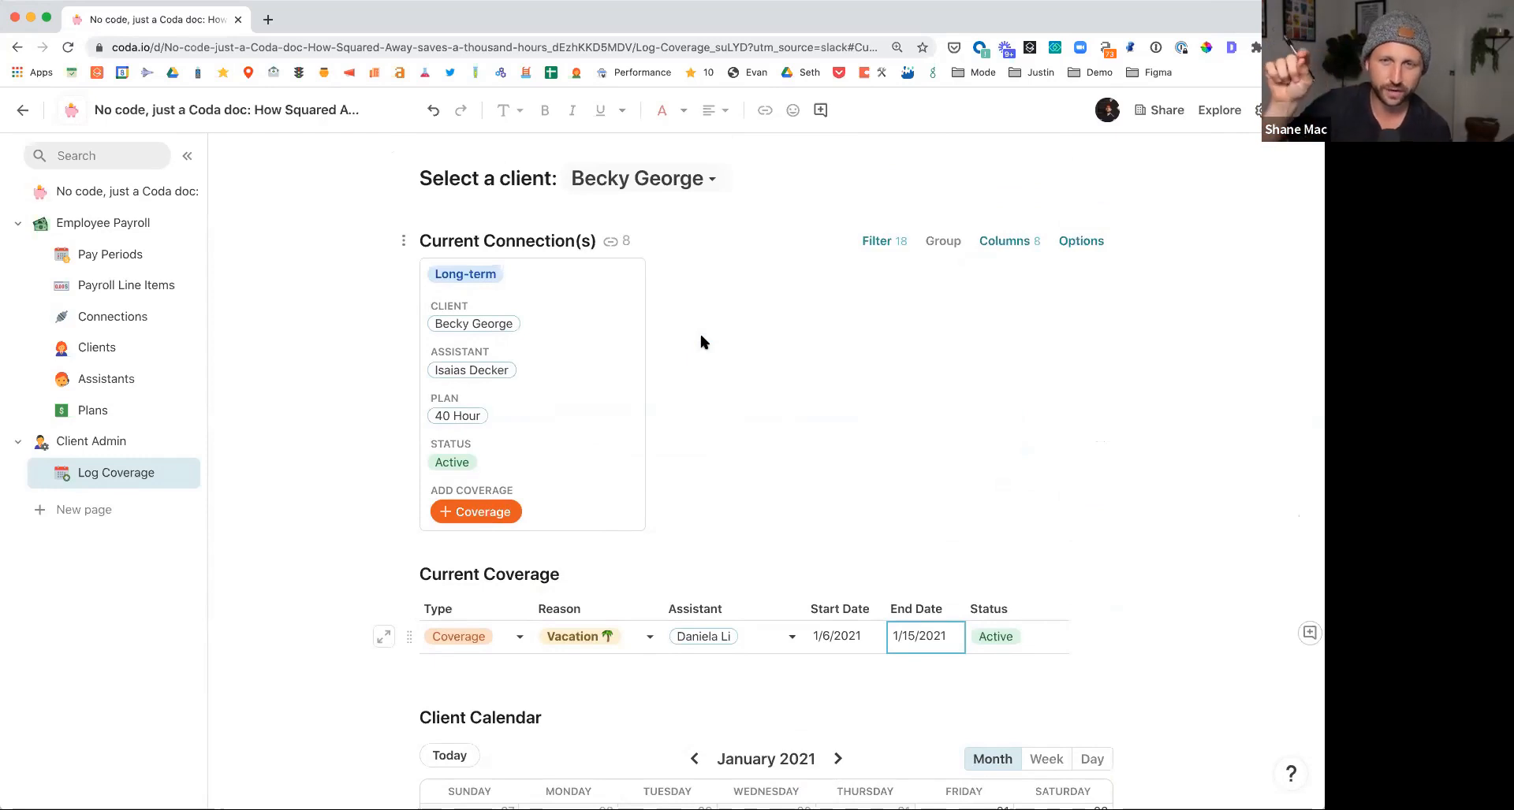
mouse_move(115, 278)
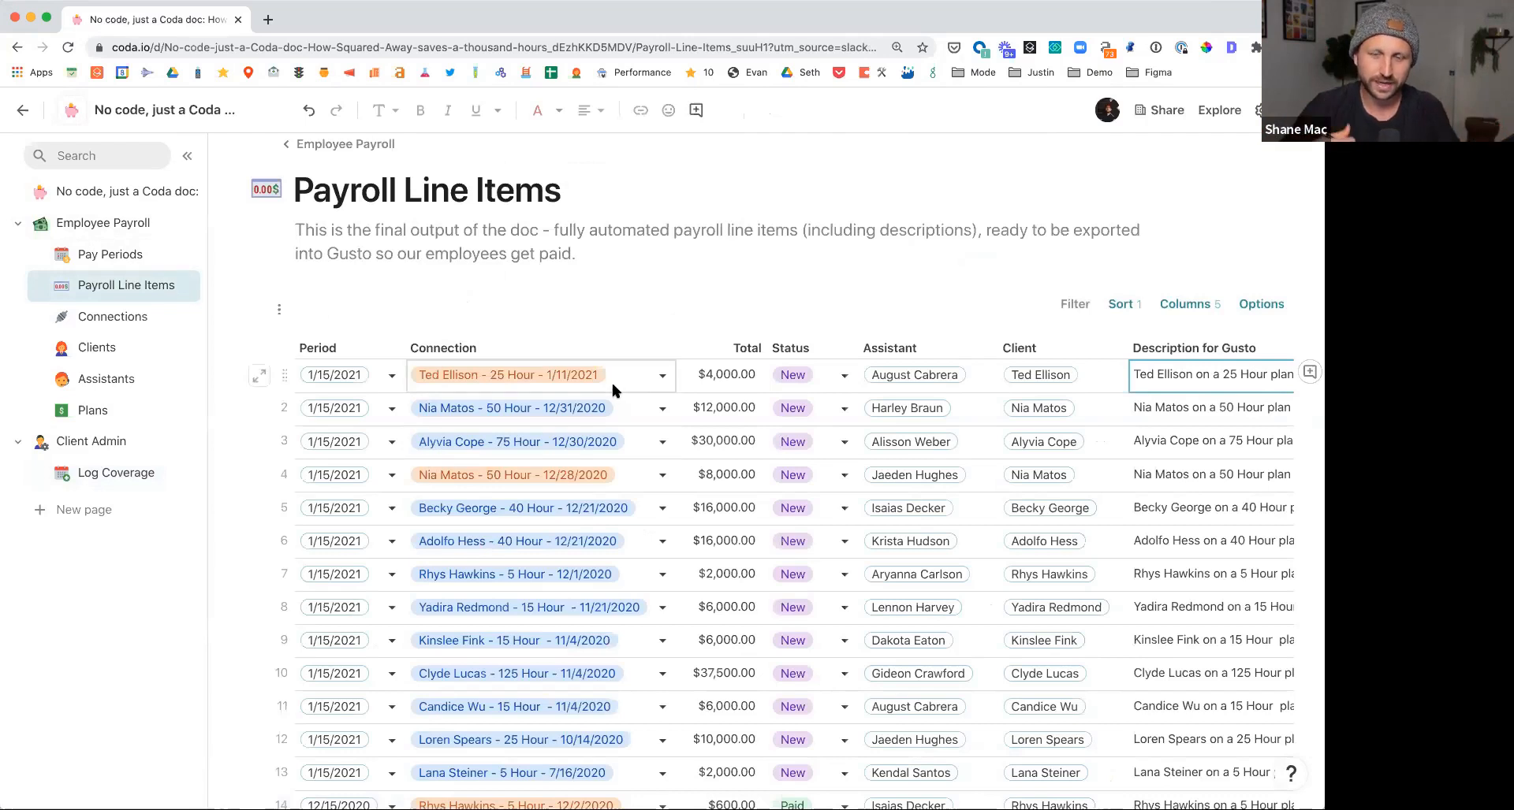
scroll("right", 3)
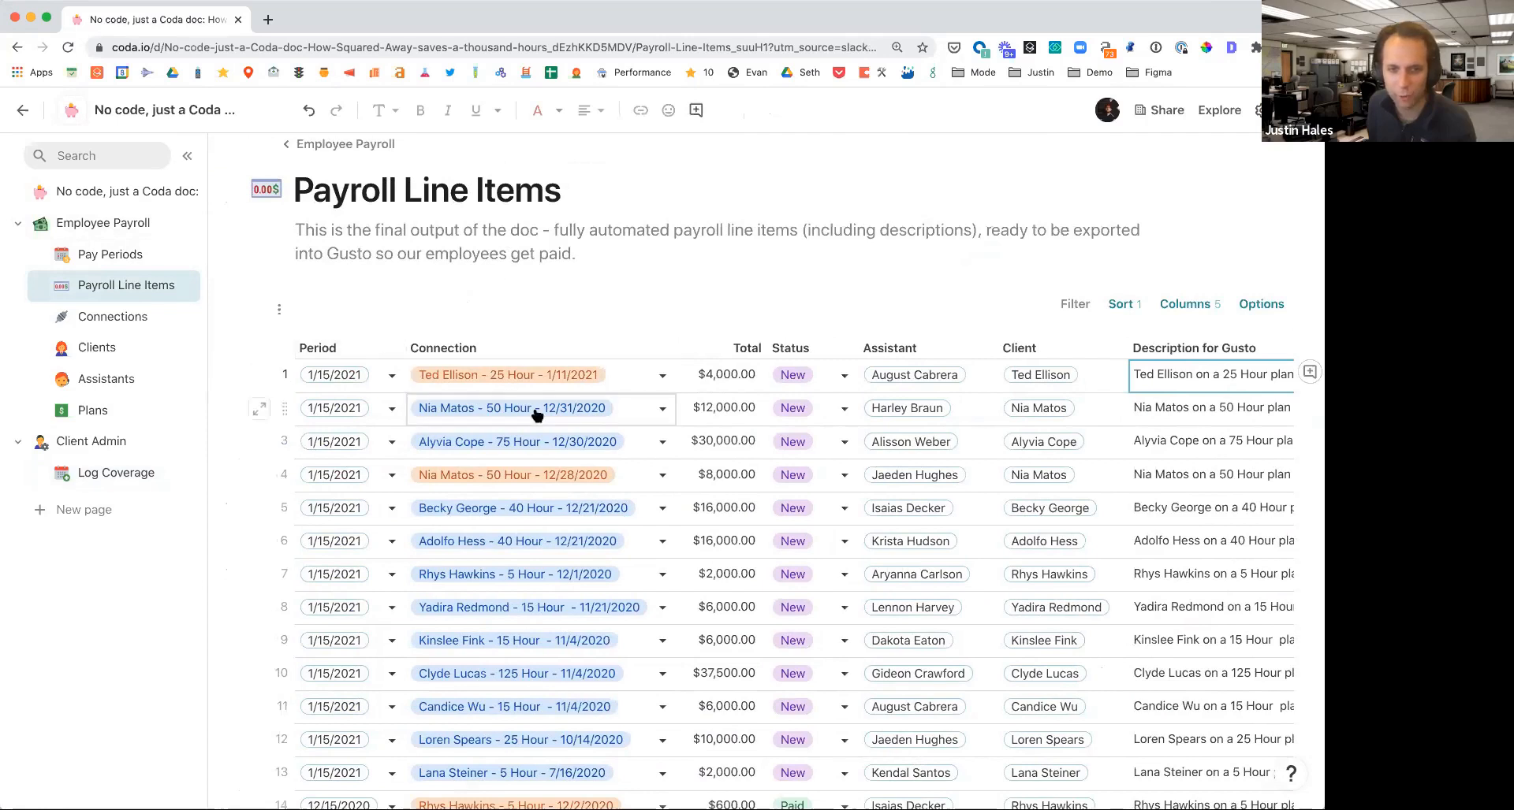
scroll("down", 3)
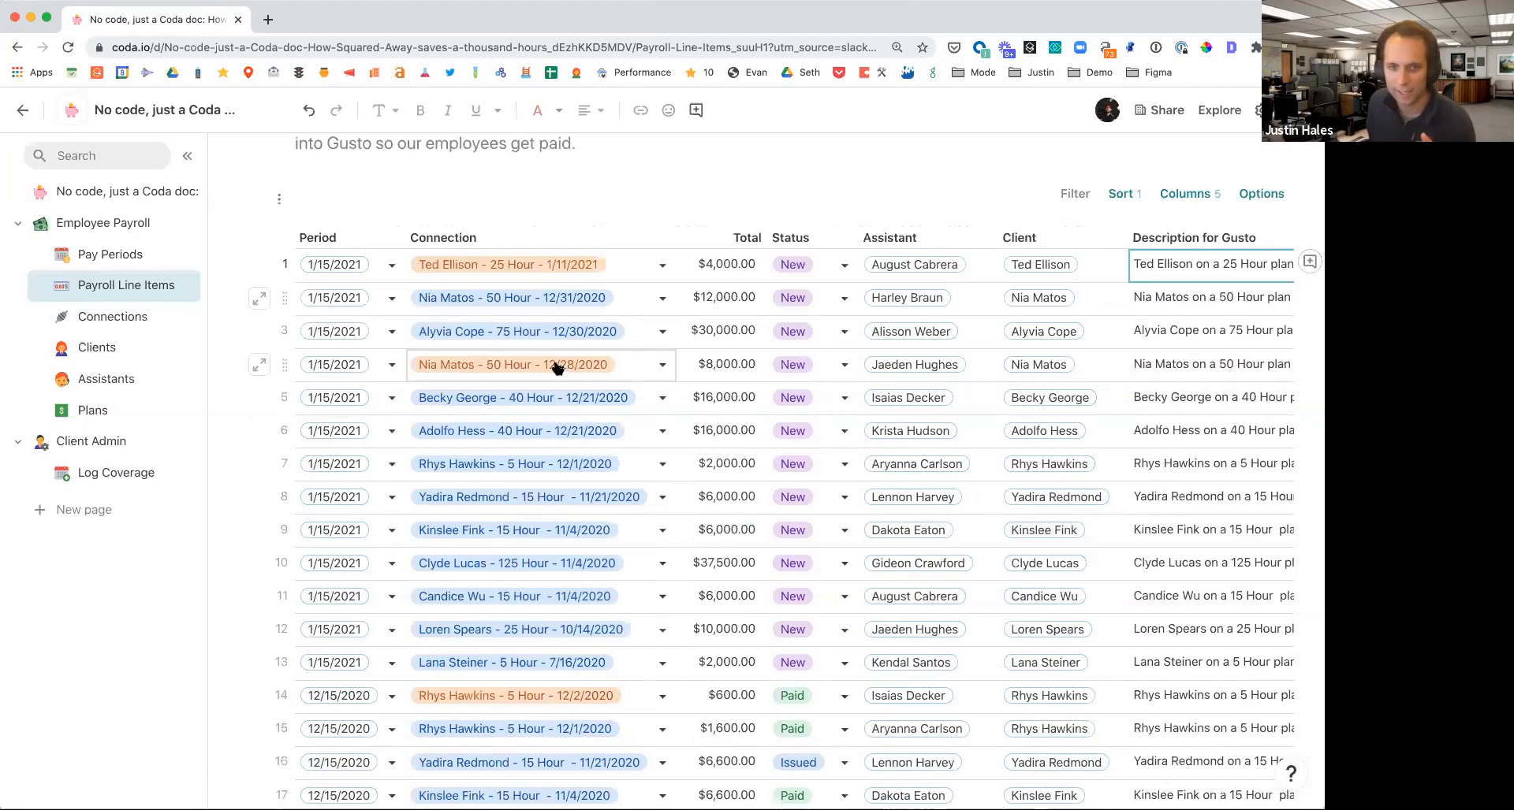
mouse_move(379, 359)
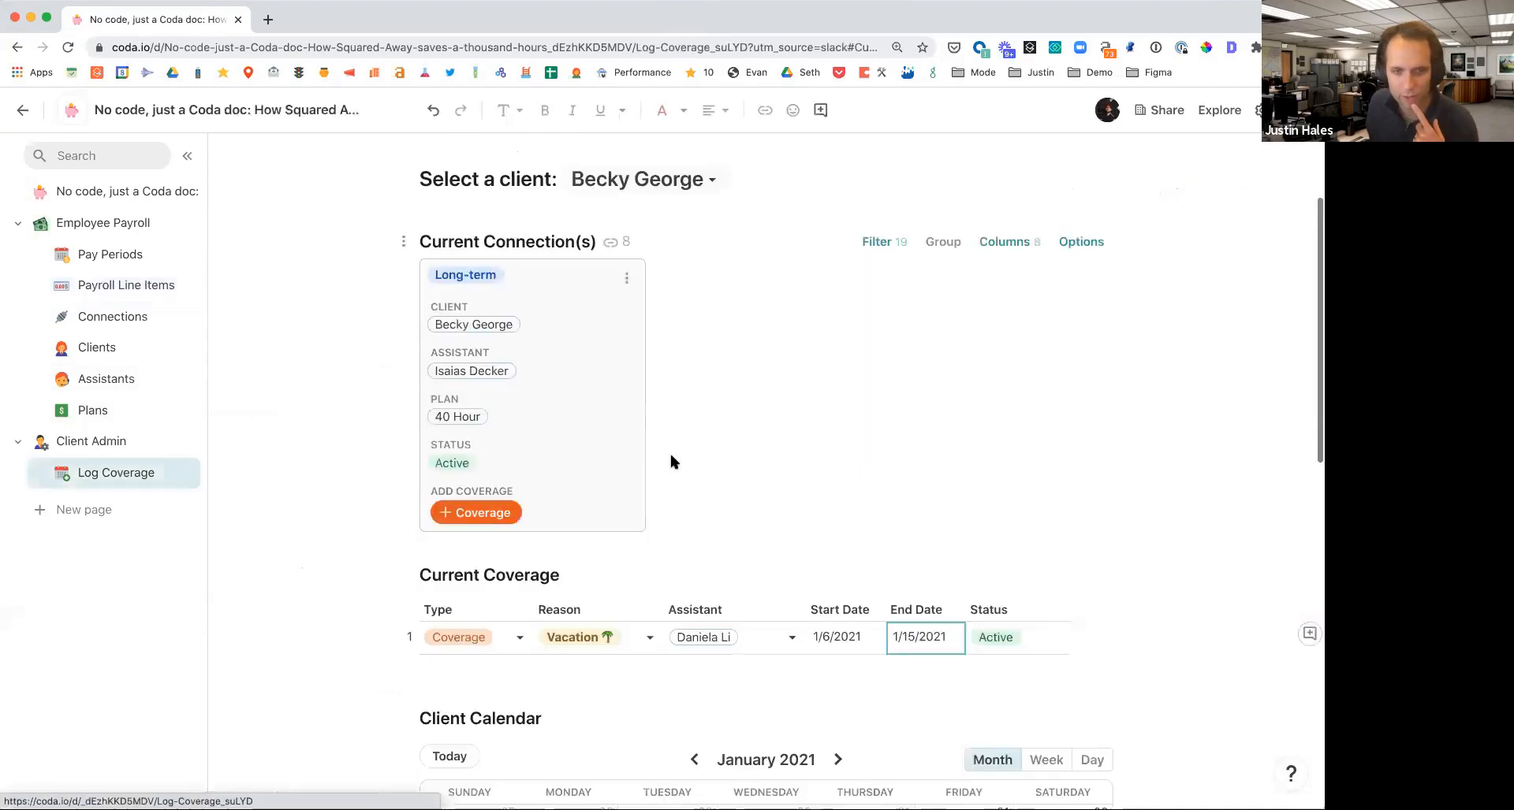
- Return to the Pay Periods page showing the $155,500.00 run for 1/1/2021–1/15/2021
scroll("down", 3)
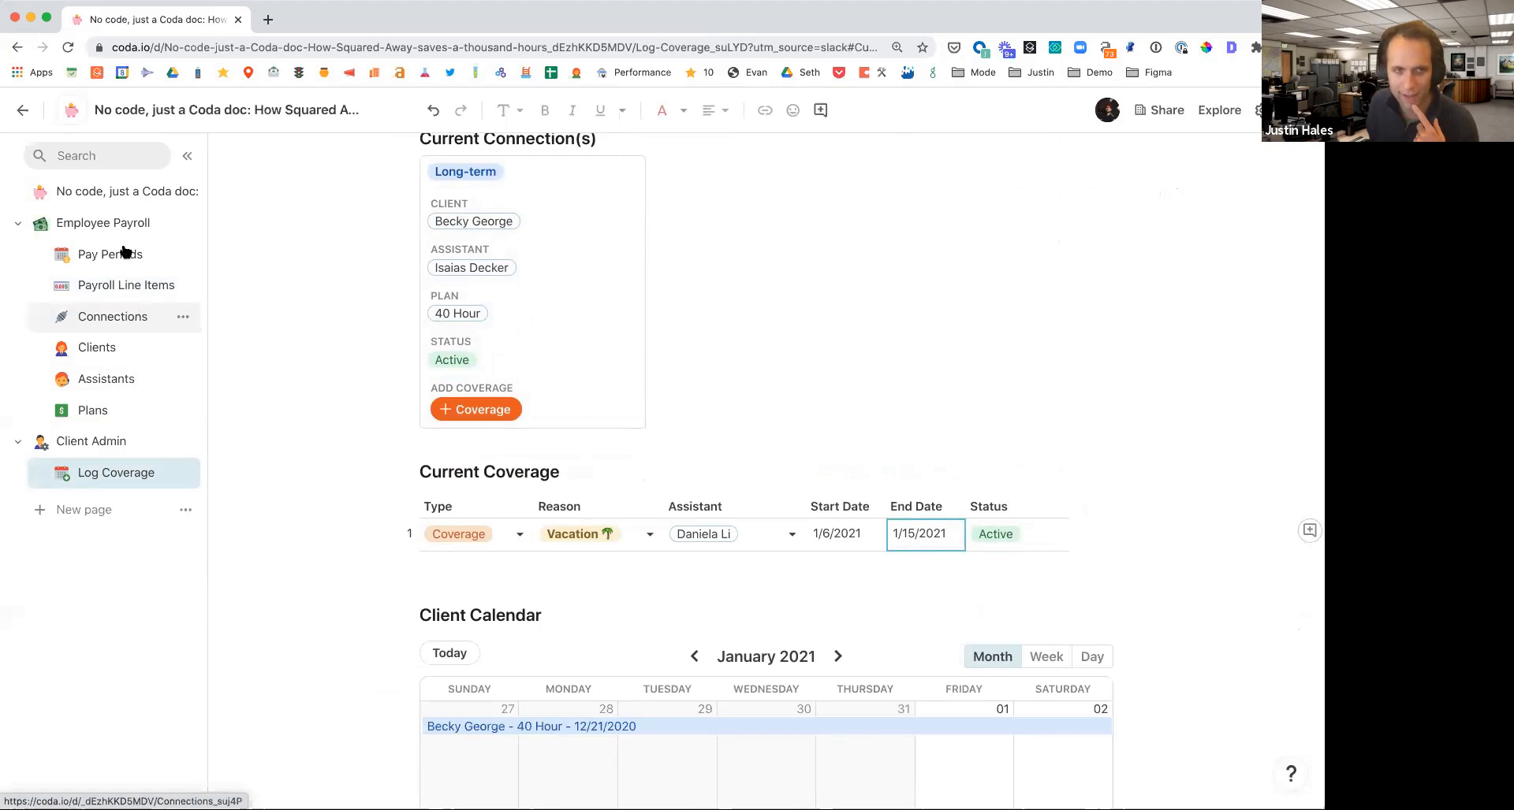
mouse_move(121, 251)
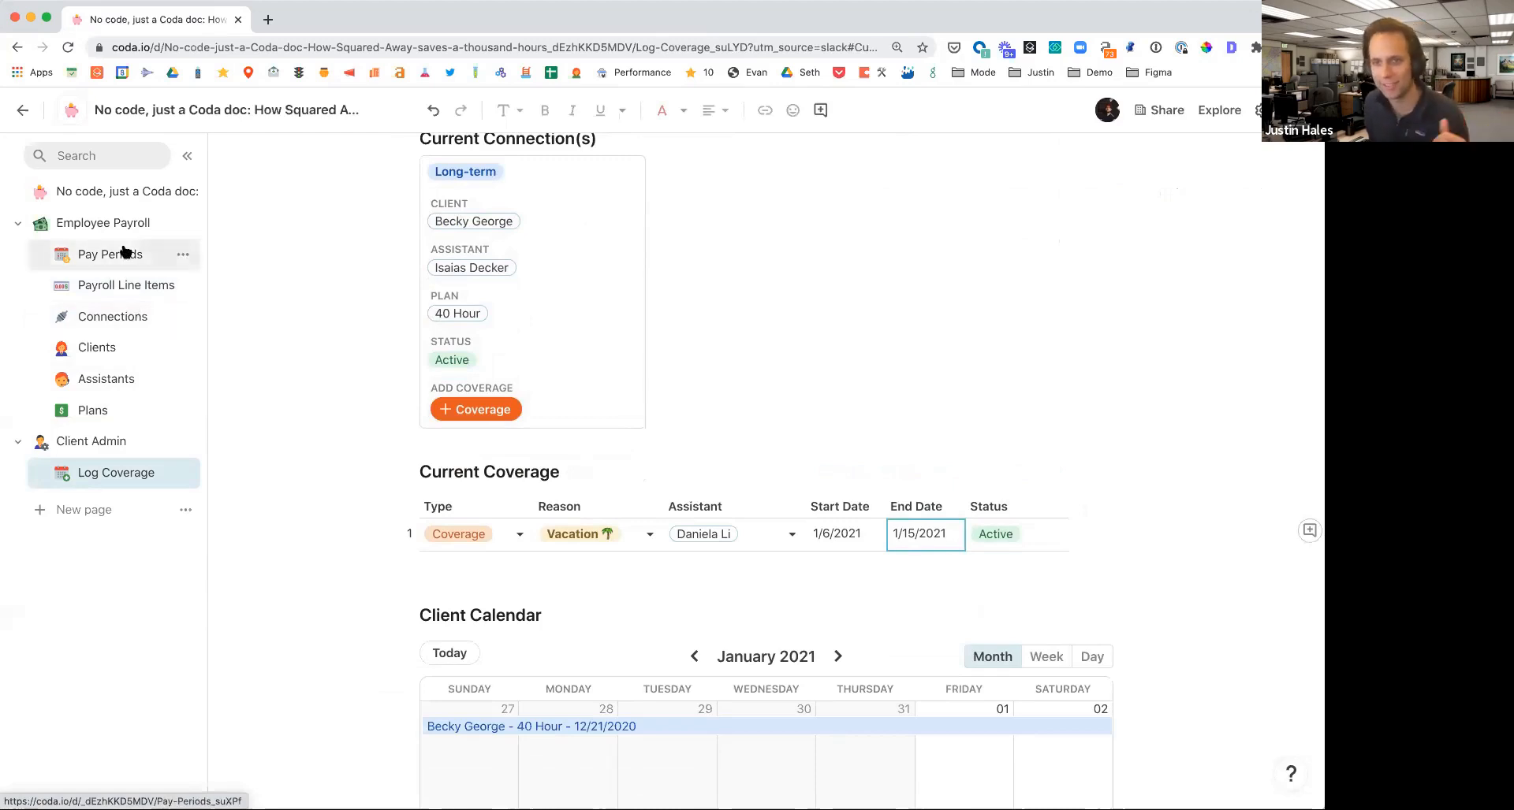
left_click(111, 253)
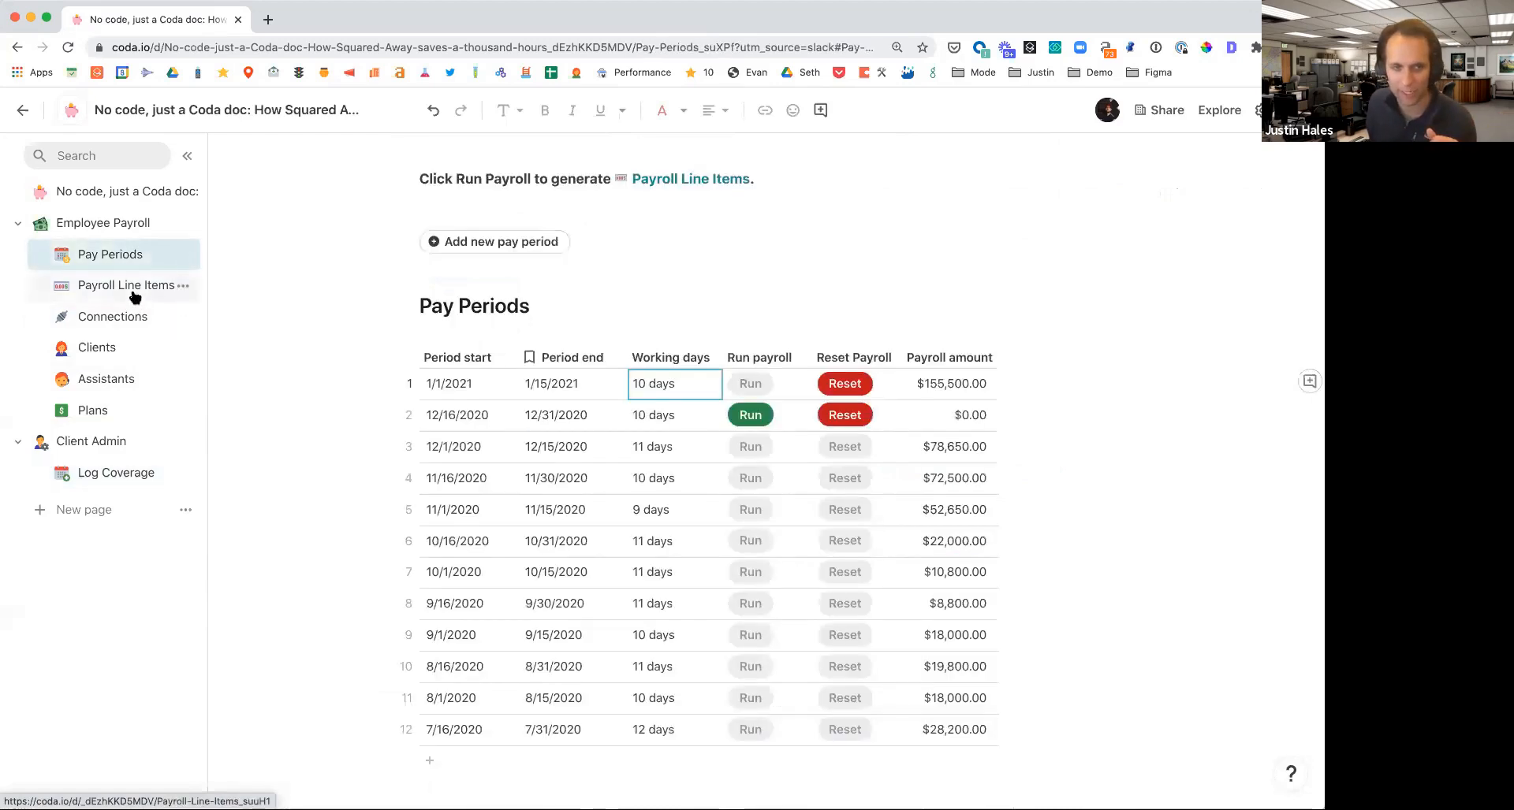
left_click(115, 473)
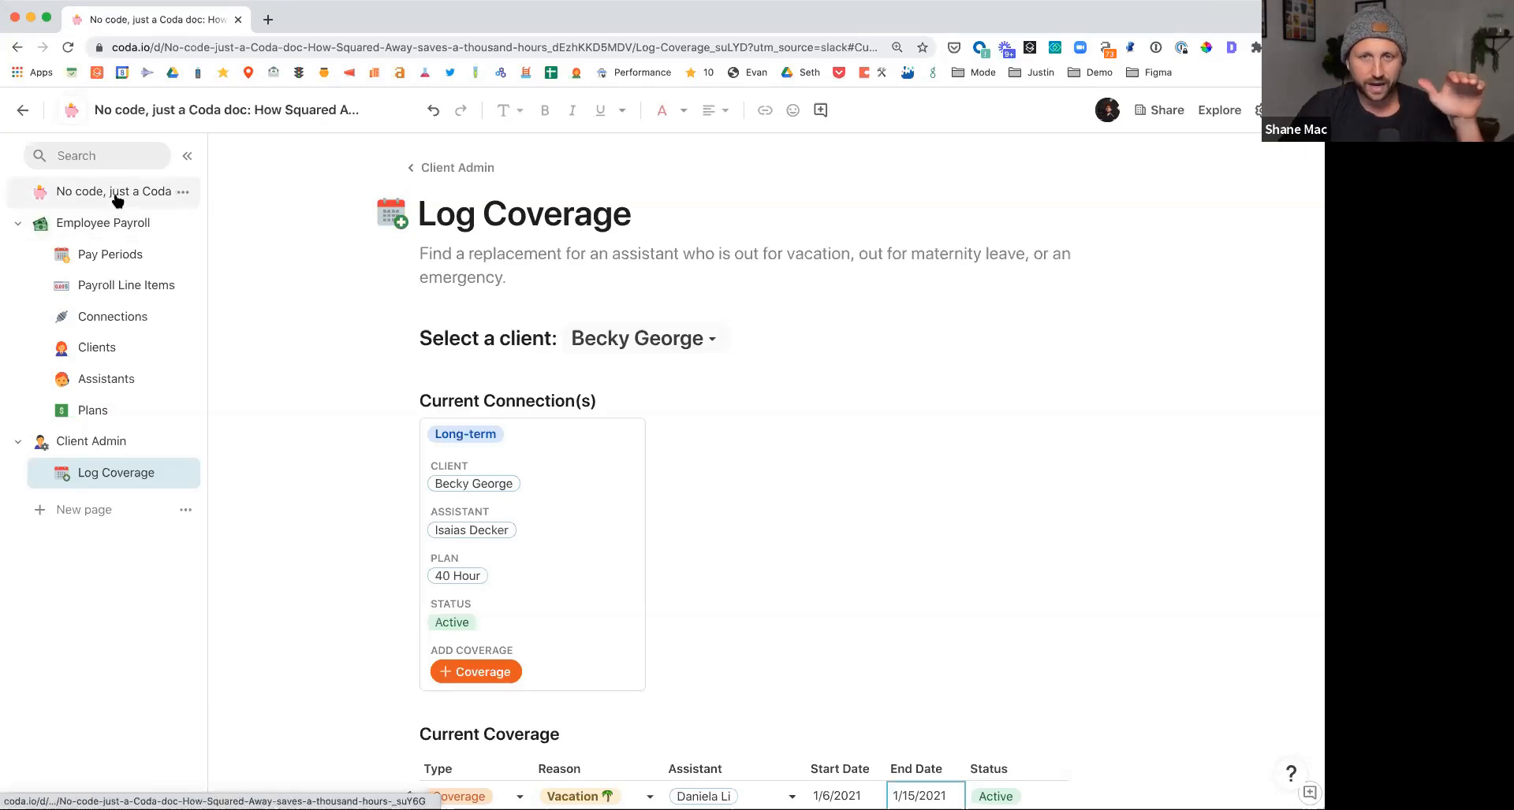
mouse_move(479, 381)
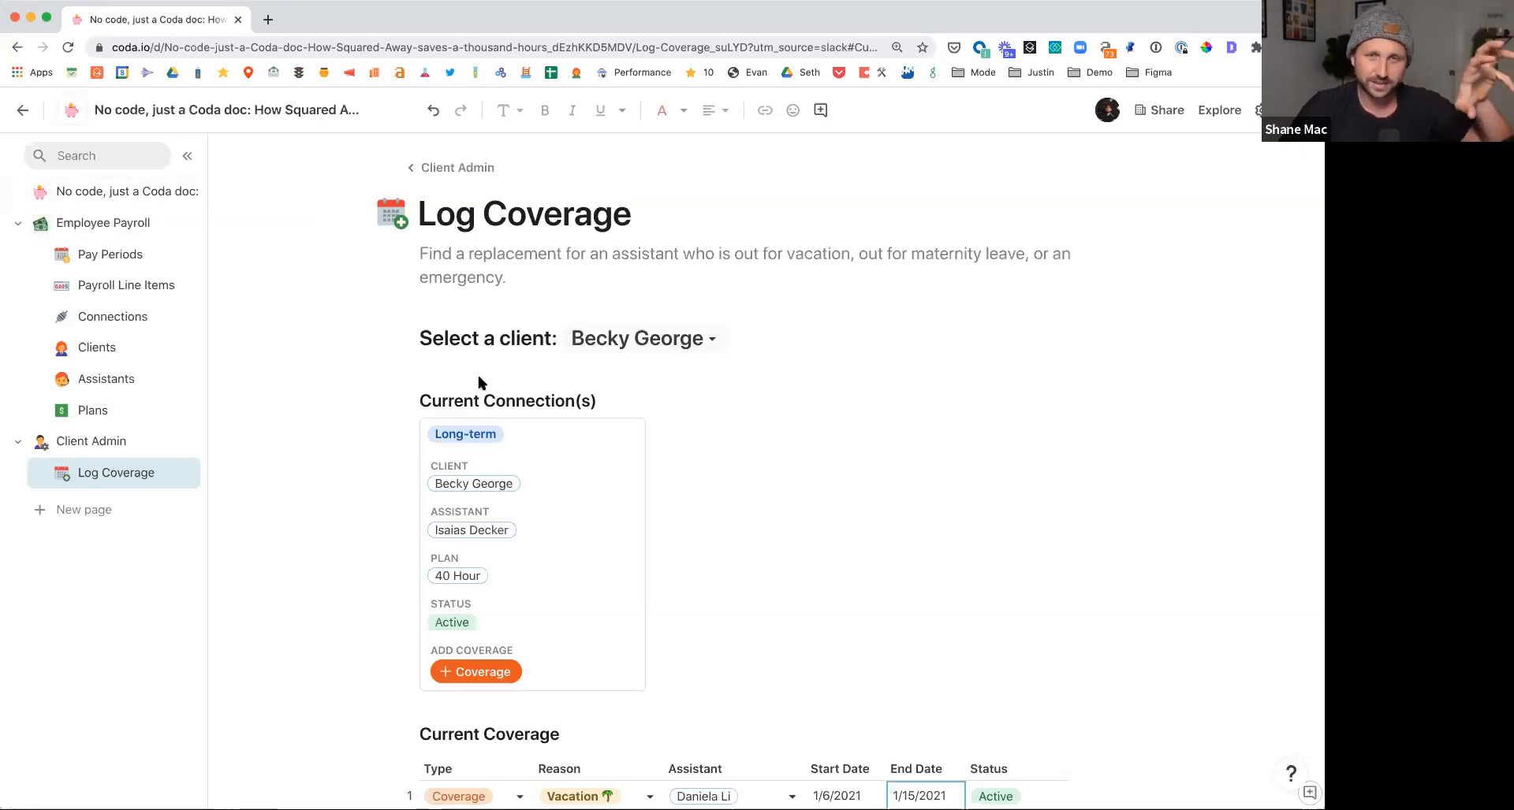
mouse_move(313, 255)
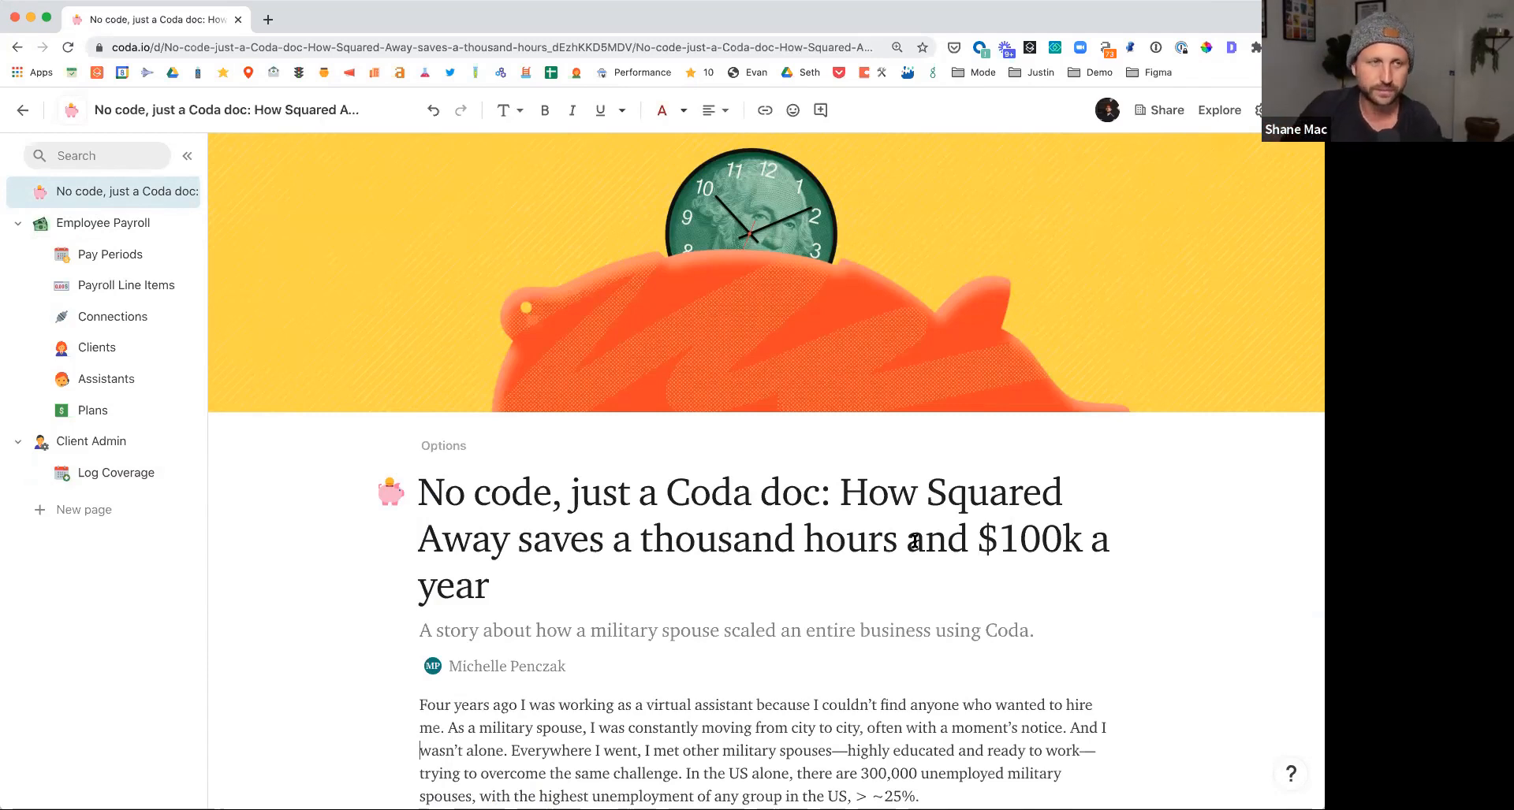
scroll("down", 3)
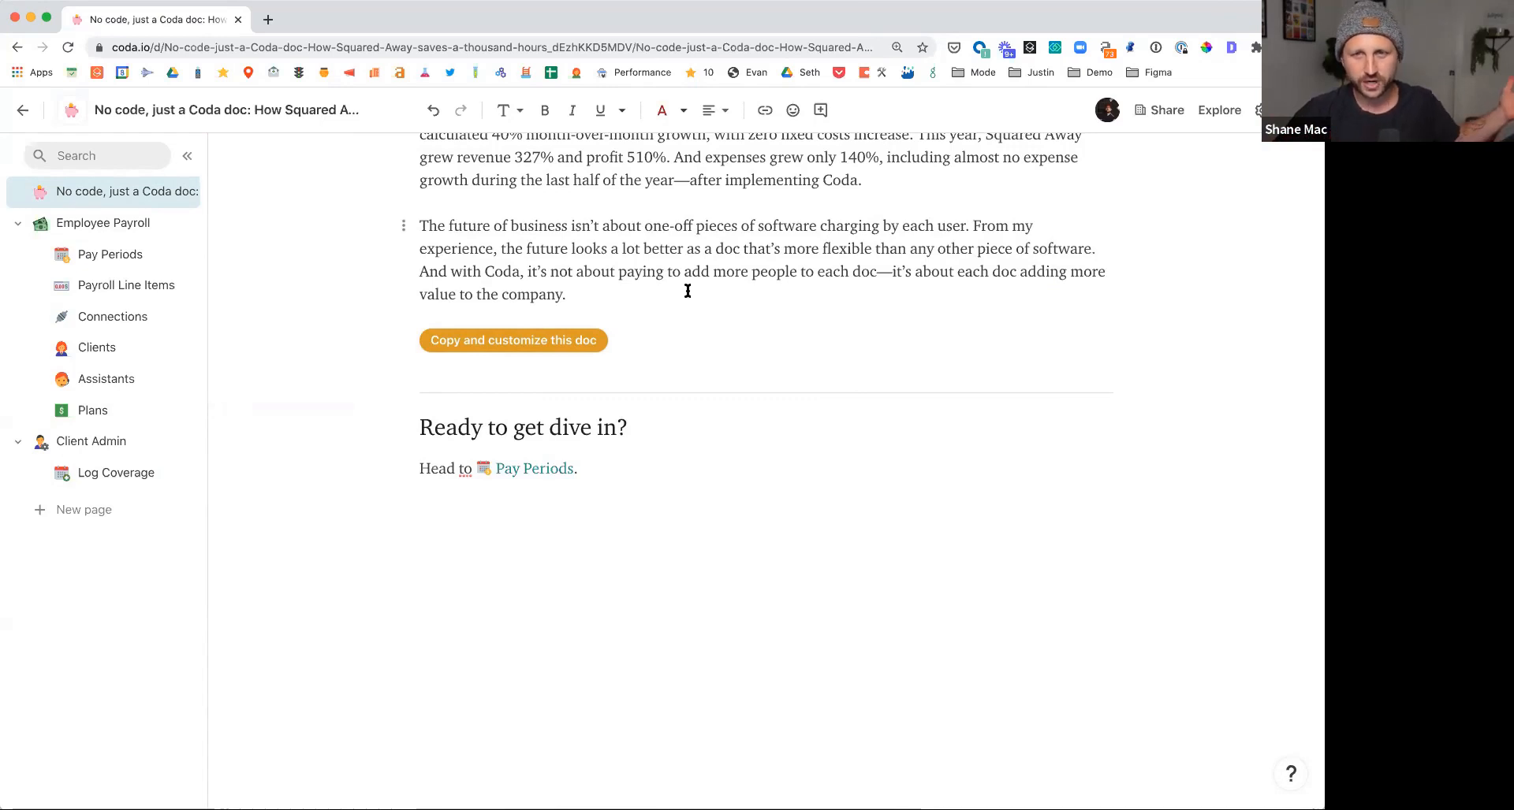
scroll("up", 3)
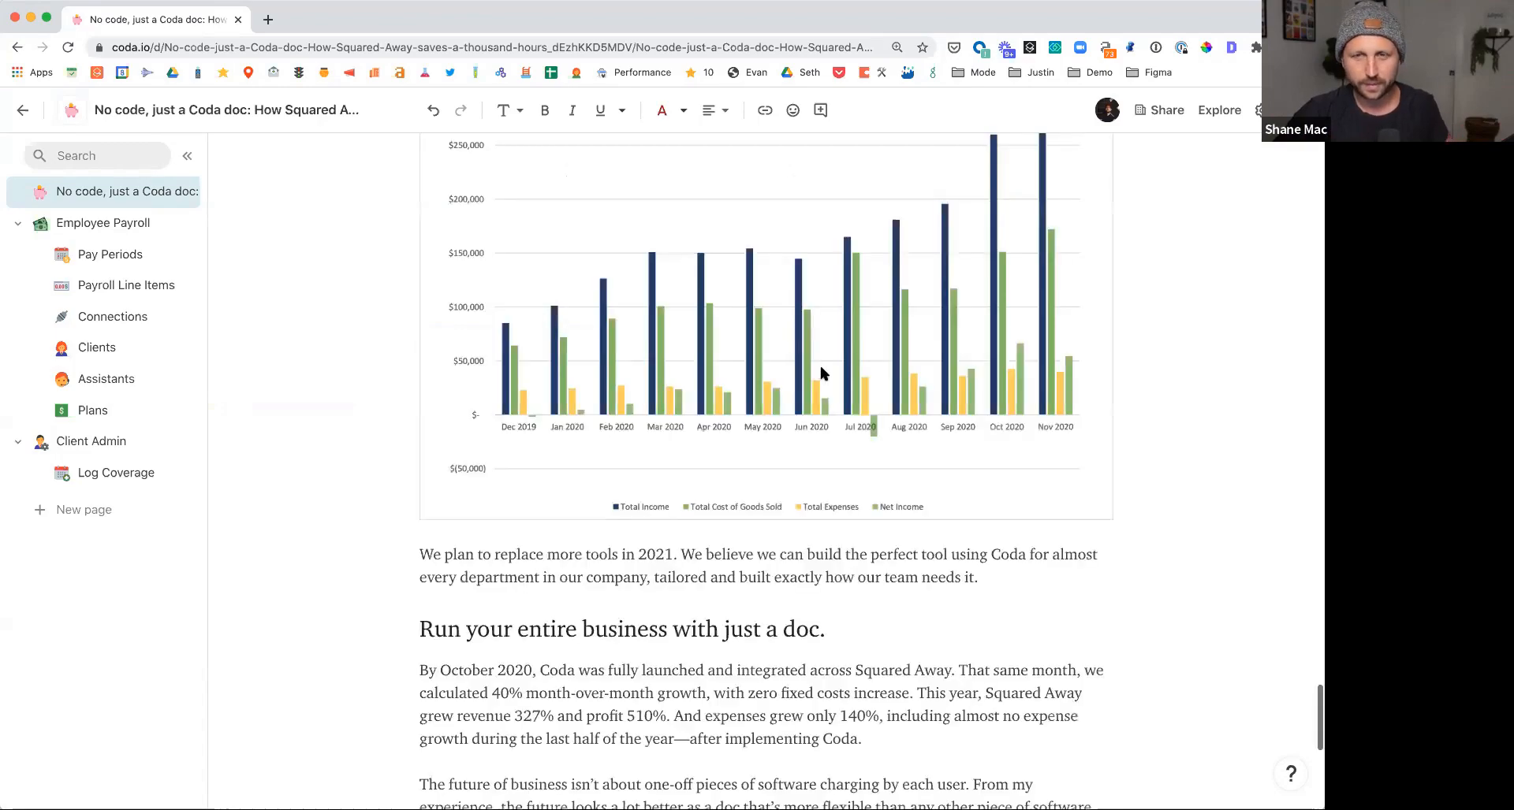